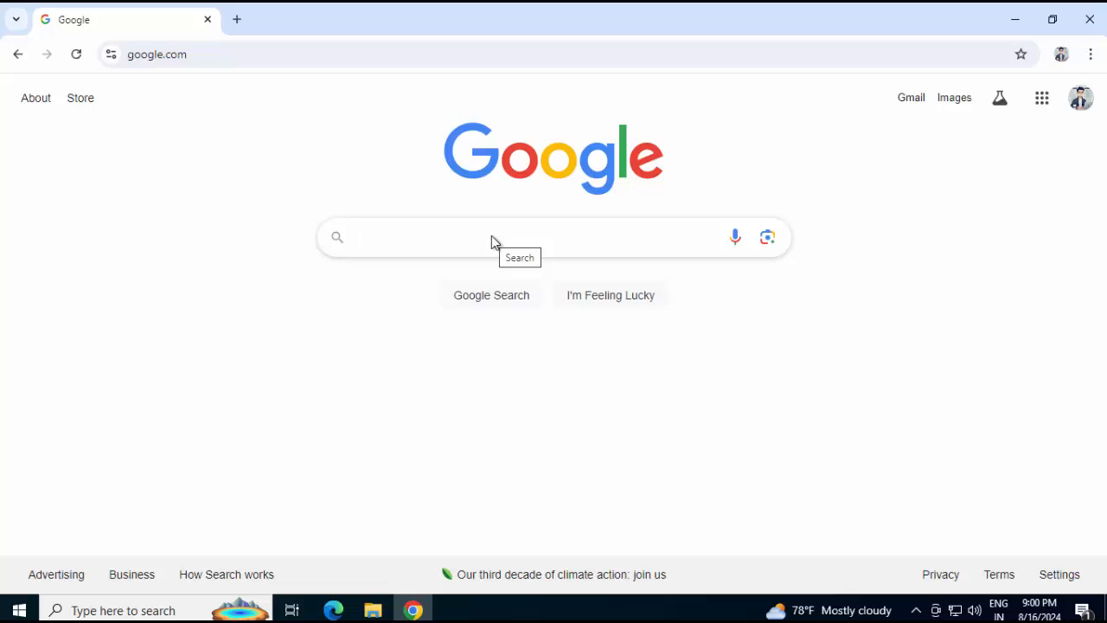
Search Google for 'download jdk8'
text(download jdk8)
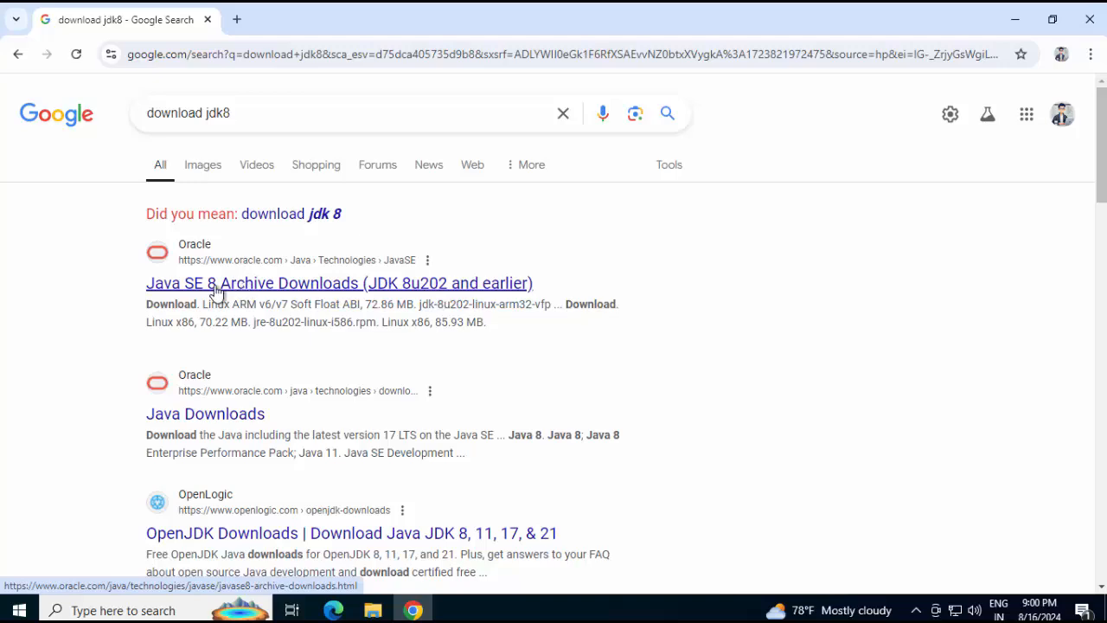
mouse_move(290, 291)
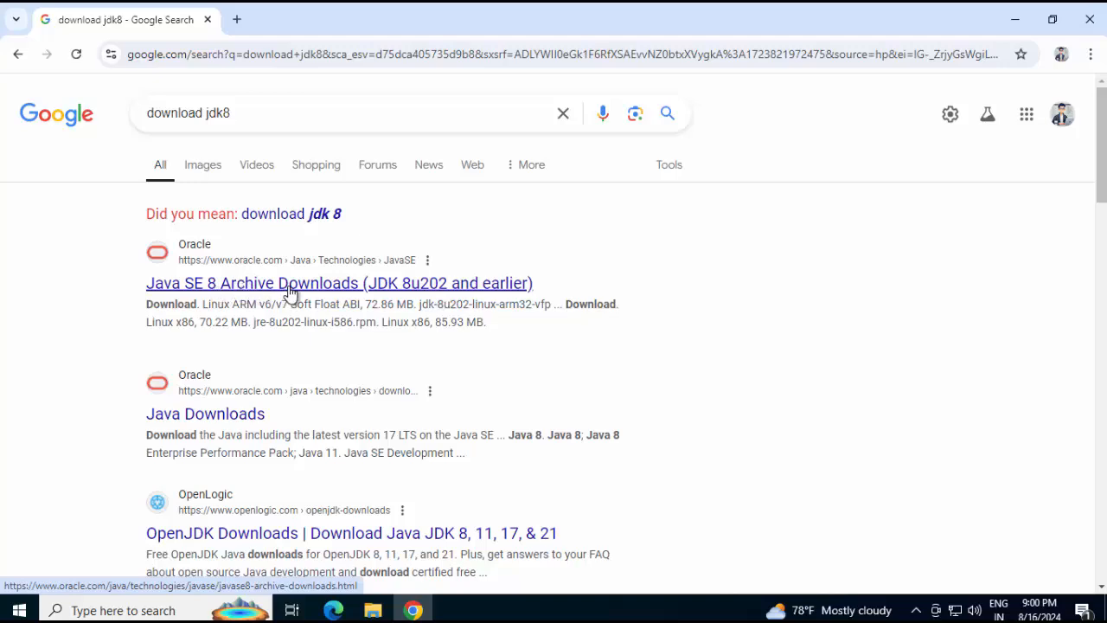
From Oracle's Java SE 8 Archive Downloads page, start downloading jdk-8u202-windows-x64.exe
click(339, 283)
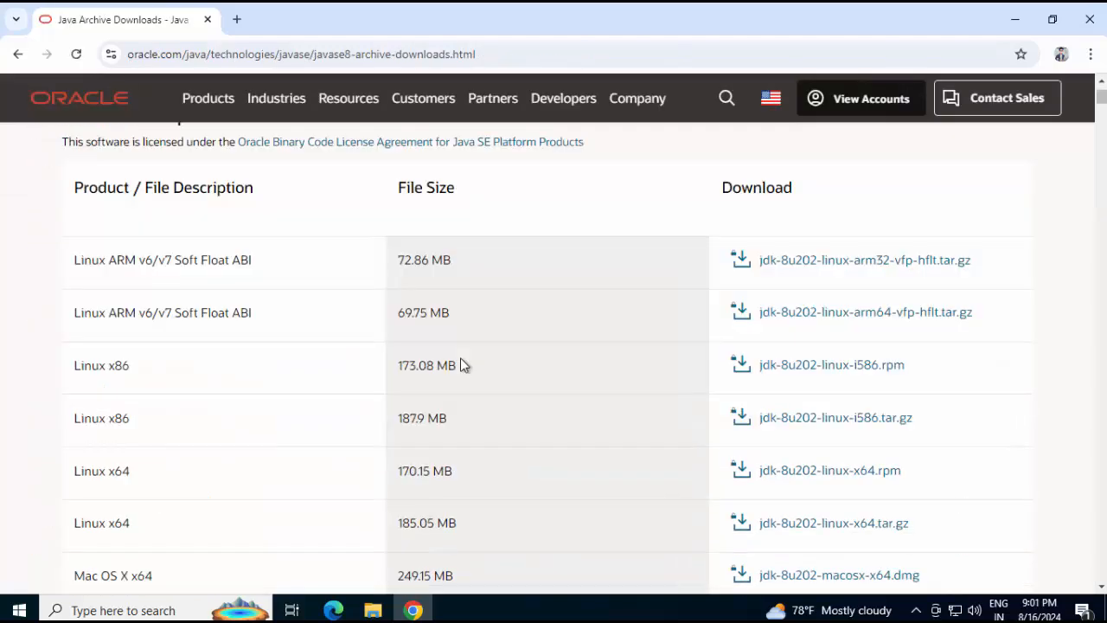
scroll(down, 3)
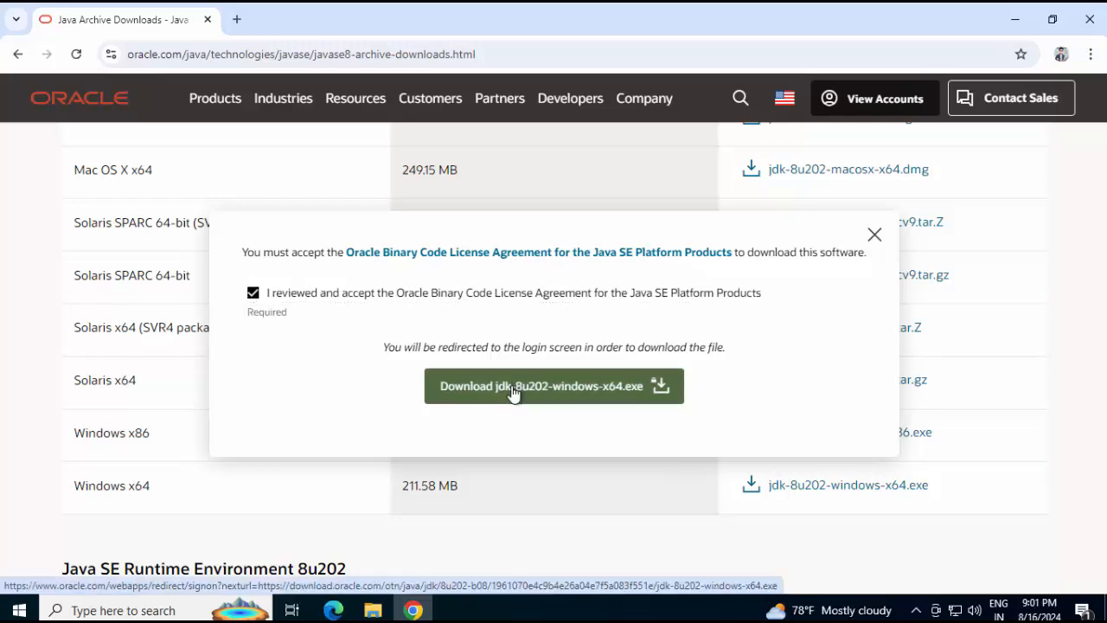
click(554, 386)
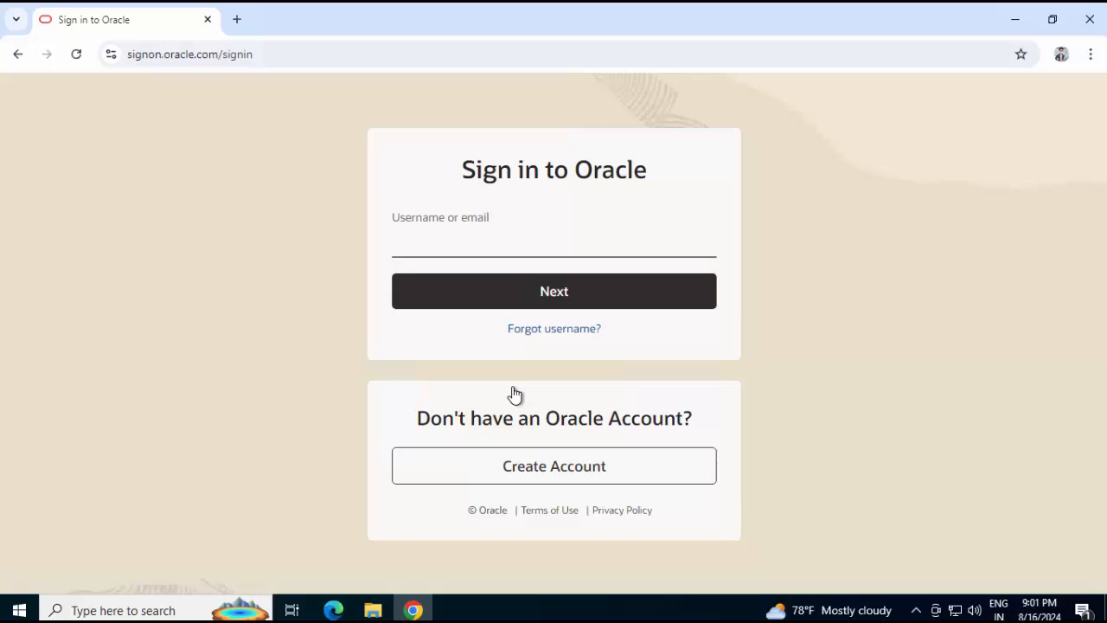
Sign in to the Oracle account so the 211 MB JDK installer downloads
click(553, 238)
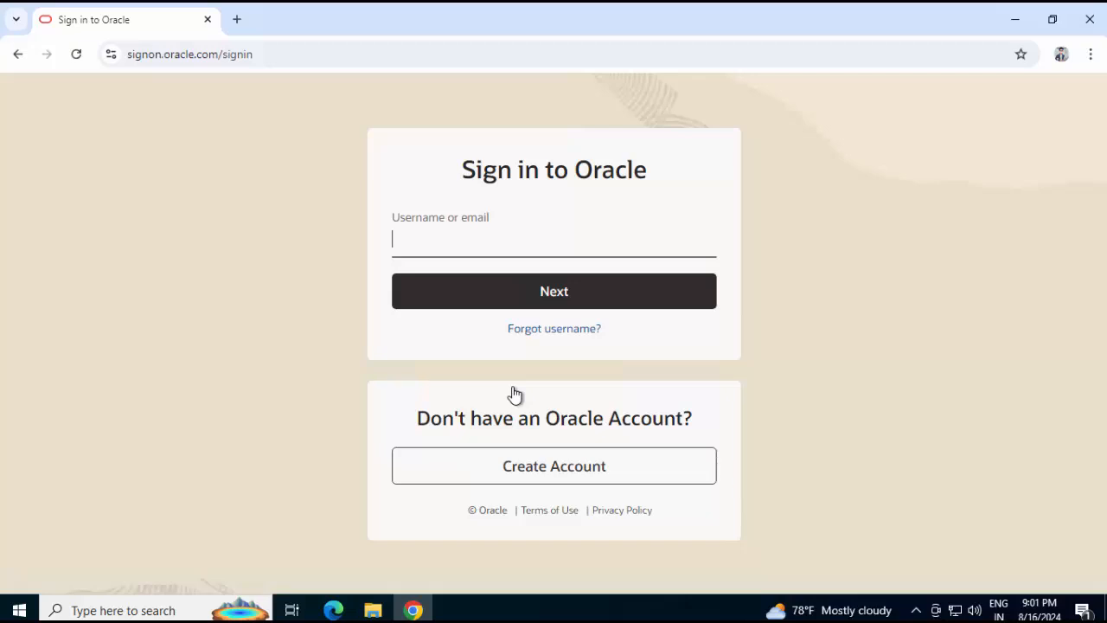
click(553, 291)
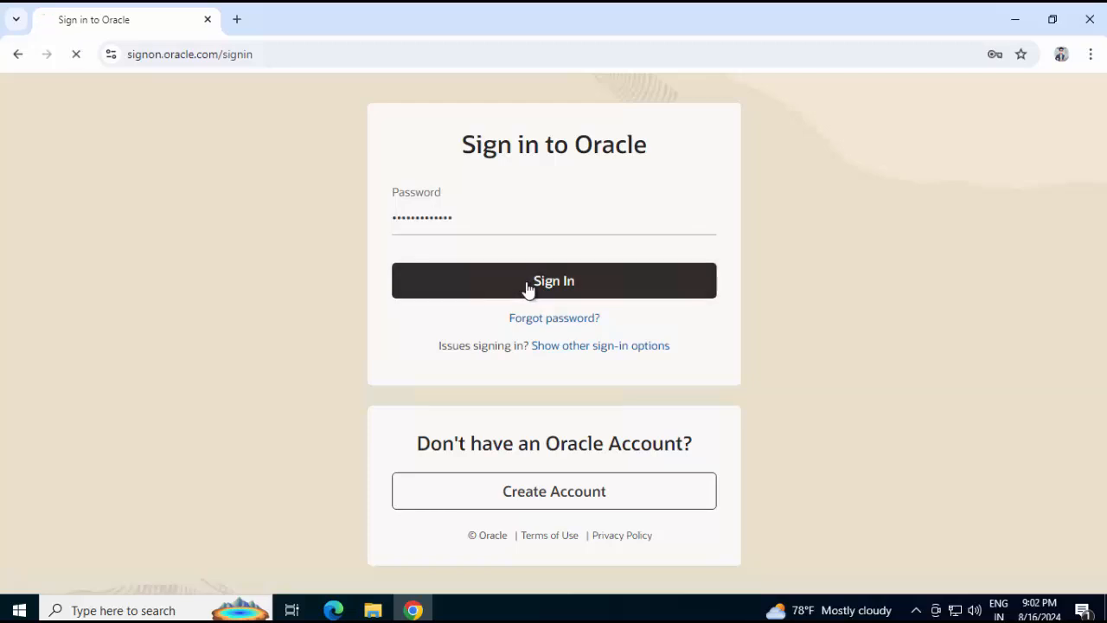
click(554, 281)
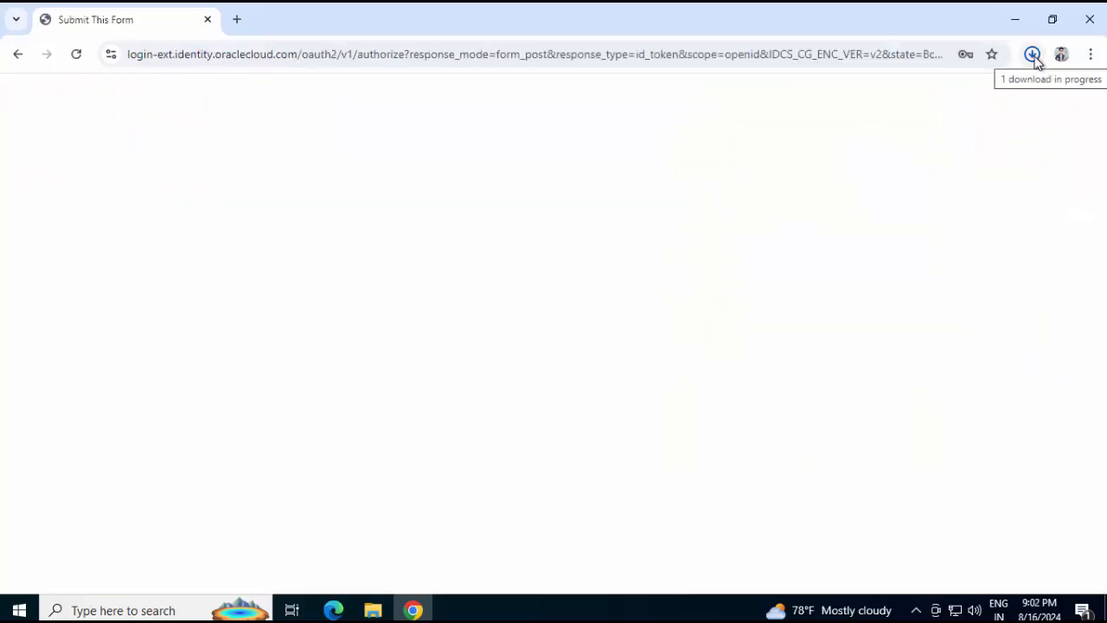
click(1031, 53)
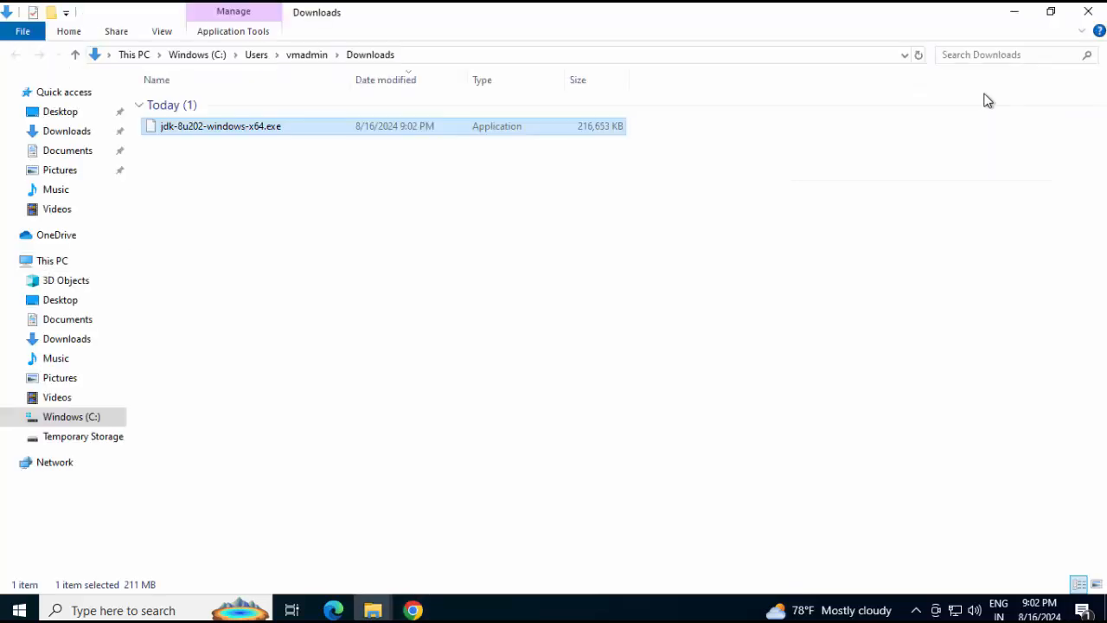
mouse_move(424, 279)
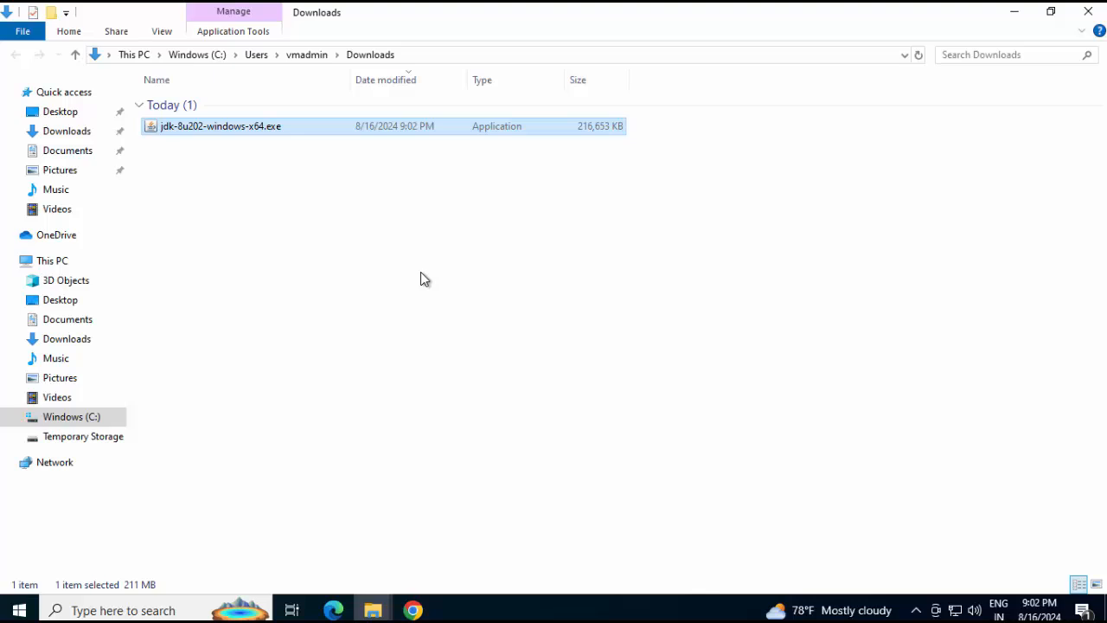
Run jdk-8u202-windows-x64.exe from Downloads to launch the JDK 8 setup wizard
click(72, 415)
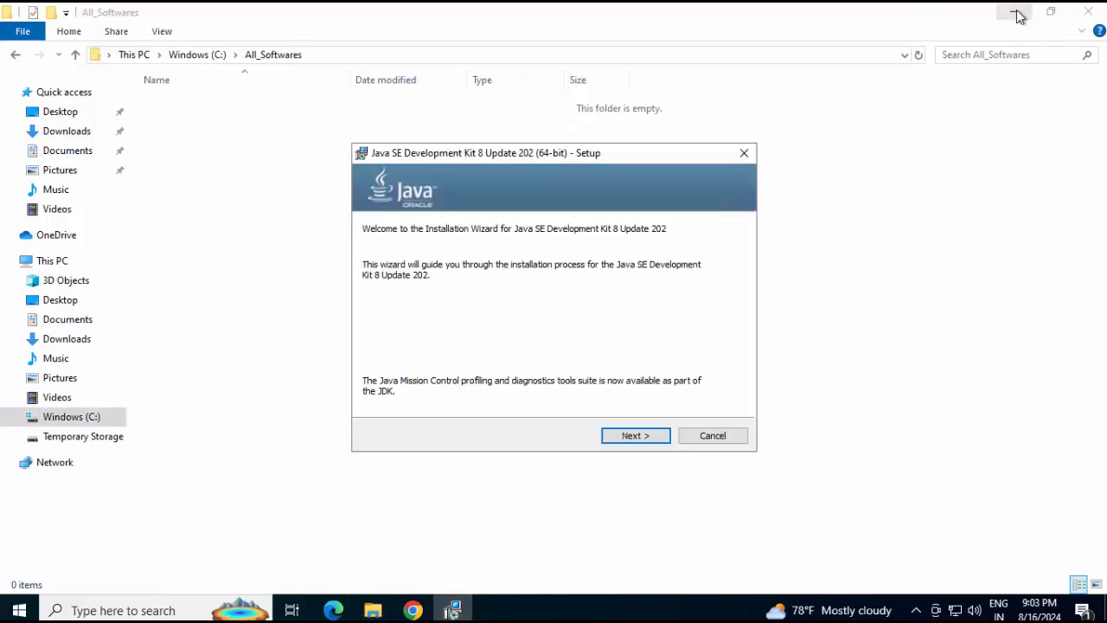
Install the JDK to C:\All_Softwares\Java\jdk1.8.0_202 and acknowledge the roadmap notice
click(636, 436)
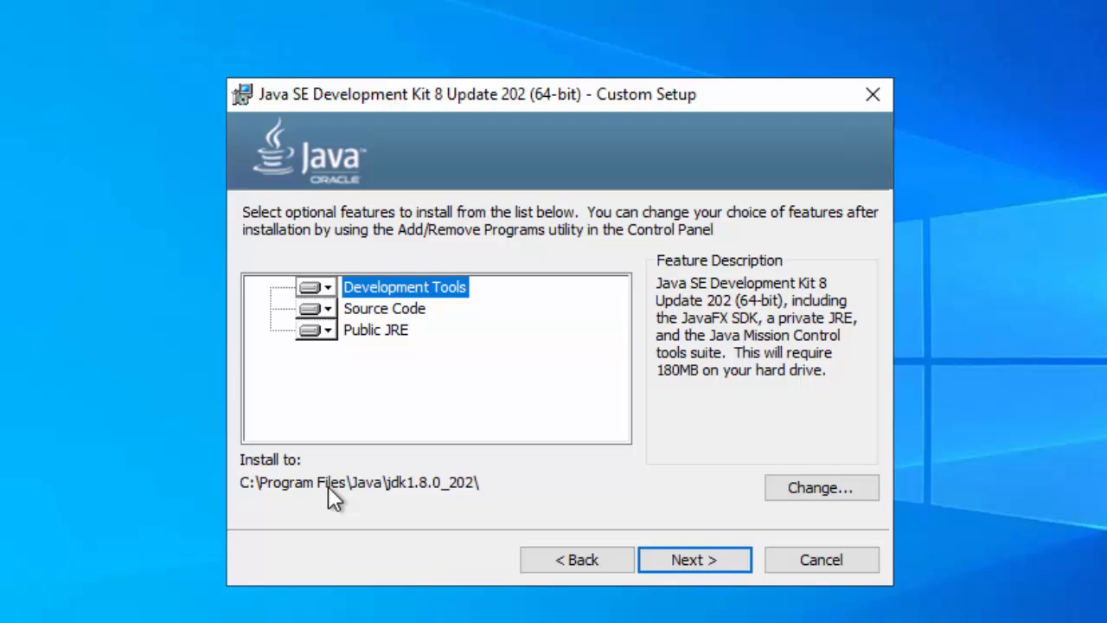
click(820, 488)
text(C:\All_Softwares\Java\jdk1.8.0_202\)
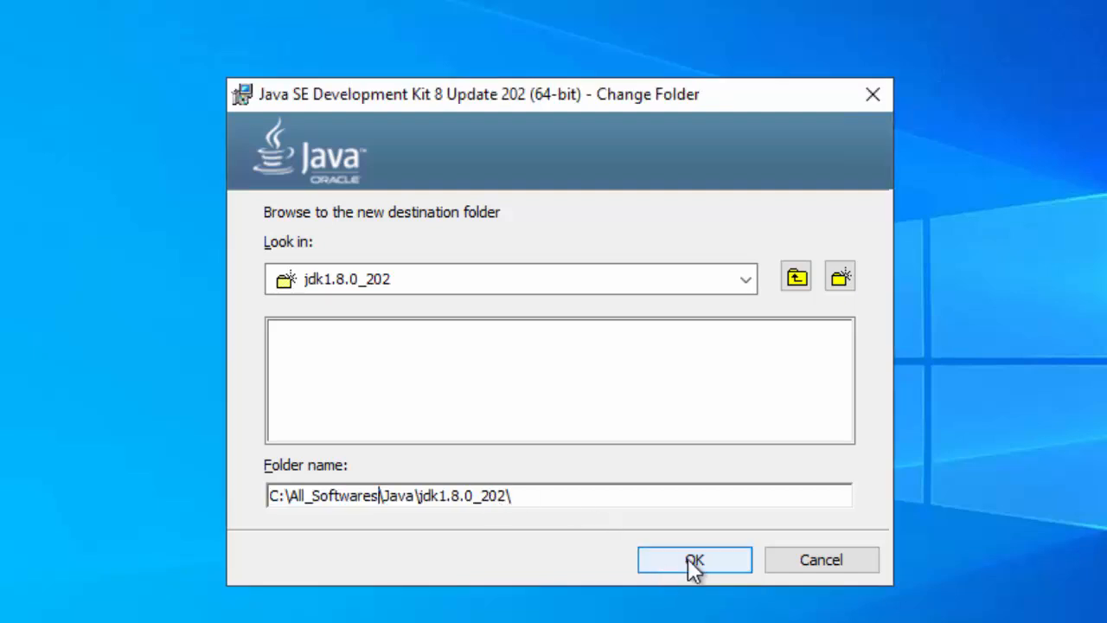
click(694, 560)
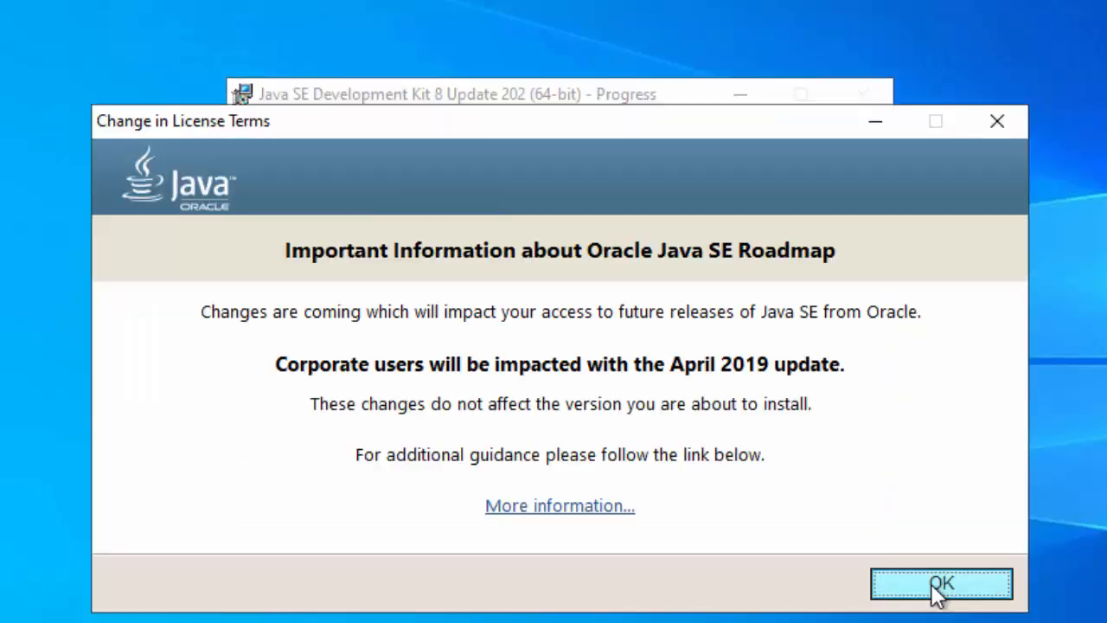
click(941, 583)
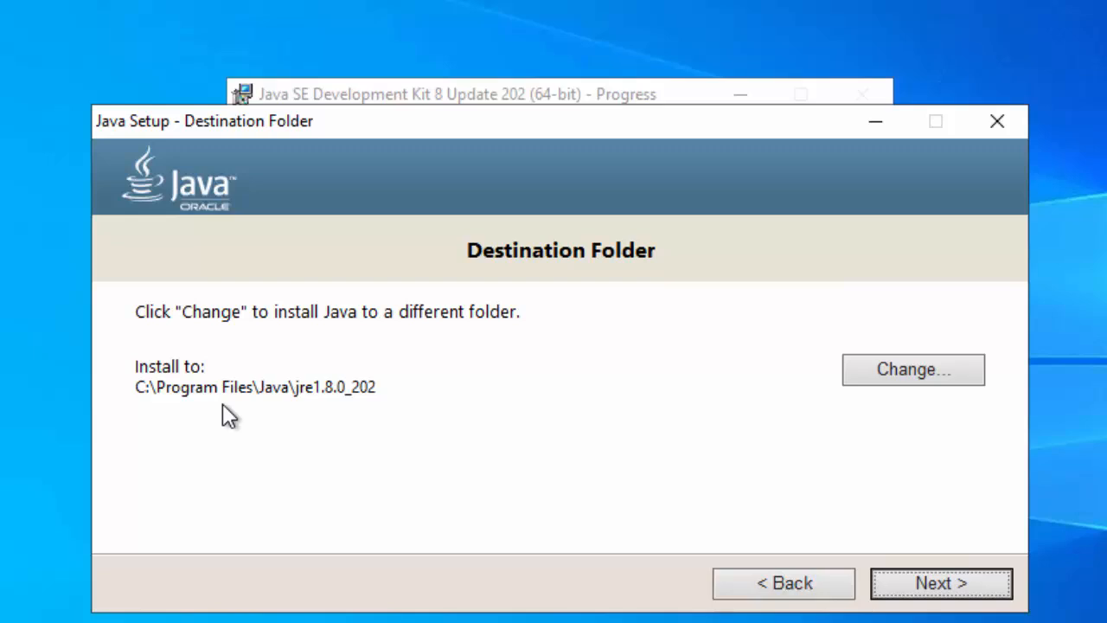
mouse_move(332, 408)
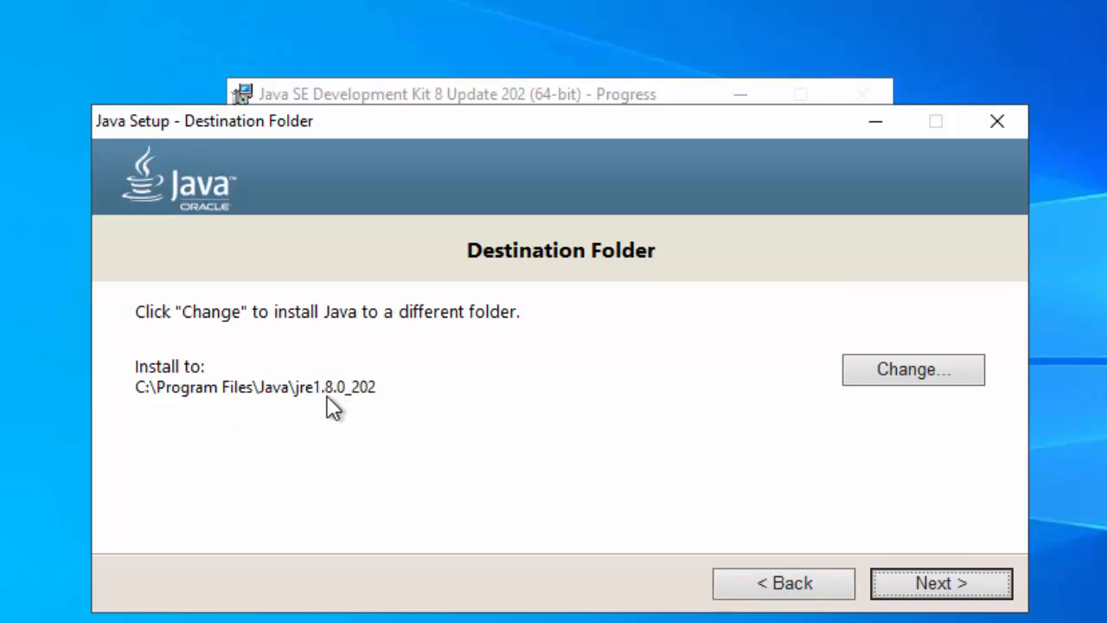
mouse_move(301, 401)
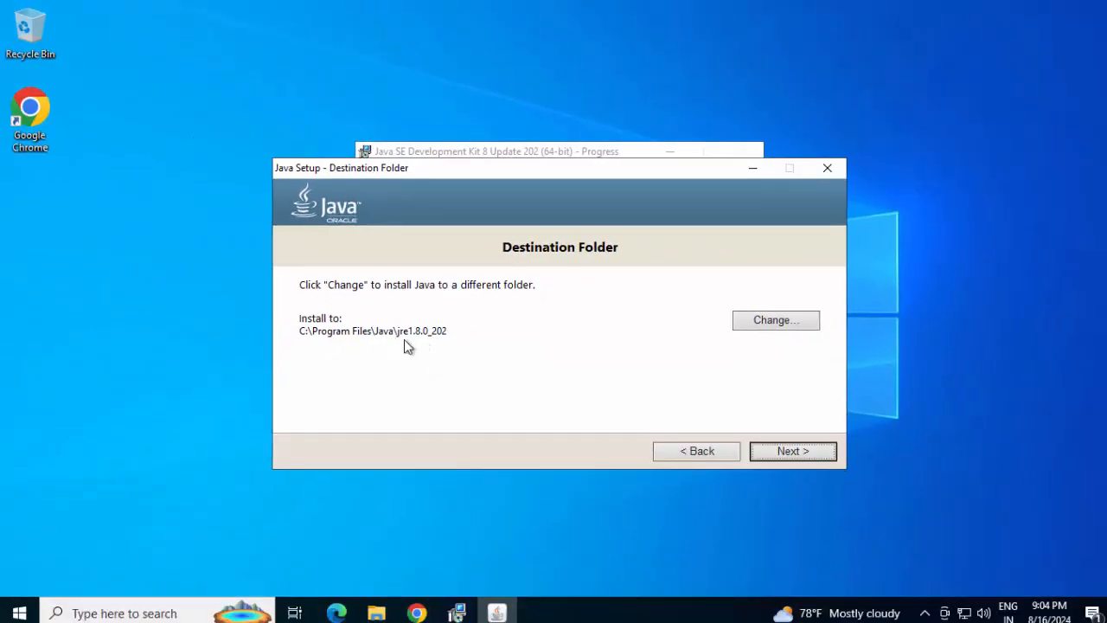
mouse_move(459, 346)
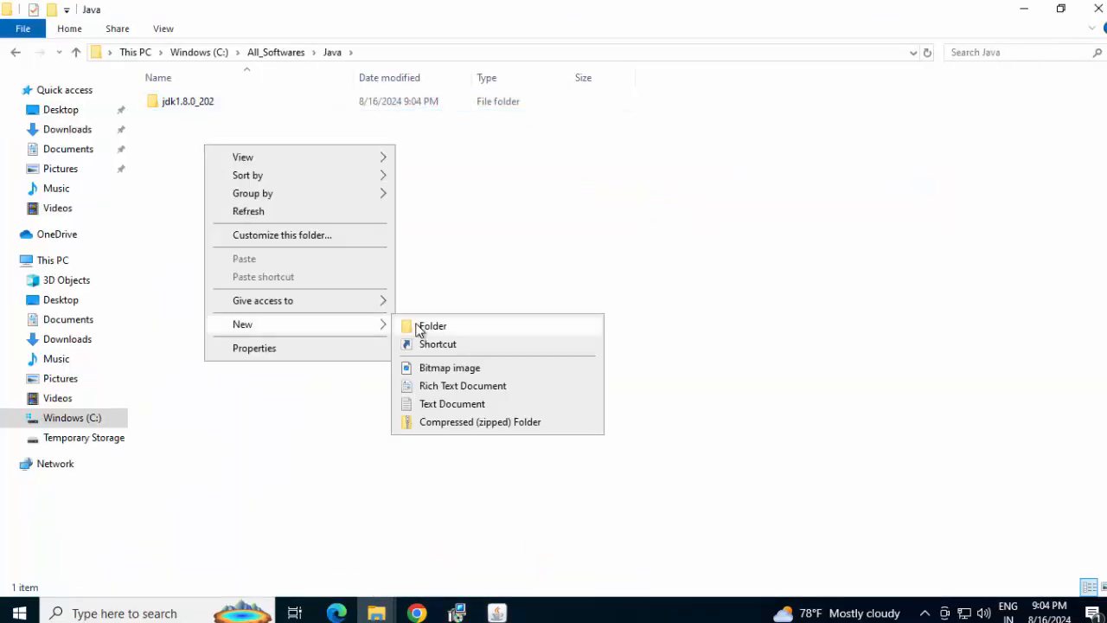
Create a jre1.8.0_202 folder beside jdk1.8.0_202 in C:\All_Softwares\Java
click(433, 325)
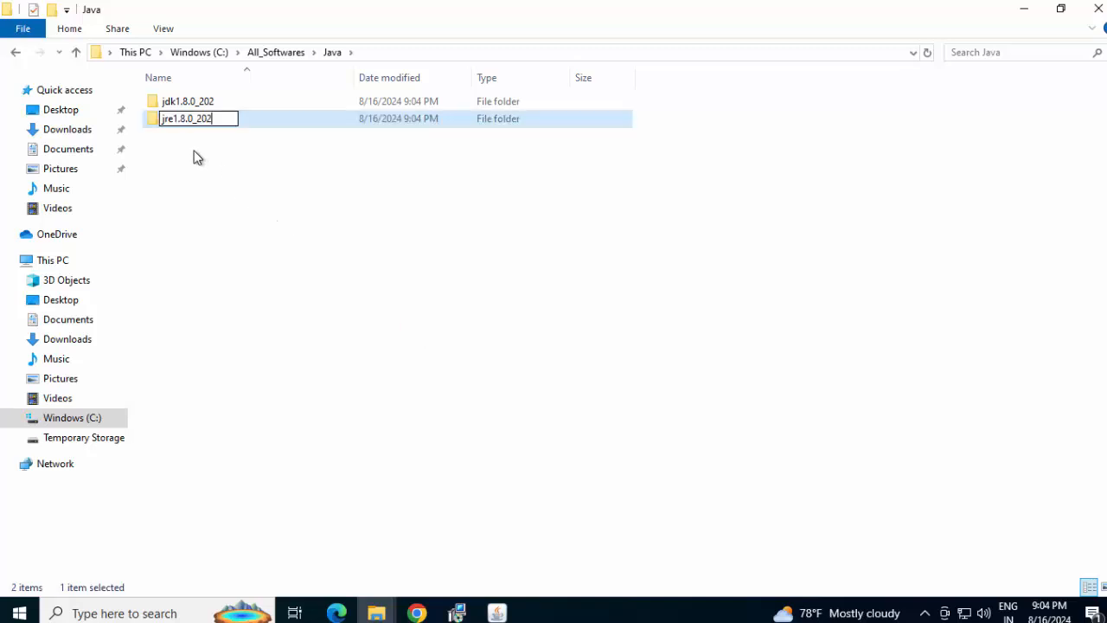
mouse_move(190, 149)
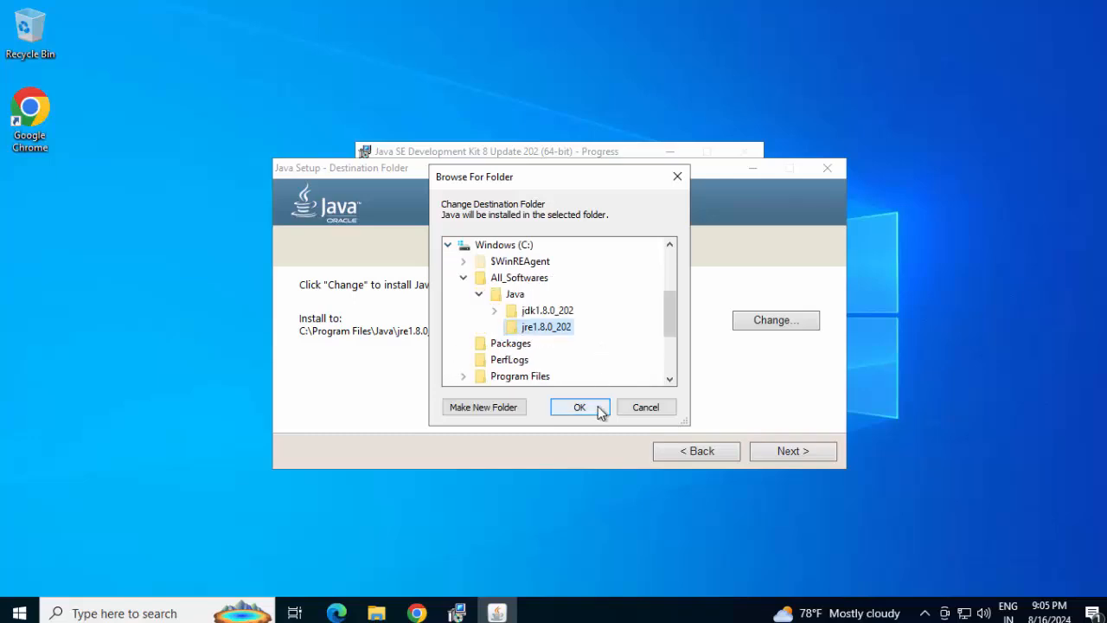
Install the JRE to C:\All_Softwares\Java\jre1.8.0_202 and close the finished installer
click(579, 406)
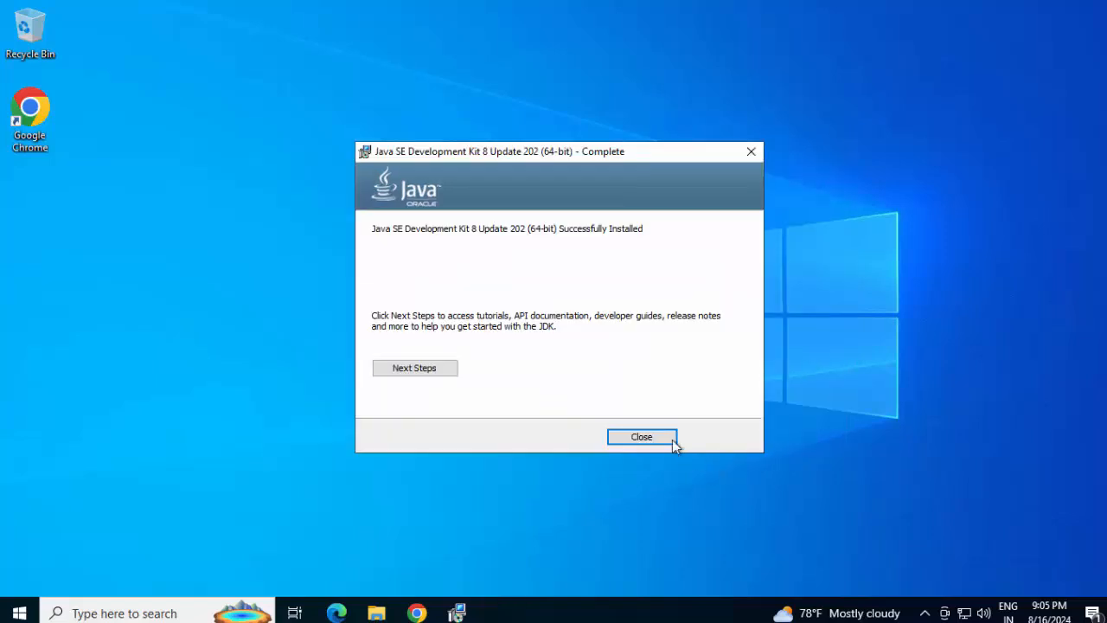
click(642, 436)
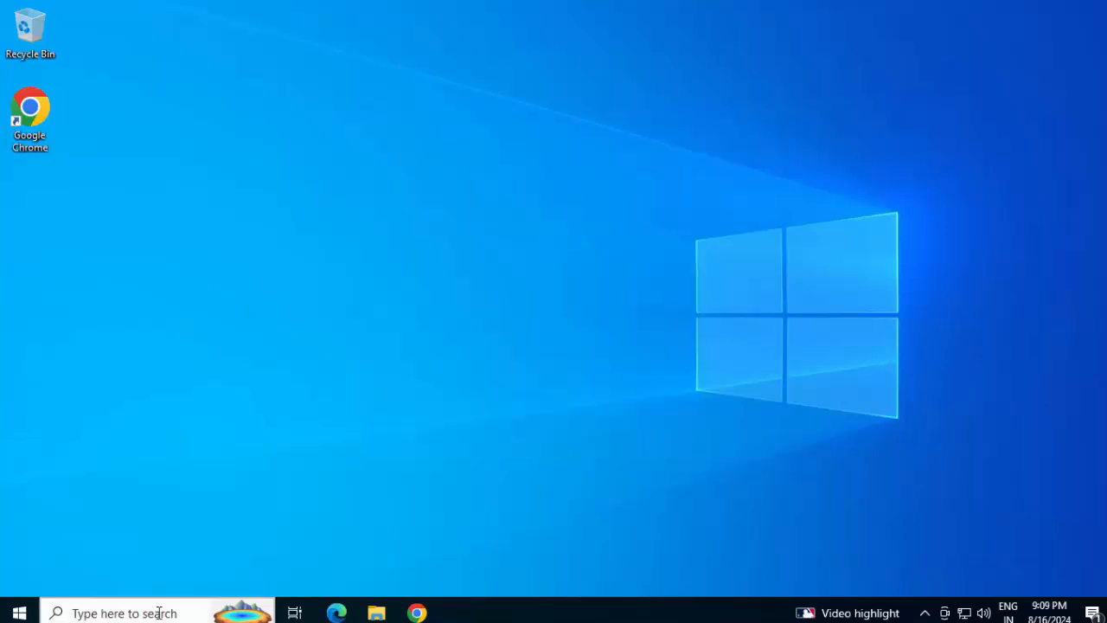
Add a JAVA_HOME system variable set to C:\All_Softwares\Java\jdk1.8.0_202
click(121, 613)
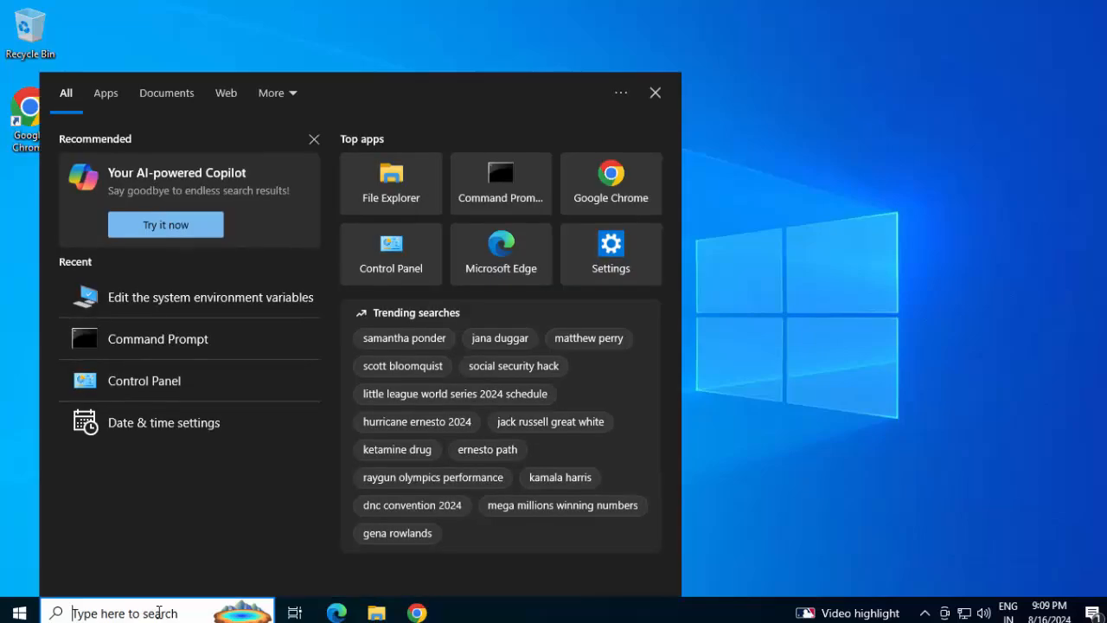
text(env)
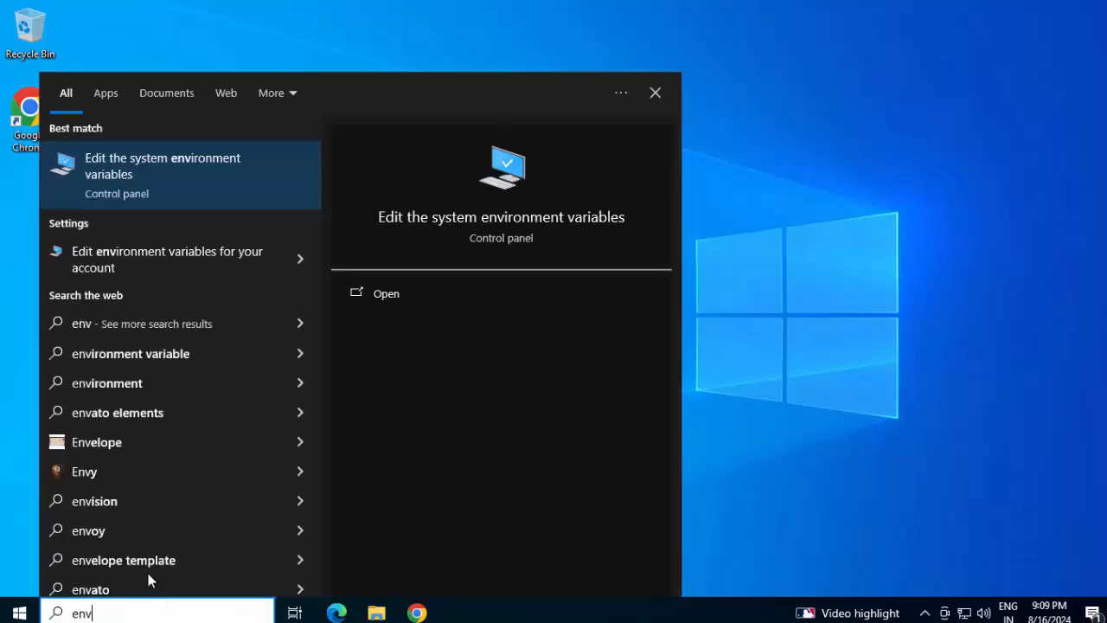
click(162, 166)
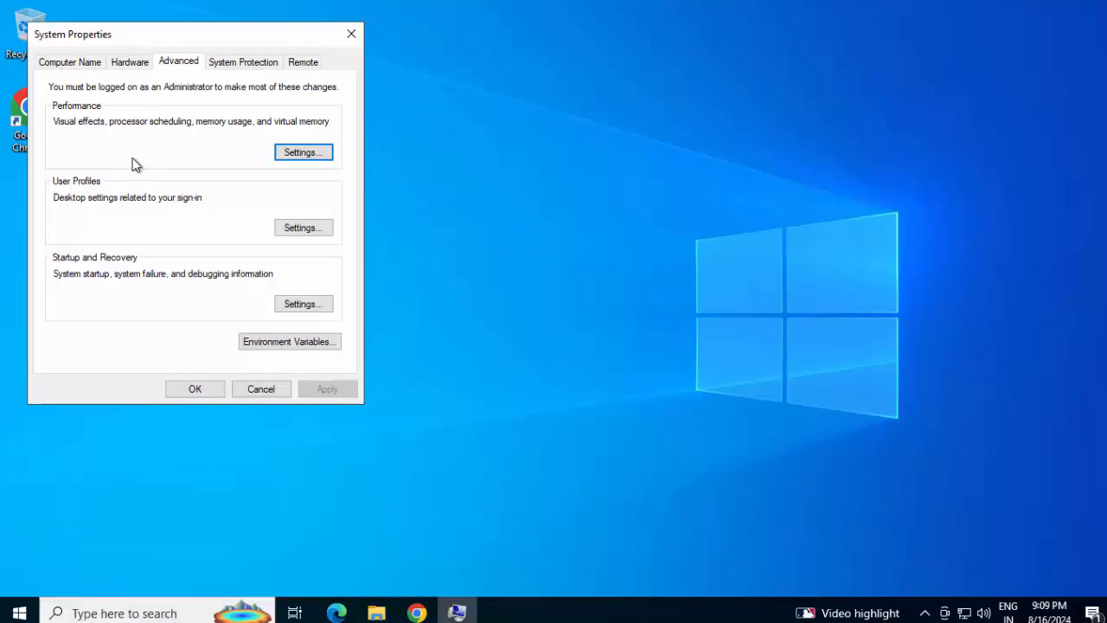
click(289, 341)
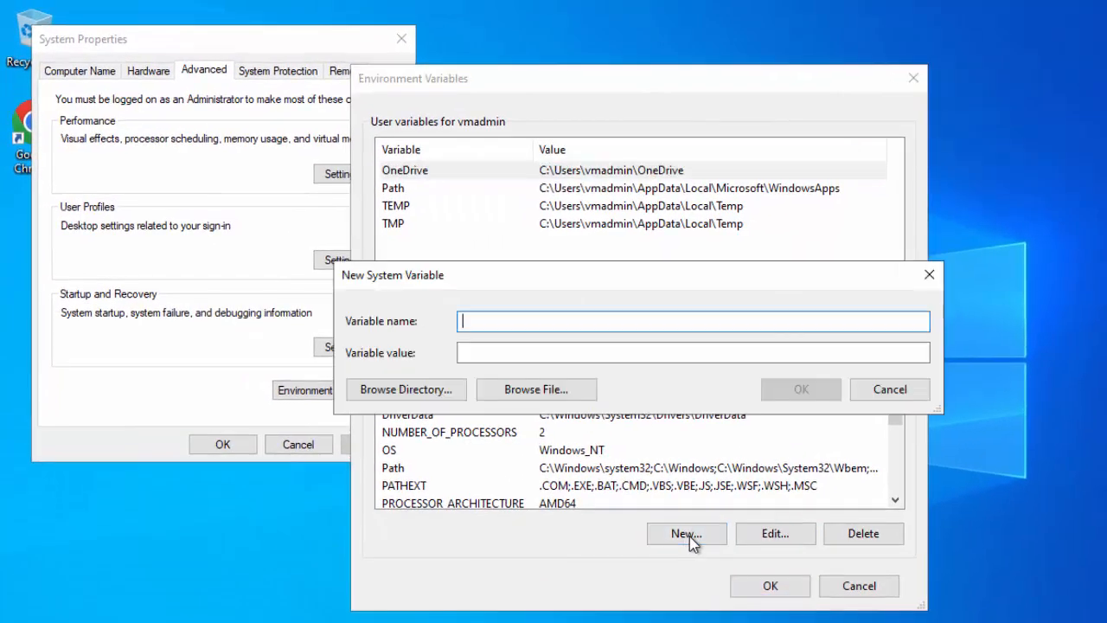
text(JAVA_HOME)
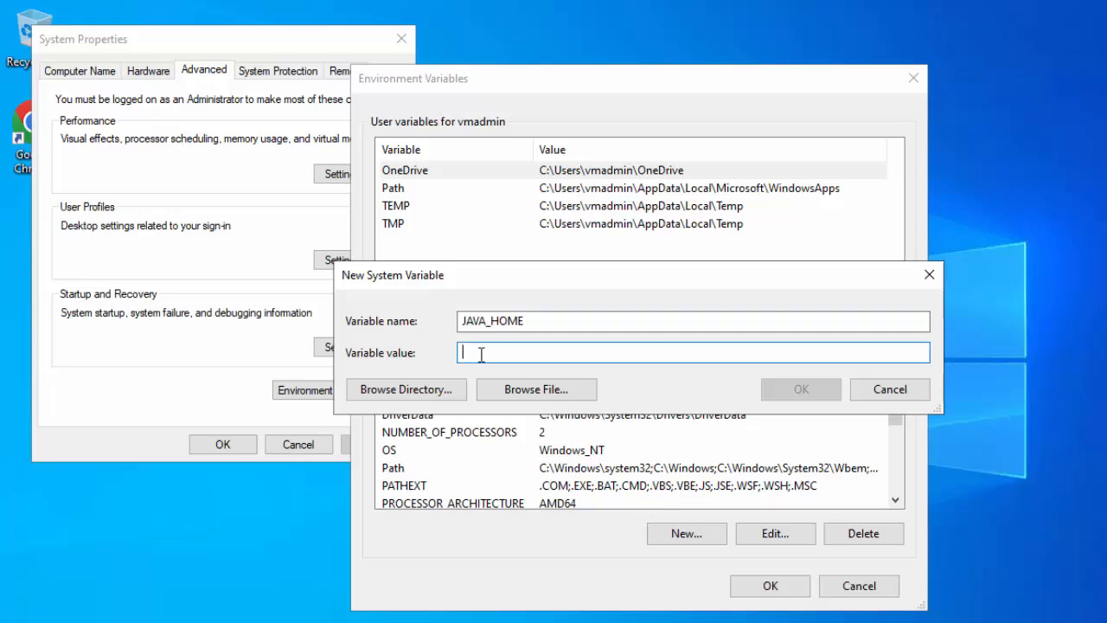
text(C:\All_Softwares\Java\jdk1.8.0_202)
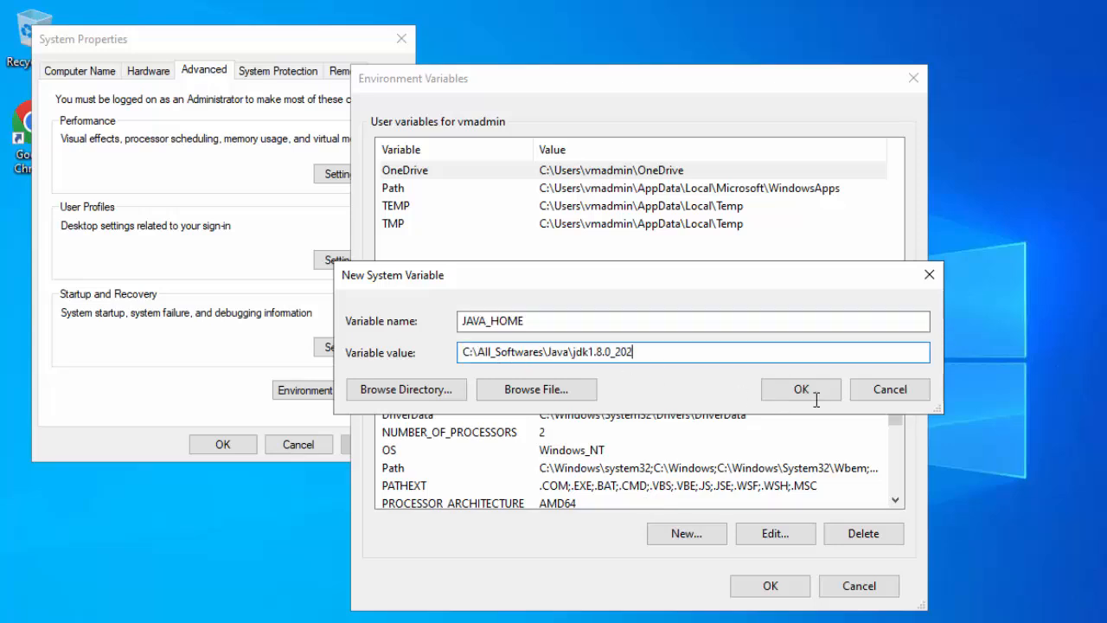
click(800, 389)
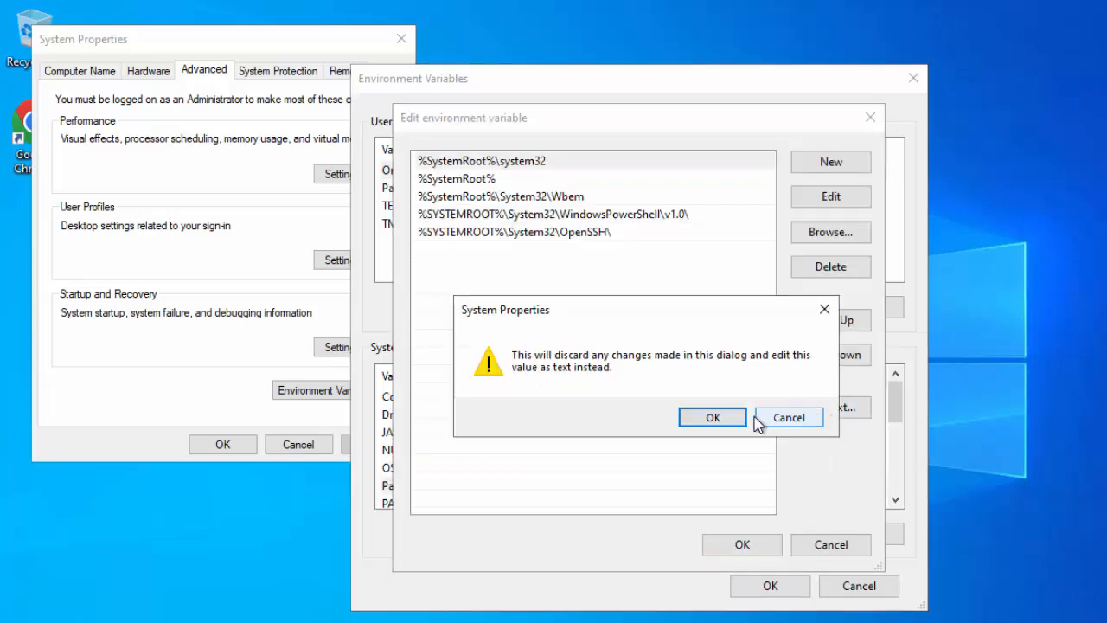
Edit the Path value as text and save it, closing the settings dialogs
click(713, 417)
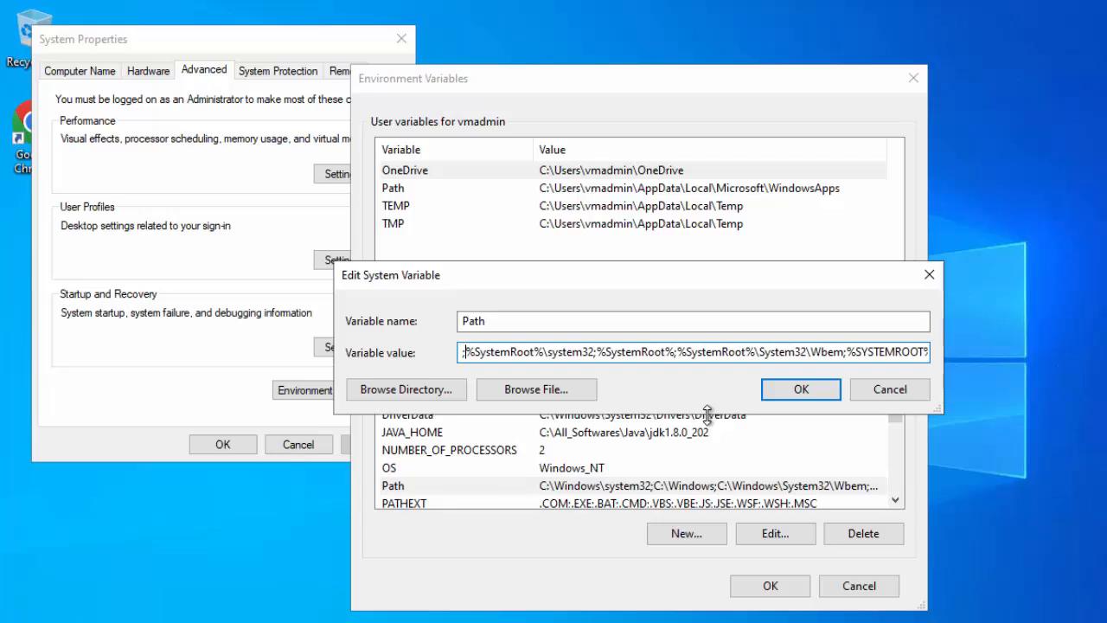
click(799, 388)
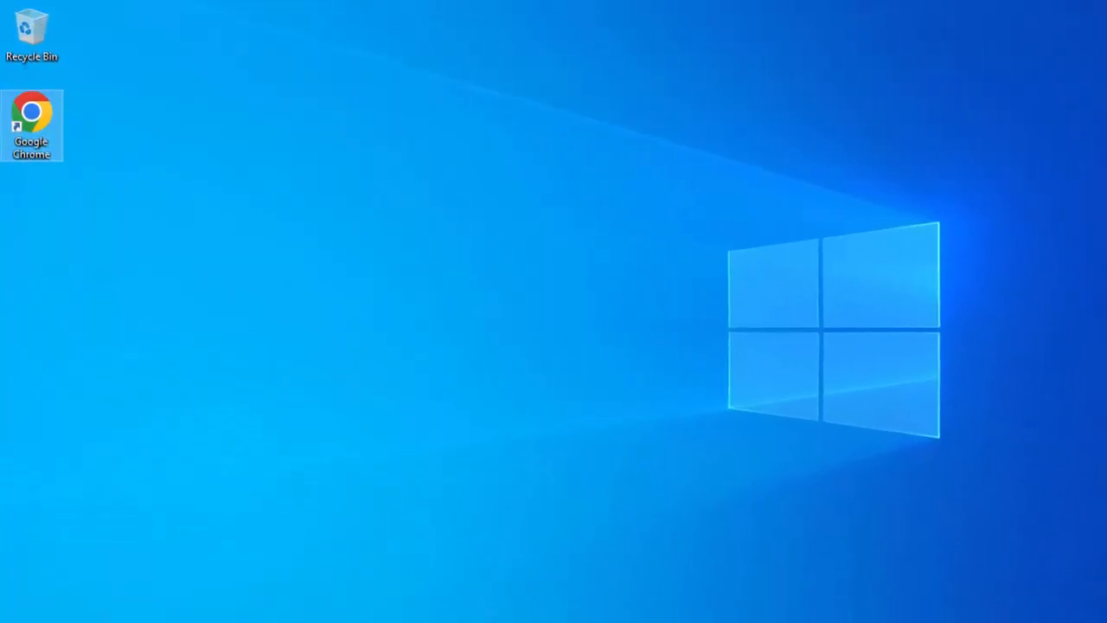
Run java -version in an administrator Command Prompt to verify the Java install
text(cmd)
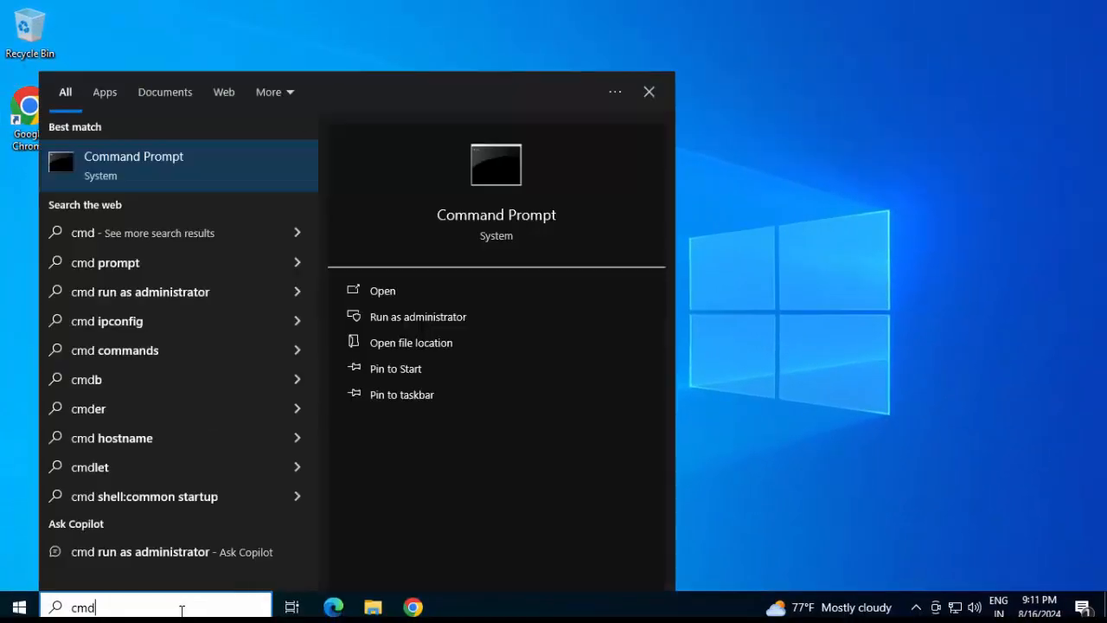
click(418, 314)
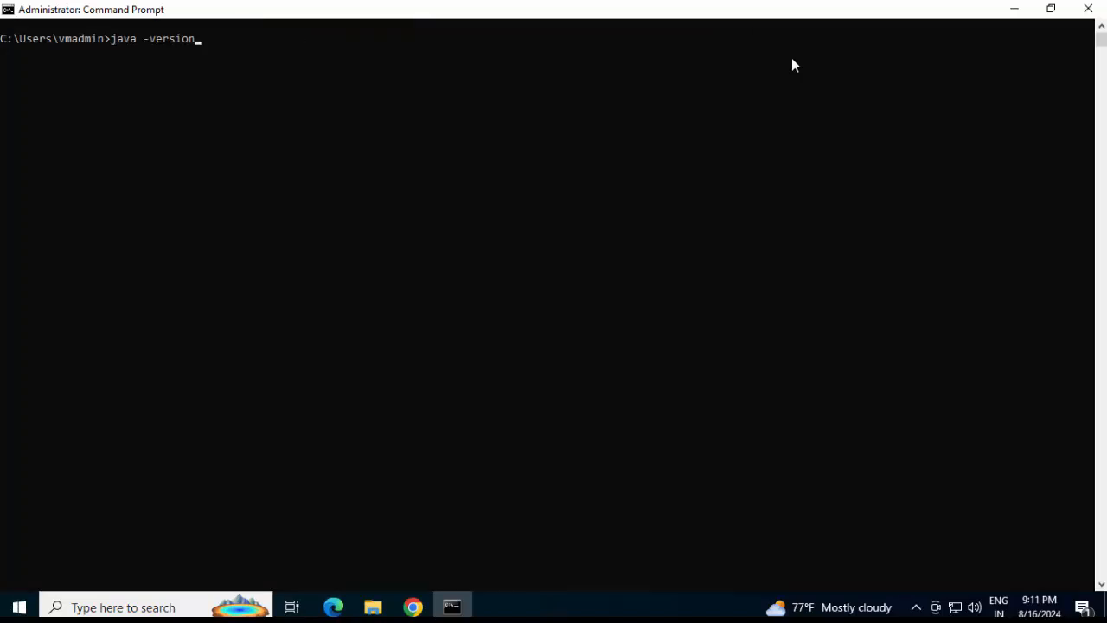
key(enter)
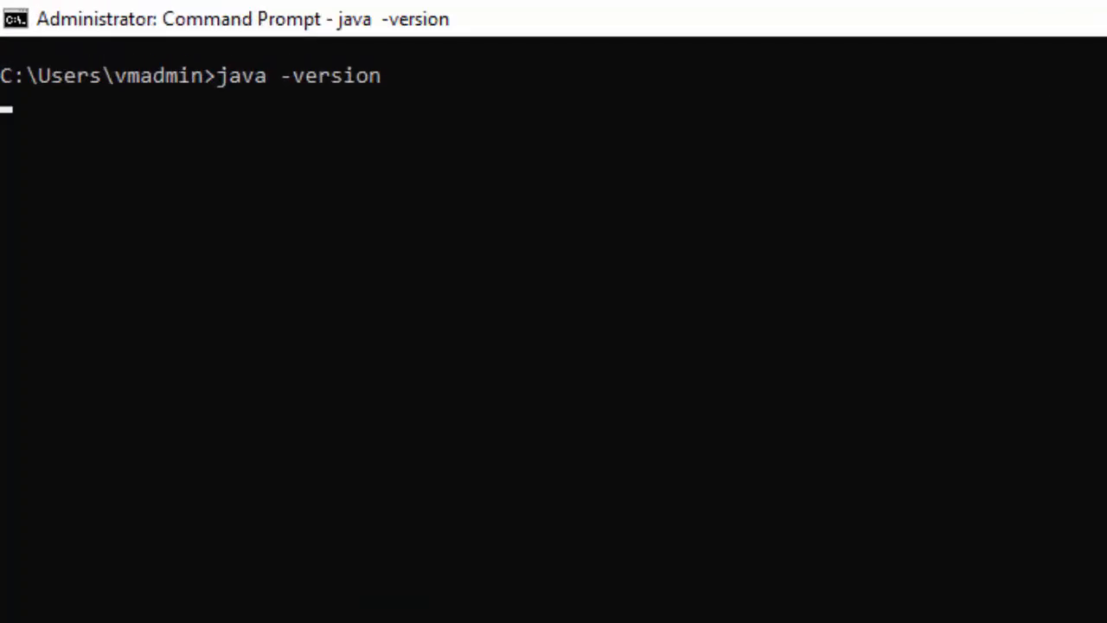
key(enter)
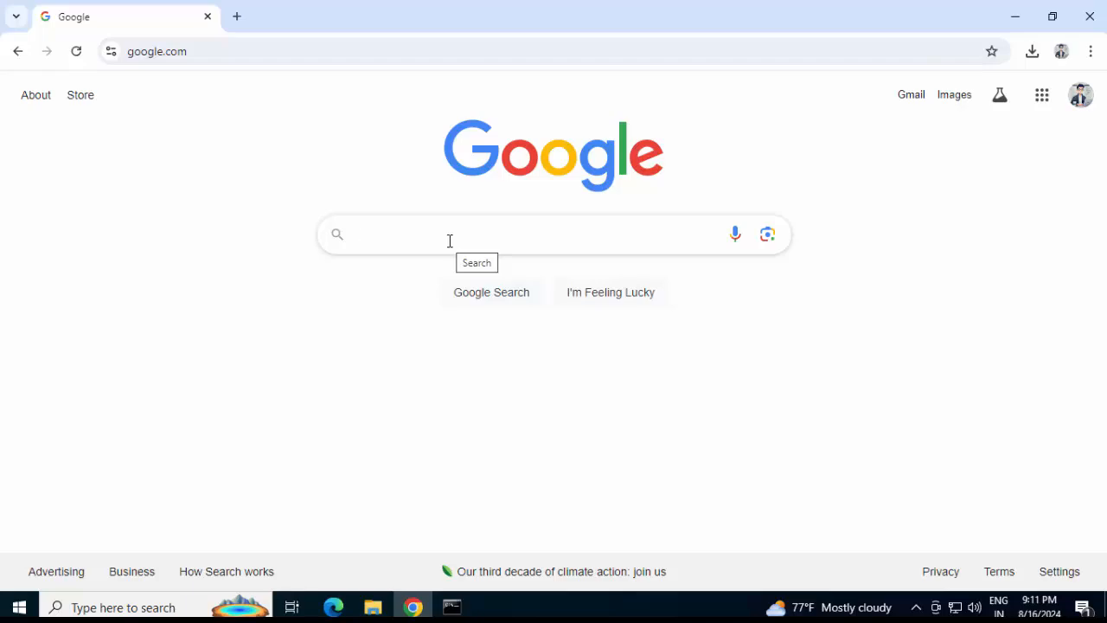
Search Google for 'download apache maven' and download apache-maven-3.9.8-bin.zip
text(download apache maven)
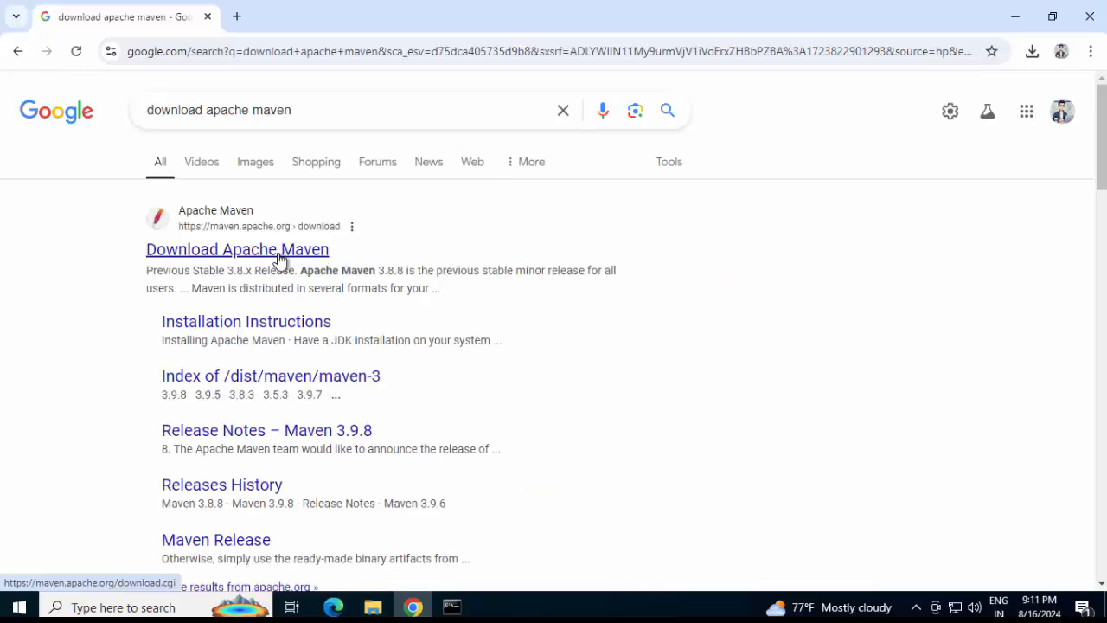
click(237, 249)
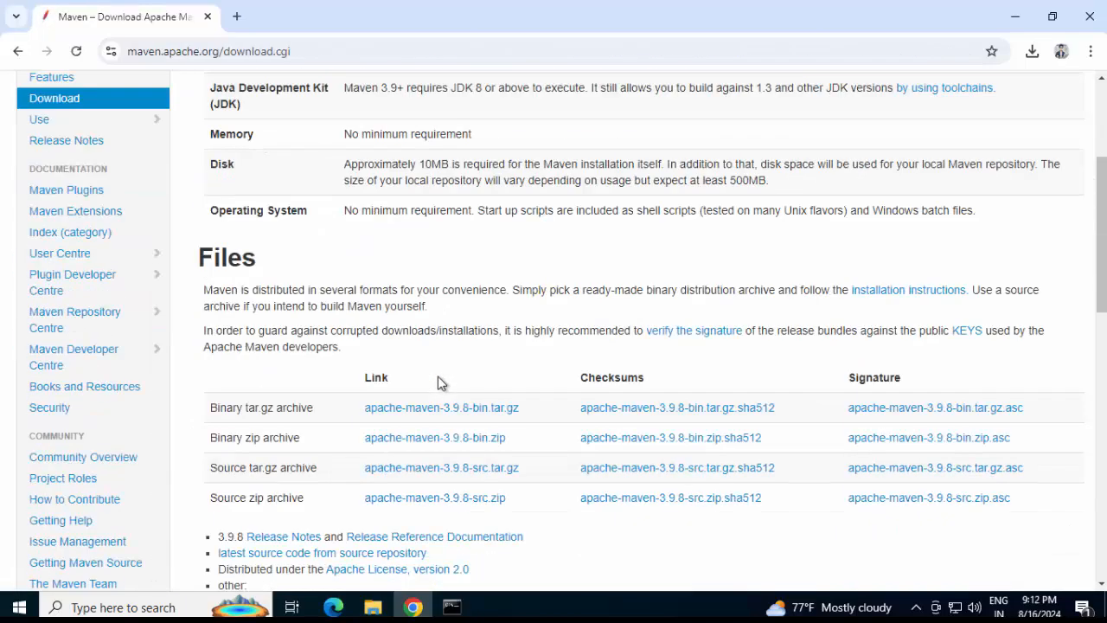
mouse_move(245, 450)
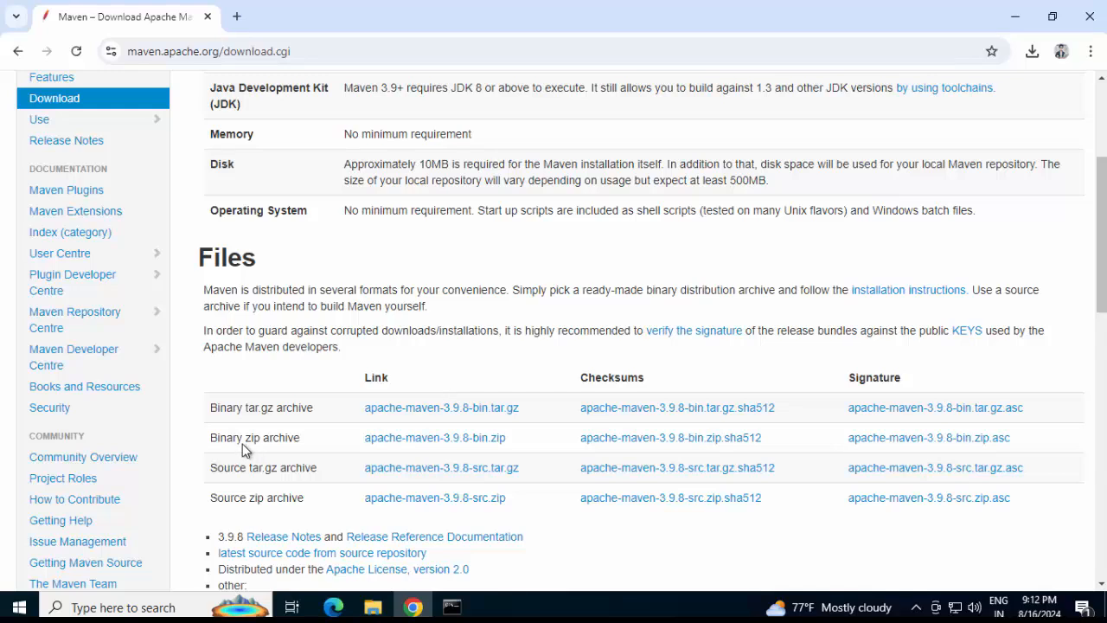
mouse_move(434, 436)
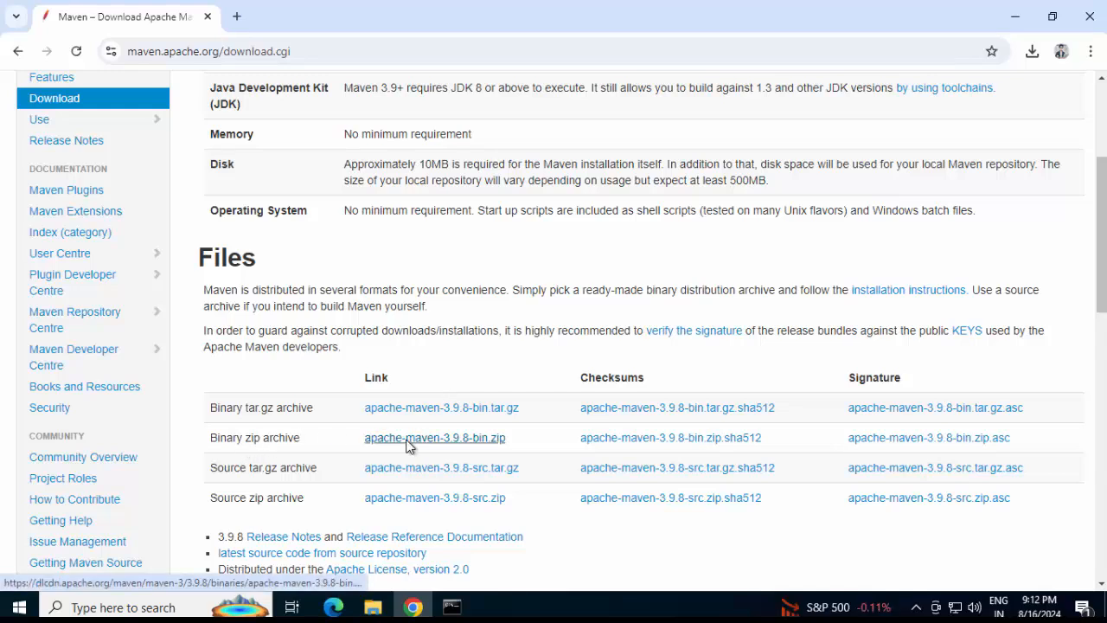
click(1031, 52)
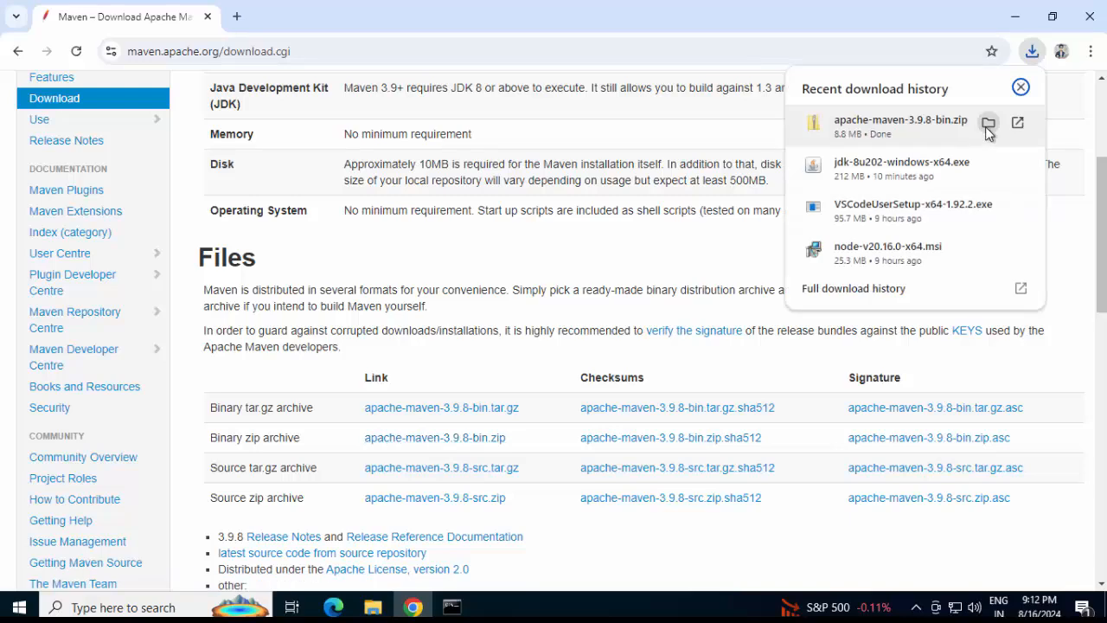
Extract the Maven zip to C:\All_Softwares\apache-maven-3.9.8 and open that folder
right_click(208, 121)
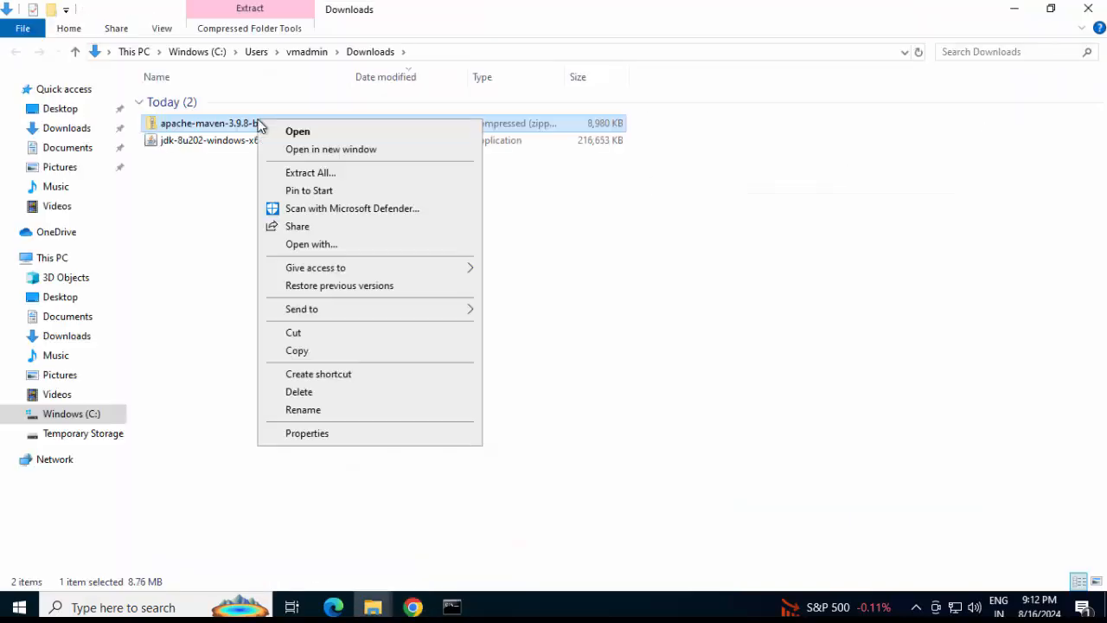
click(309, 173)
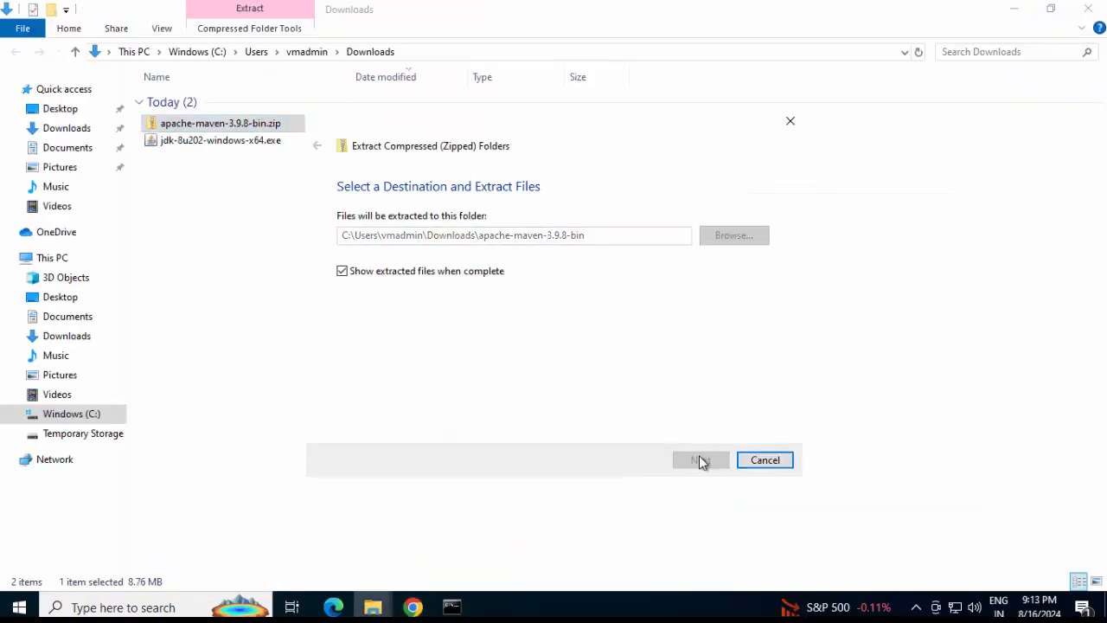
click(699, 460)
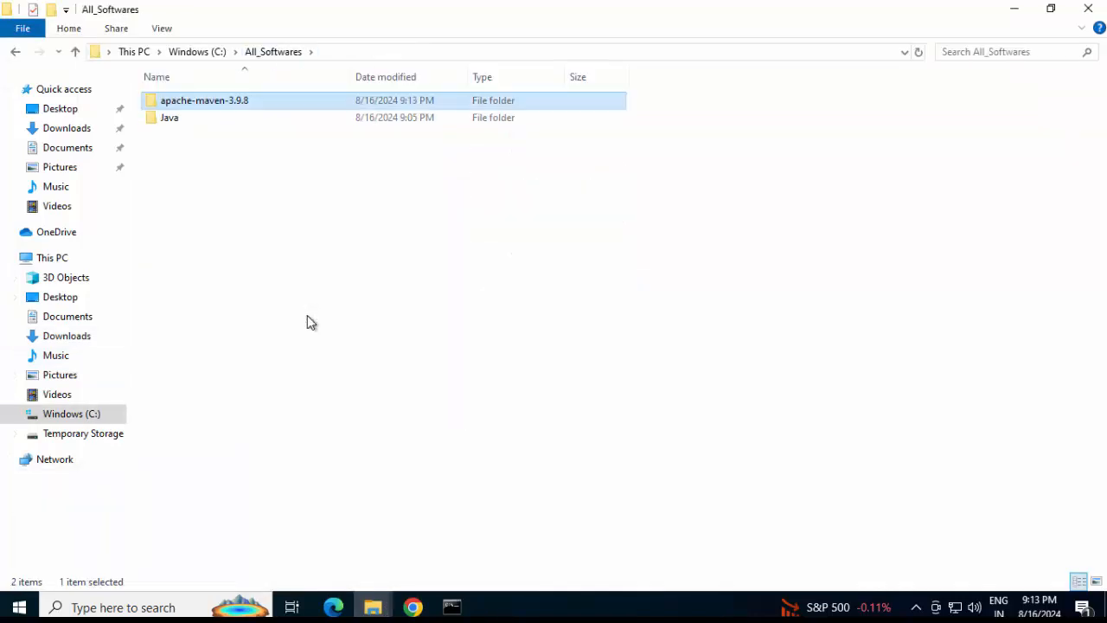
double_click(204, 98)
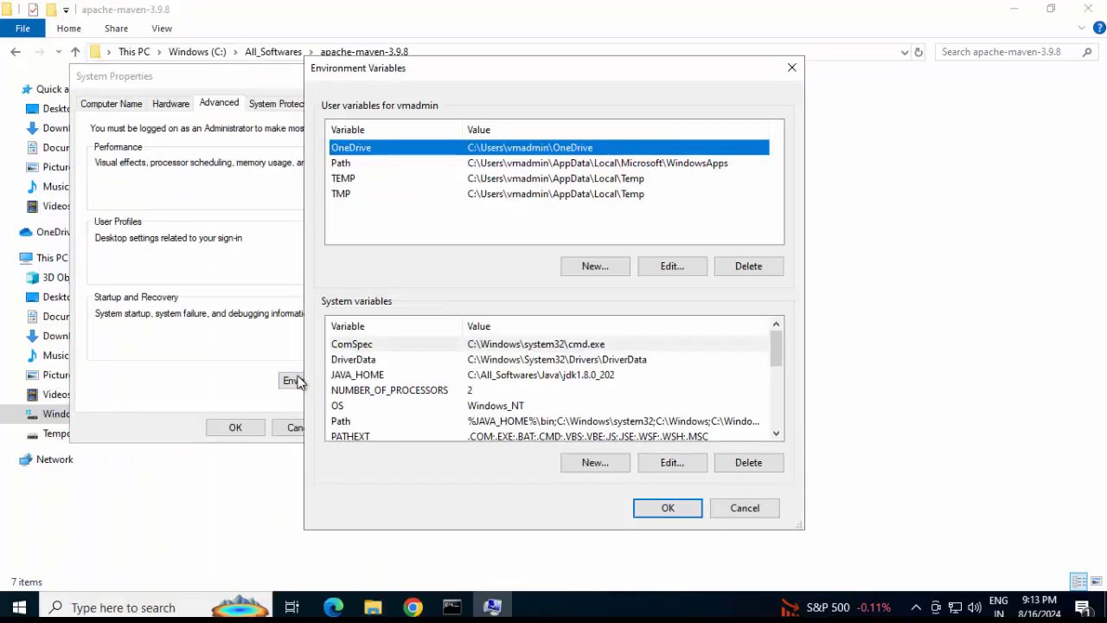
Add the system variable MAVEN_HOME = C:\All_Softwares\apache-maven-3.9.8
click(595, 462)
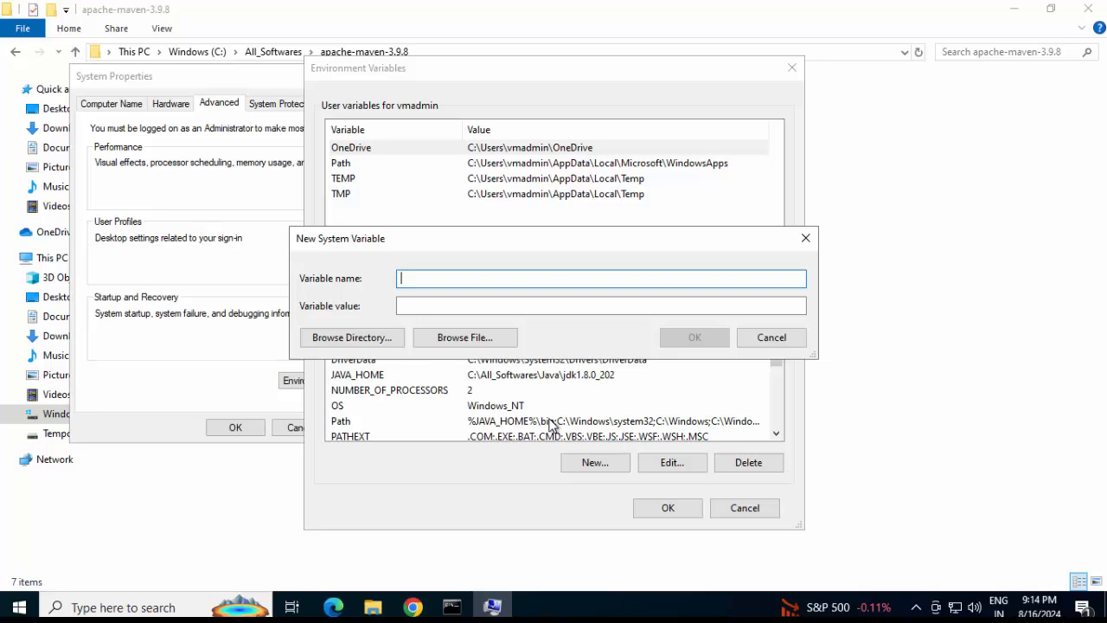
click(694, 338)
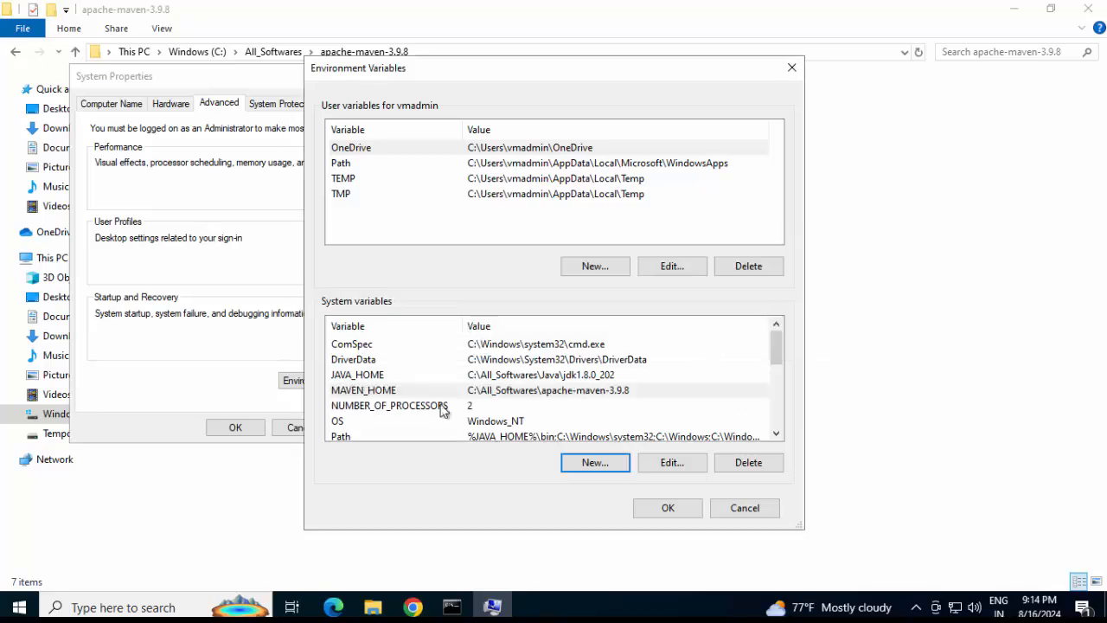
Prepend %MAVEN_HOME%\bin; to the system Path variable
scroll(down, 3)
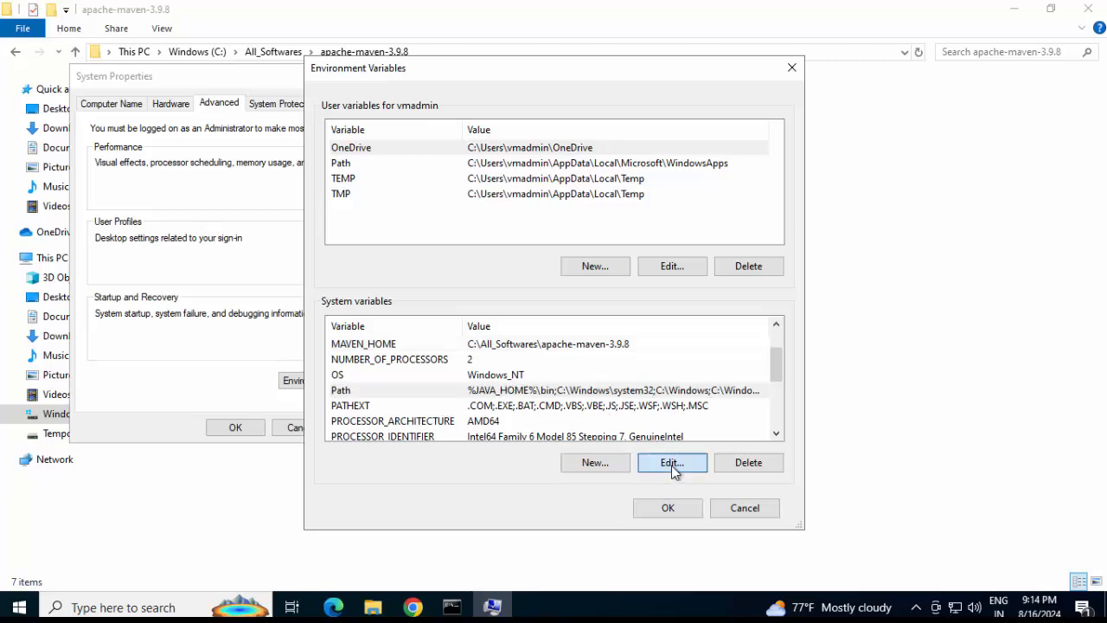
click(671, 462)
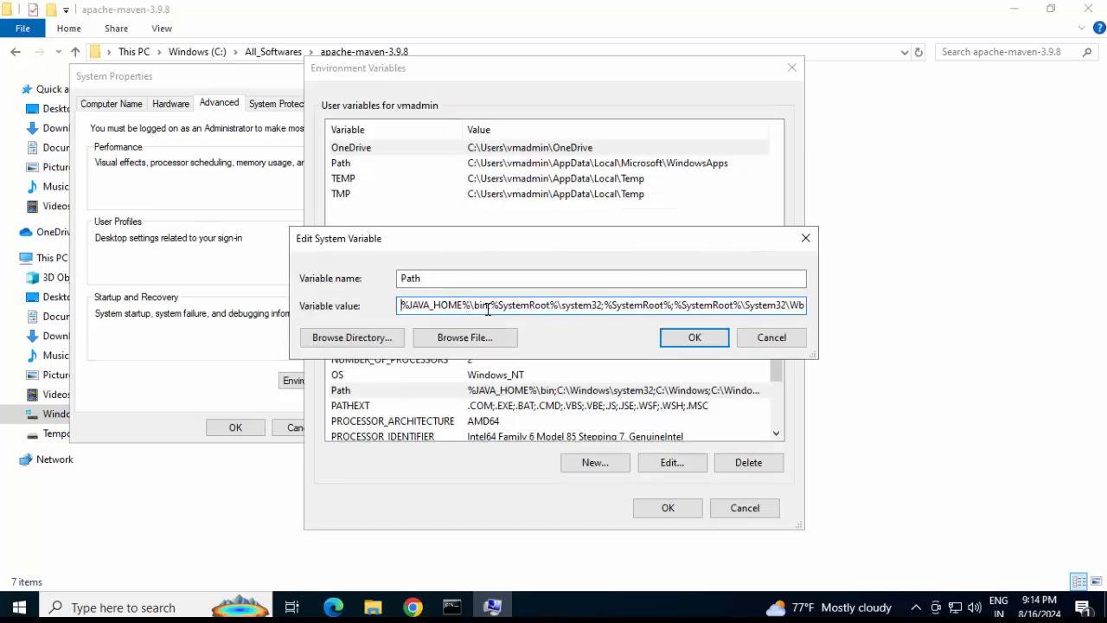
mouse_move(523, 318)
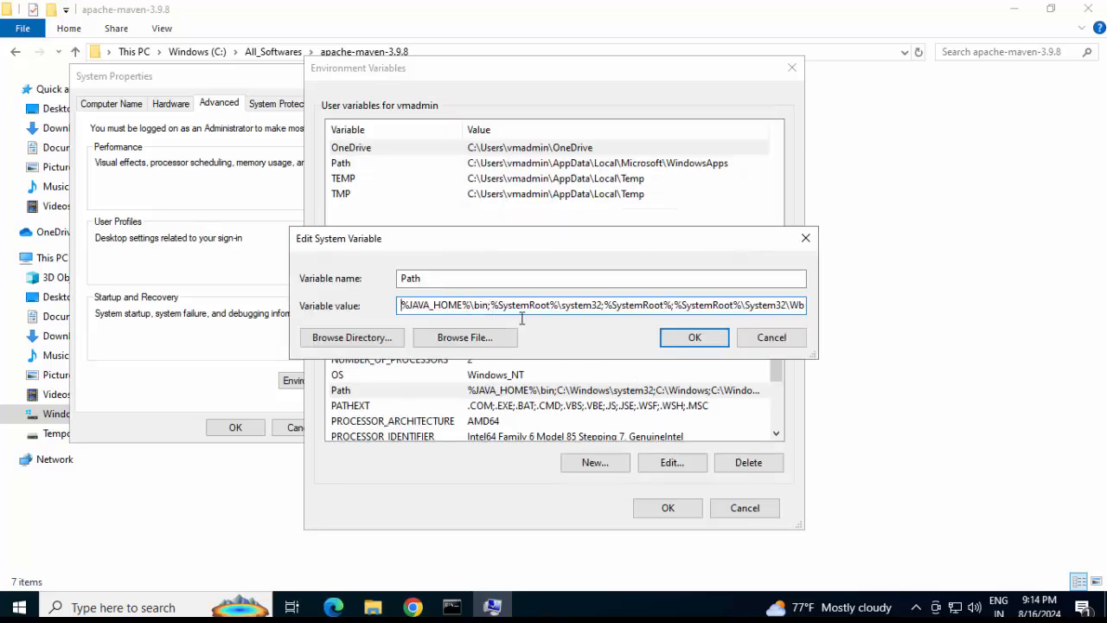
text(%MAVEN_HOME%\bin;)
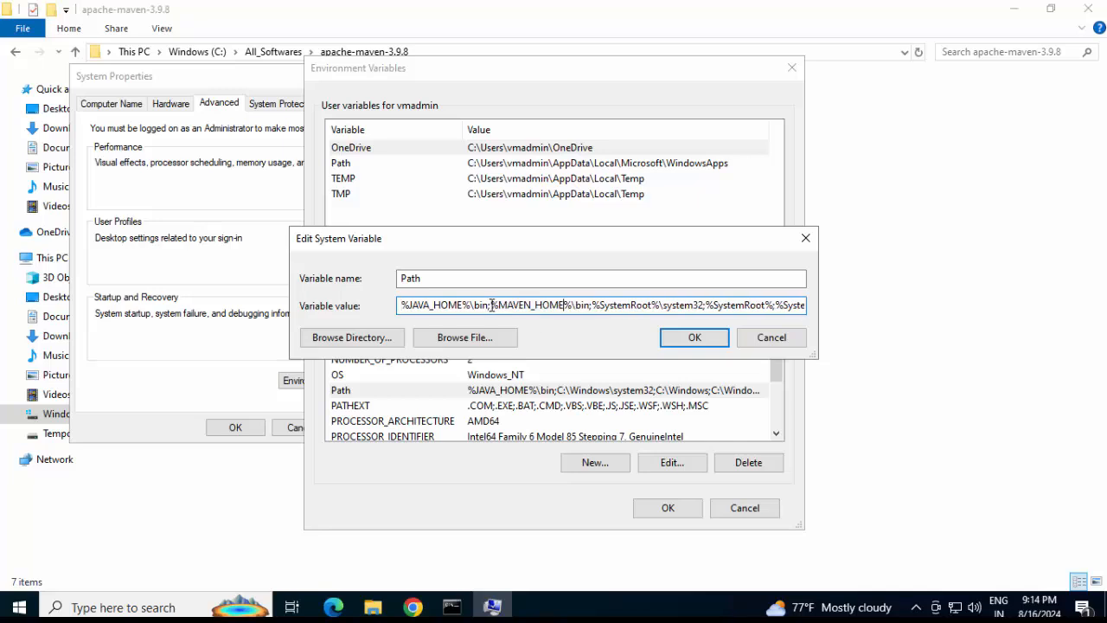
mouse_move(530, 312)
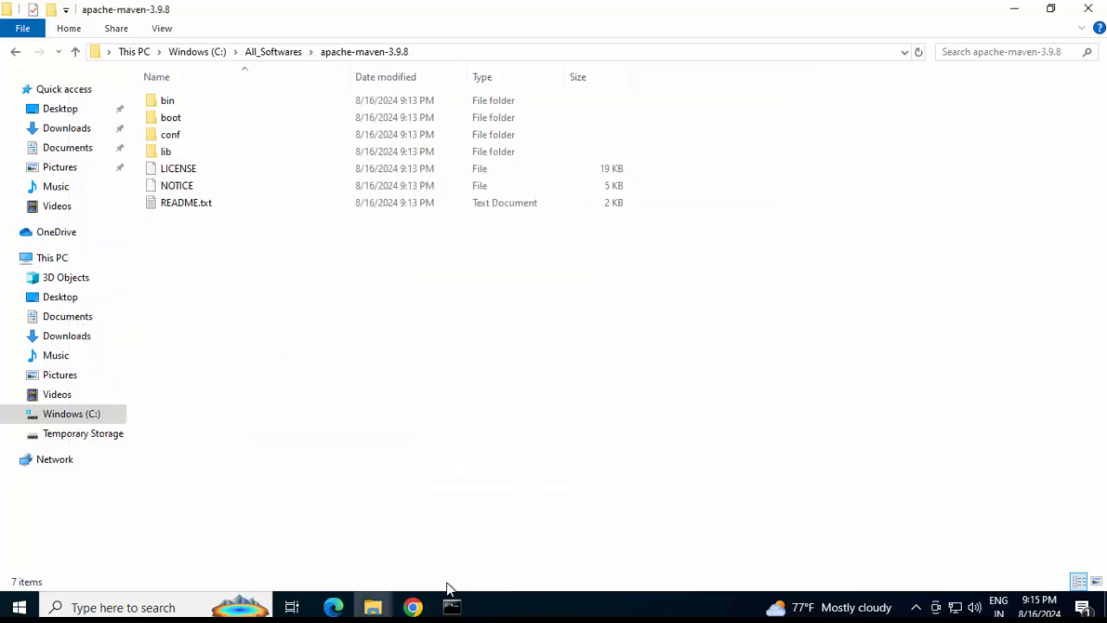
Run mvn -version in the Command Prompt to confirm Maven is available
click(453, 605)
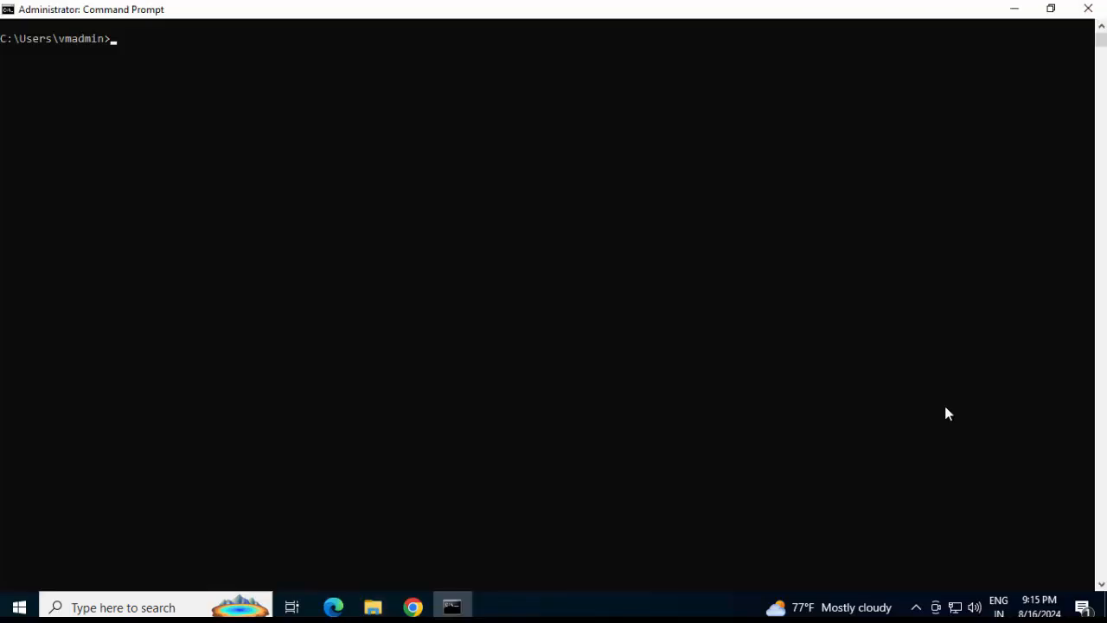
text(mvn -version)
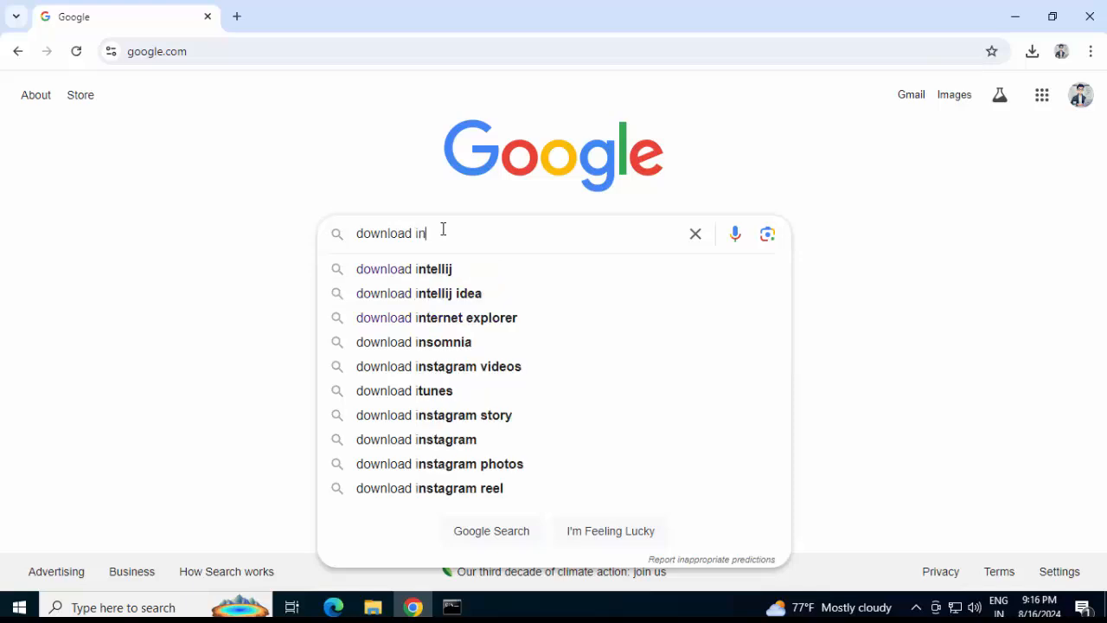
Search Google for download intellij idea and open the JetBrains IntelliJ IDEA download page
click(419, 293)
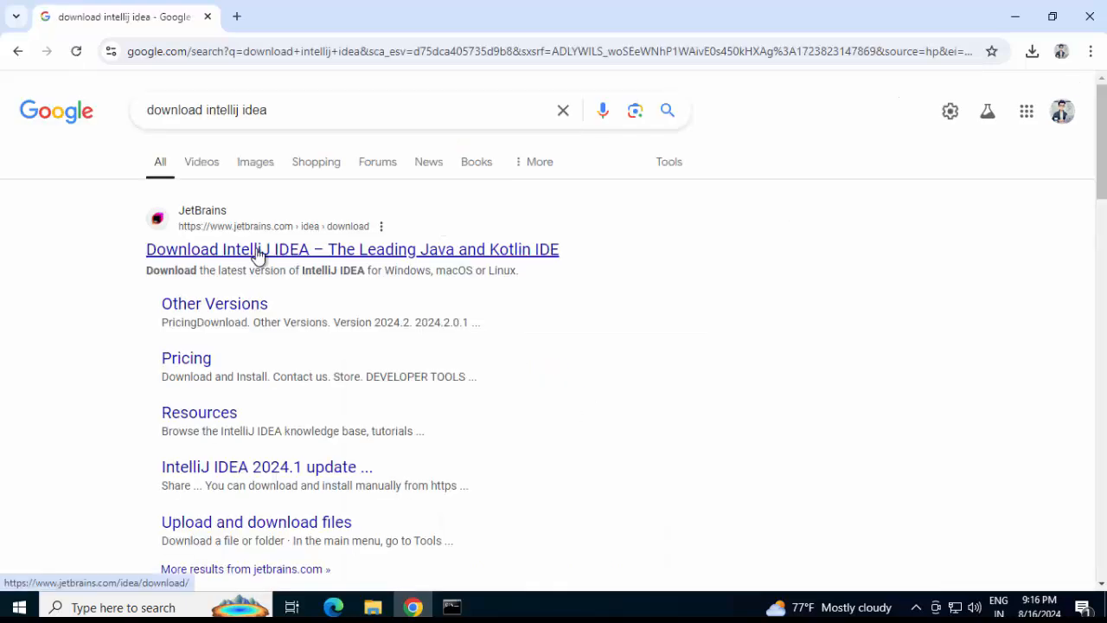
click(353, 250)
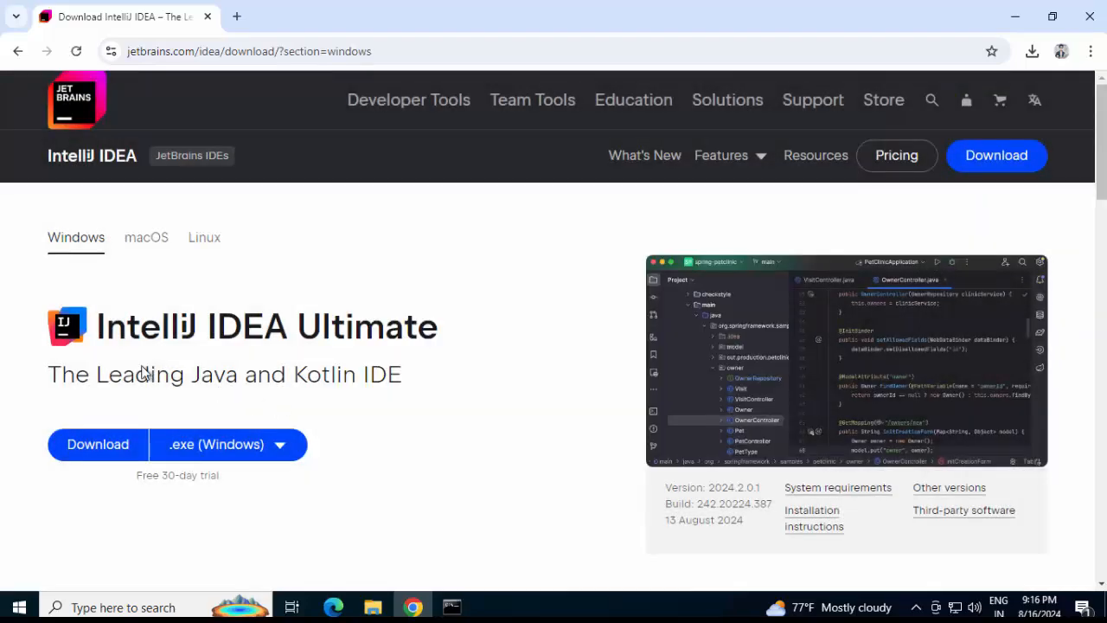
mouse_move(308, 313)
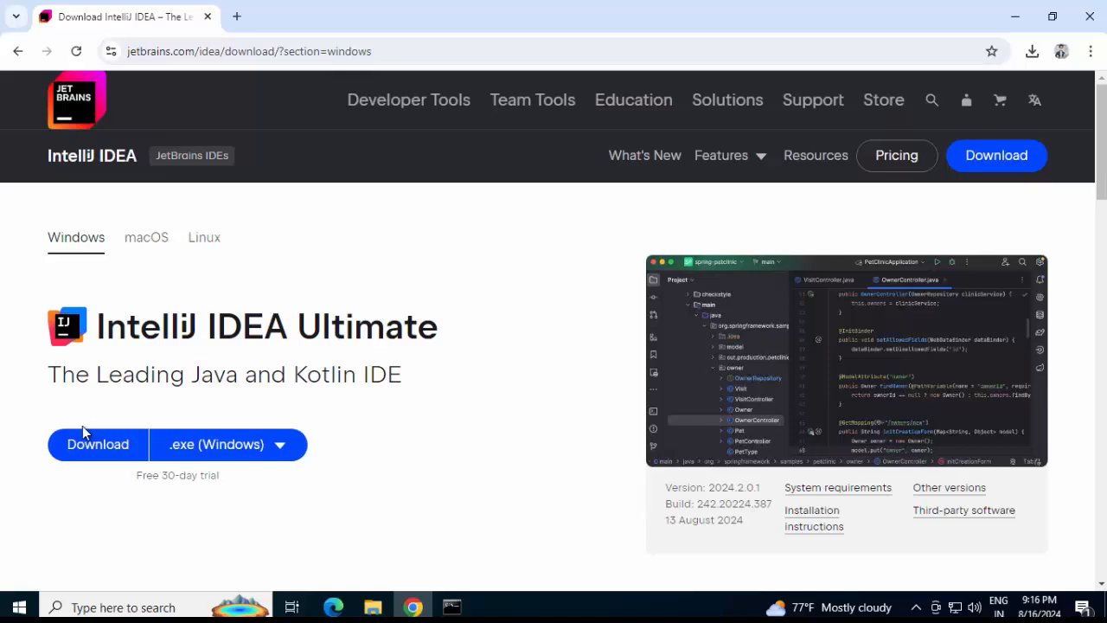
mouse_move(83, 423)
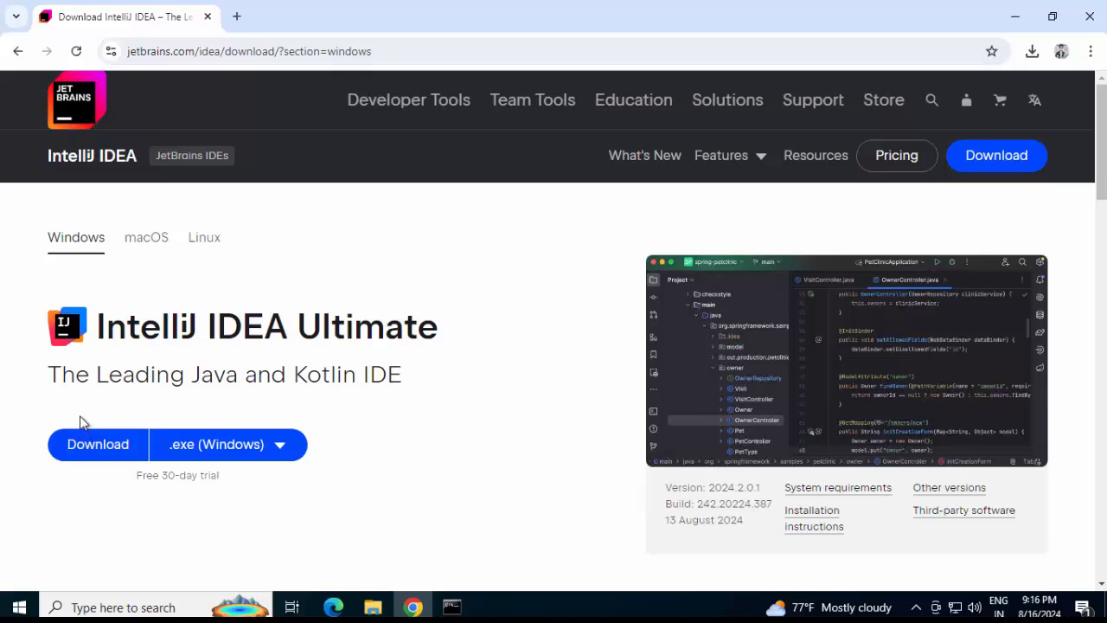
mouse_move(931, 495)
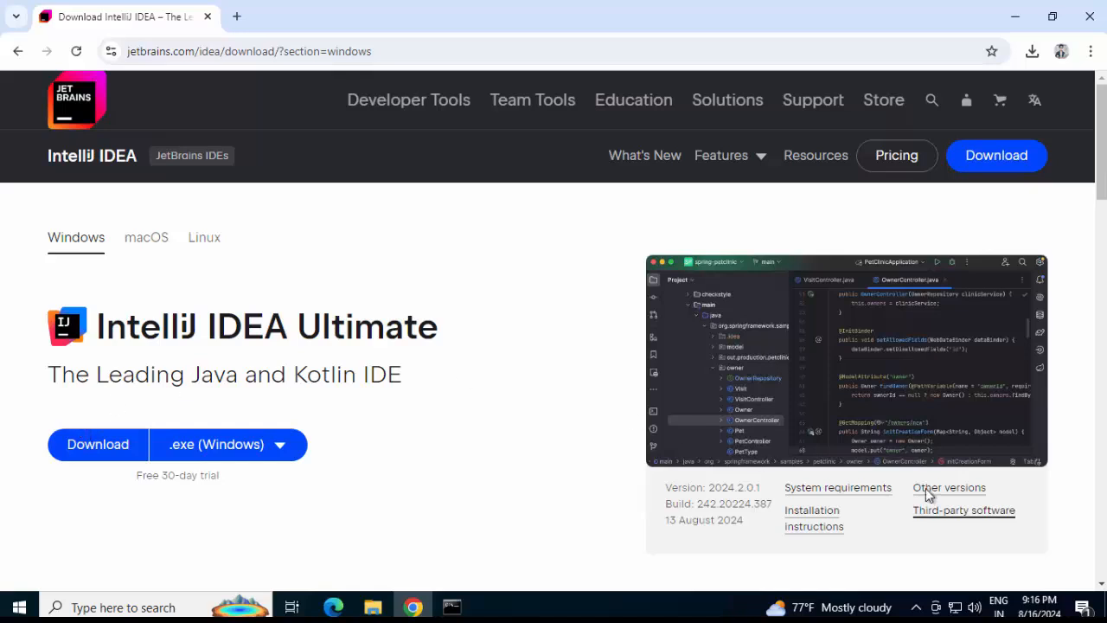
From Other versions, download the 2023.3.7 Community Edition Windows x64 installer (ideaIC-2023.3.7.exe)
click(948, 487)
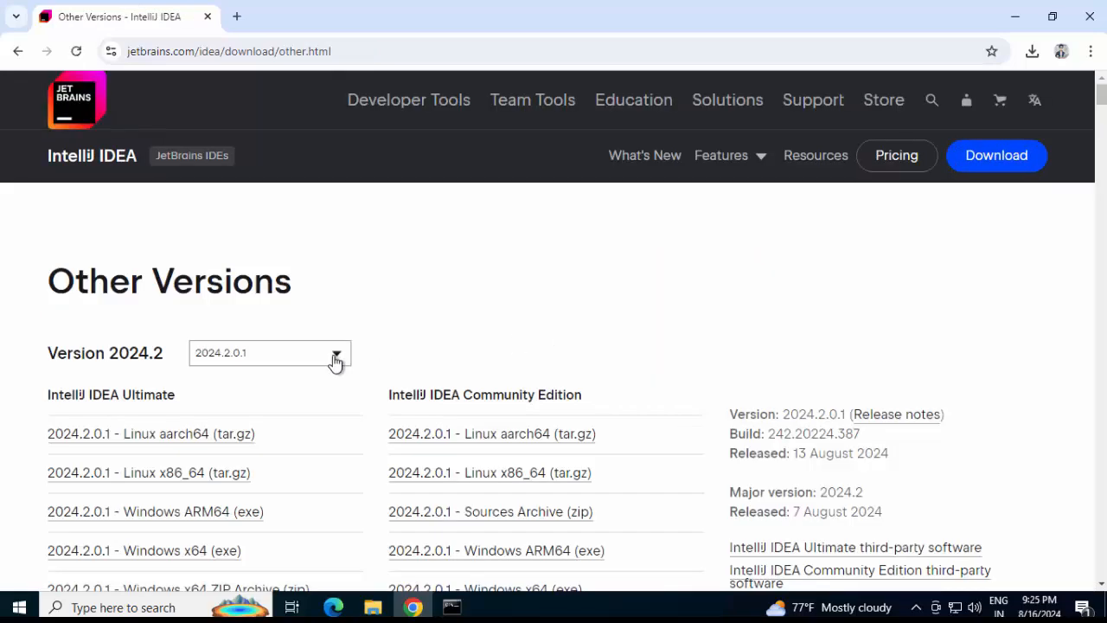
mouse_move(485, 361)
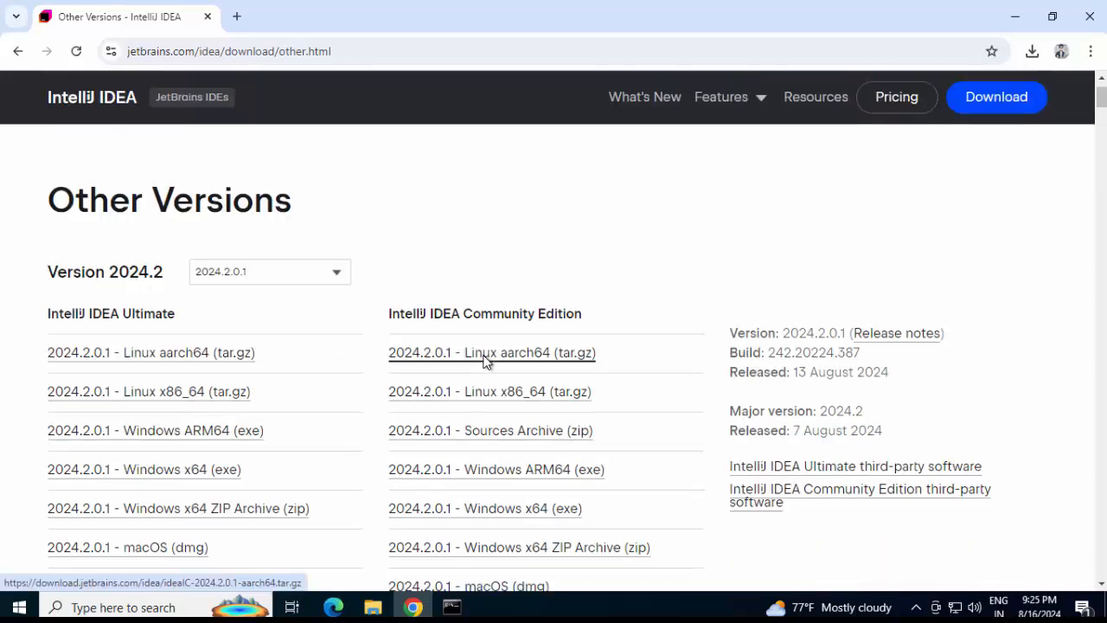
scroll(down, 3)
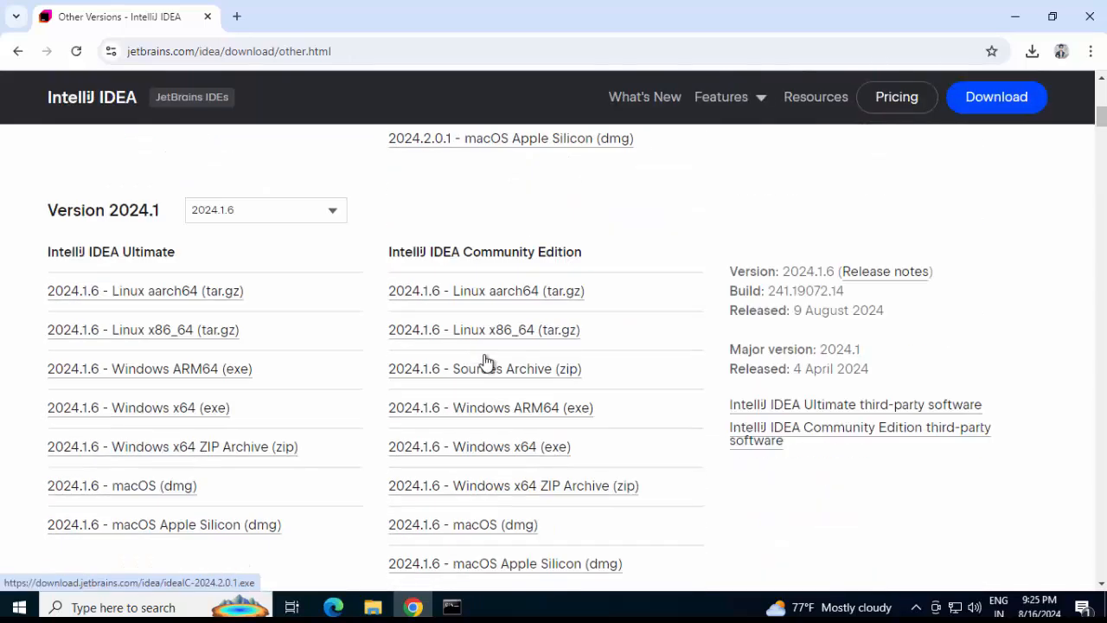
scroll(down, 3)
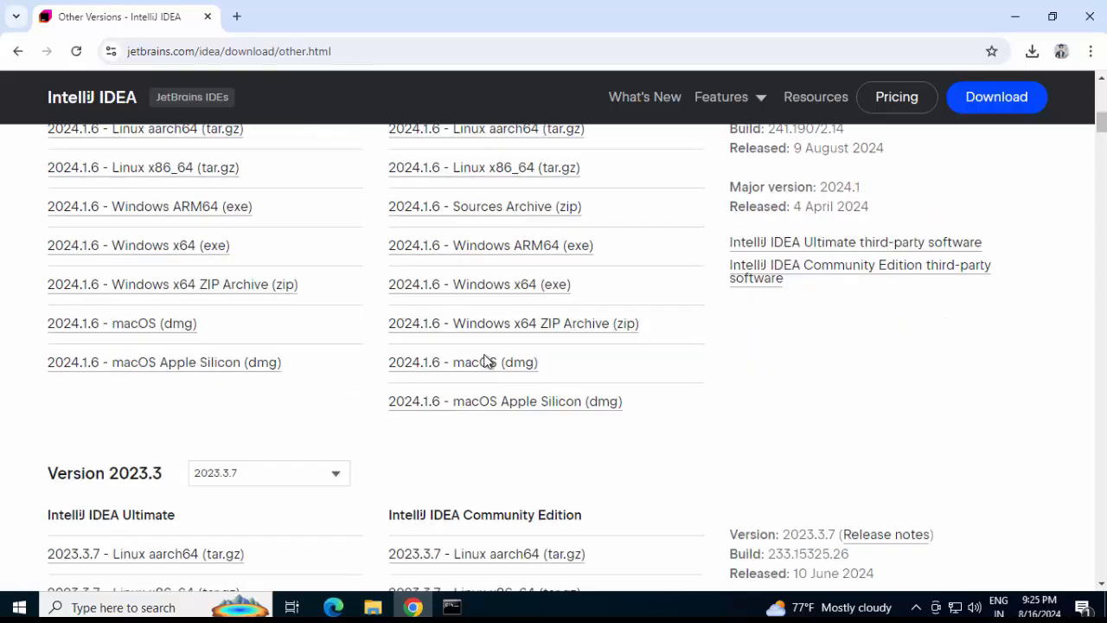
scroll(down, 3)
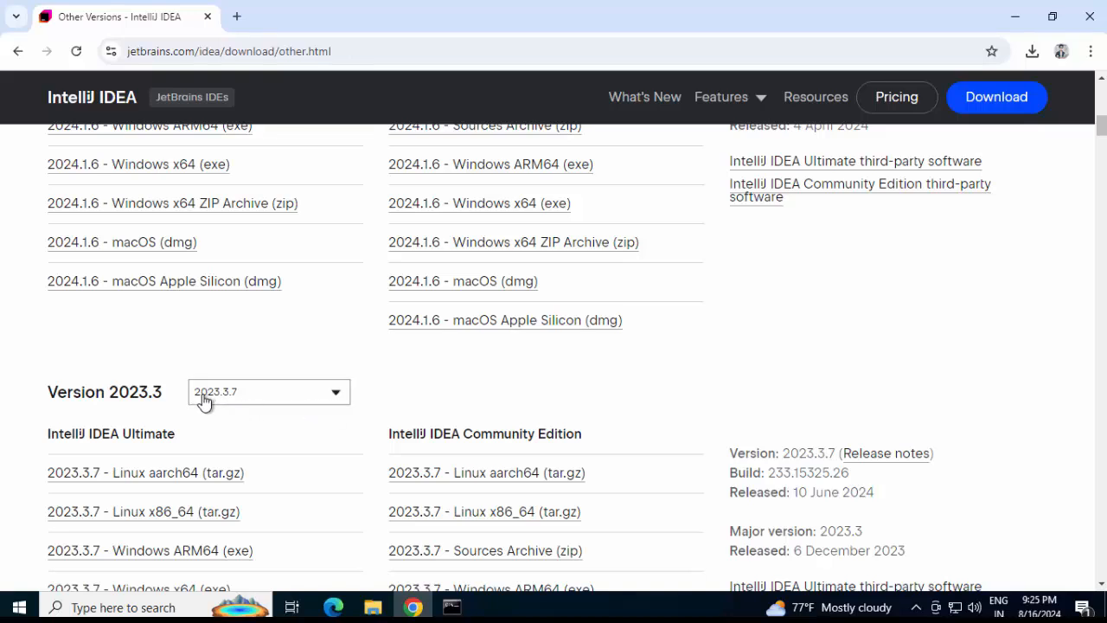
scroll(down, 3)
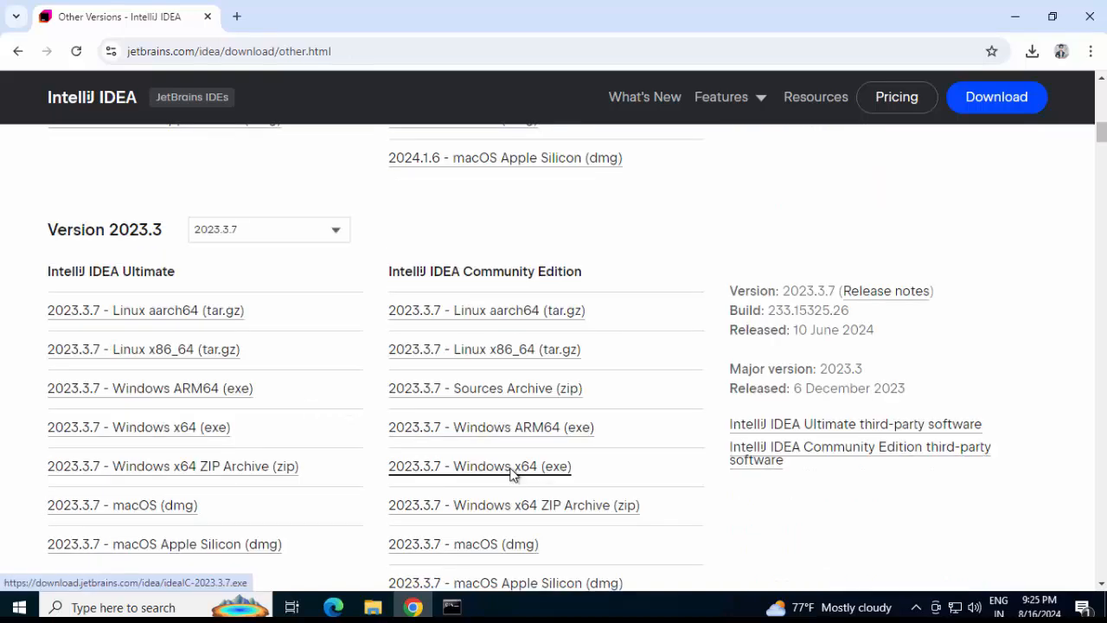
click(1031, 52)
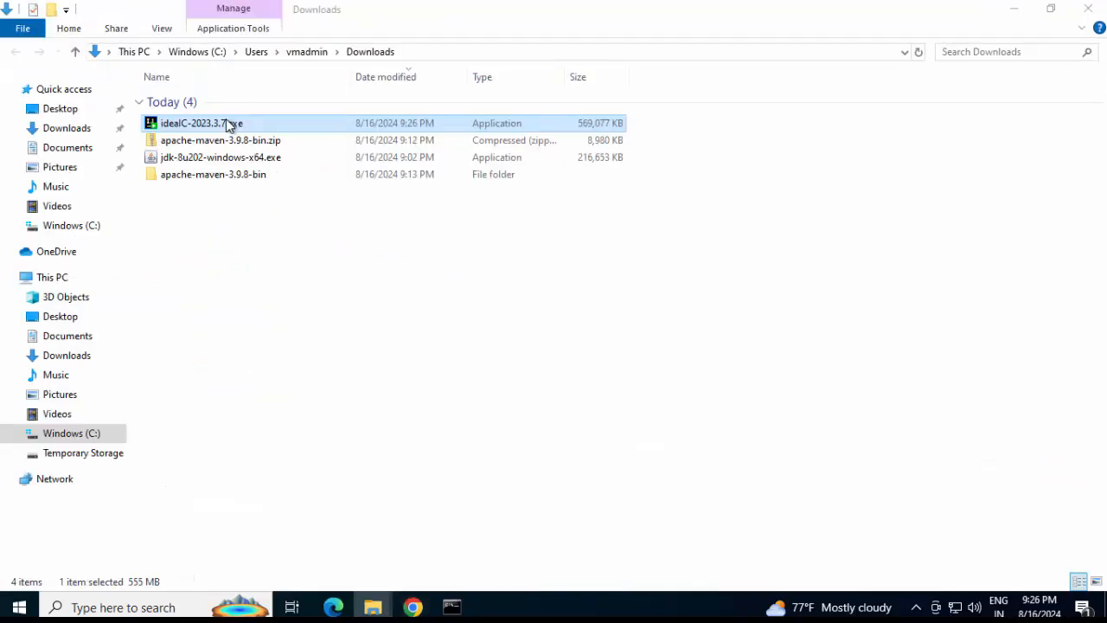
Run ideaIC-2023.3.7.exe and install IntelliJ IDEA to C:\Program Files\JetBrains with default options
double_click(200, 123)
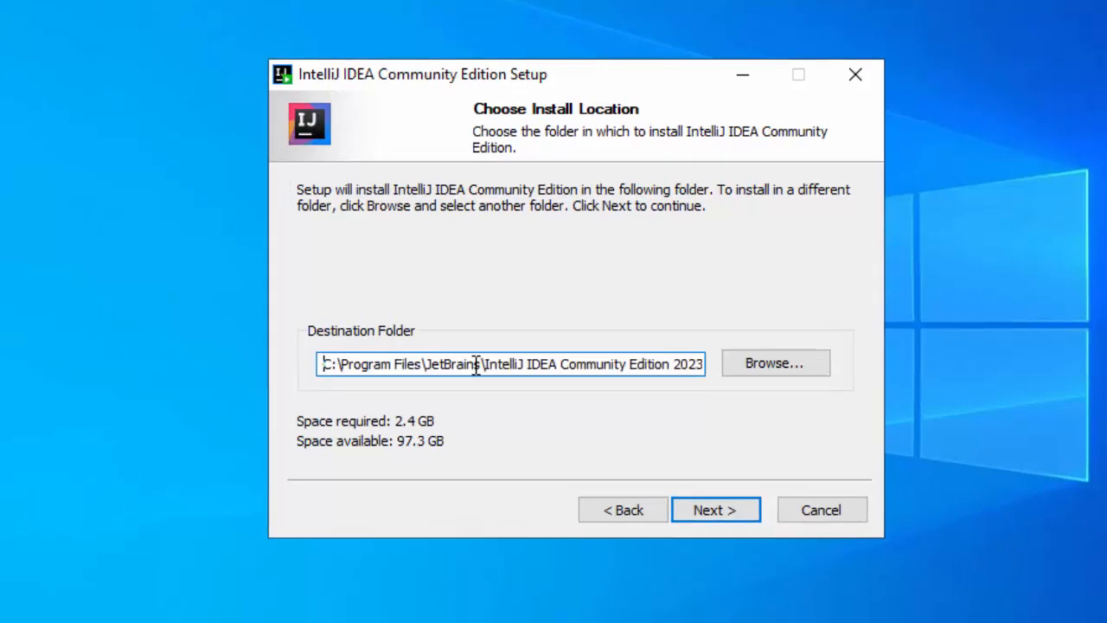
mouse_move(498, 388)
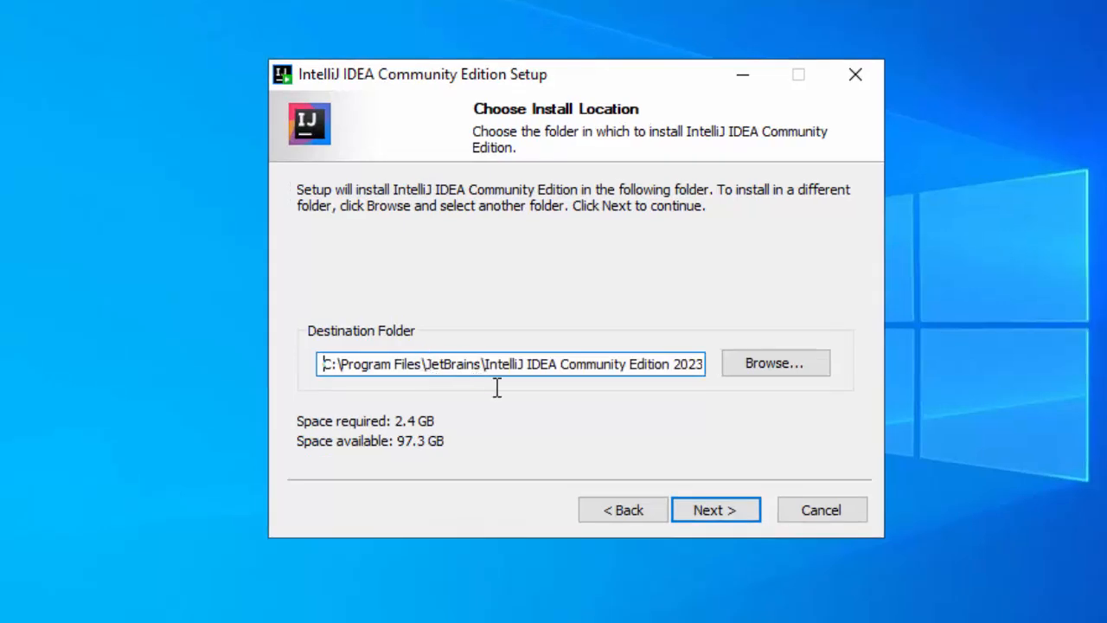
double_click(372, 364)
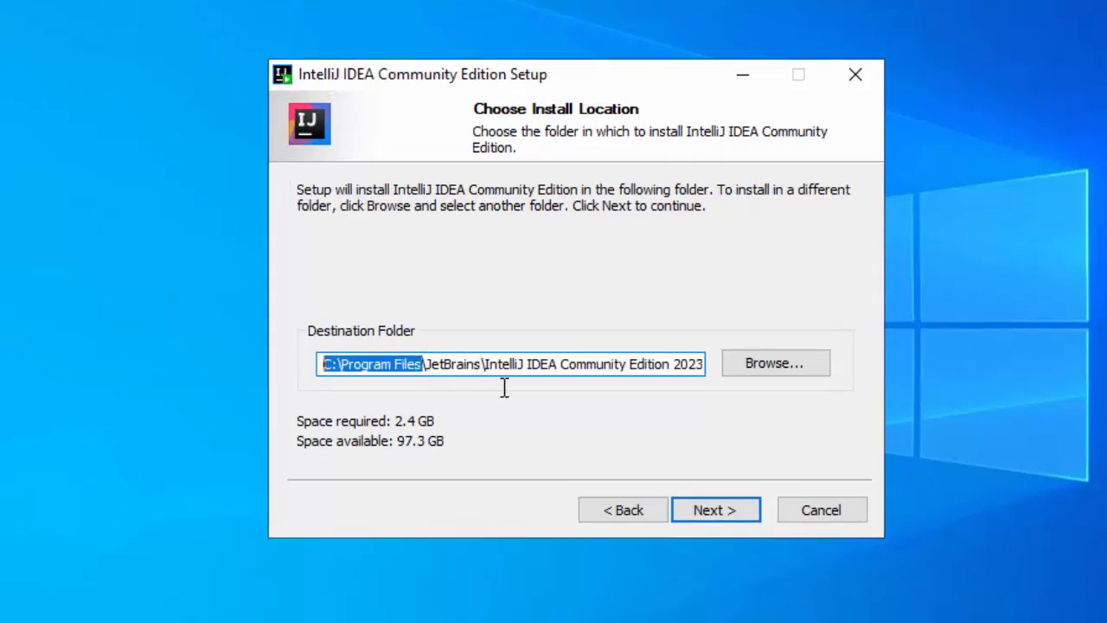
click(714, 509)
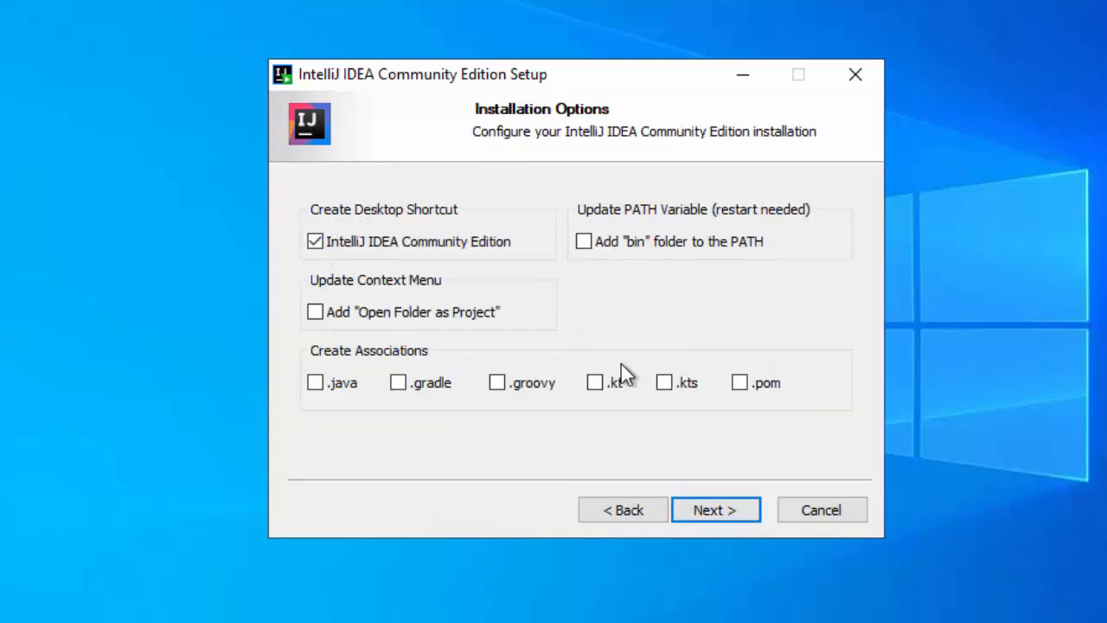
click(715, 508)
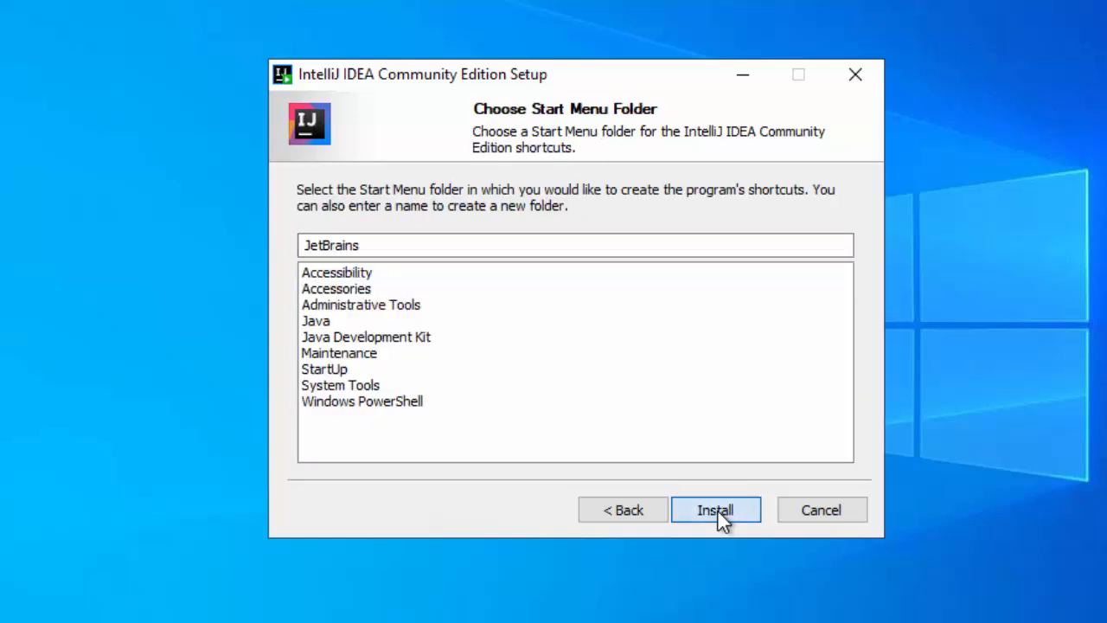
click(716, 509)
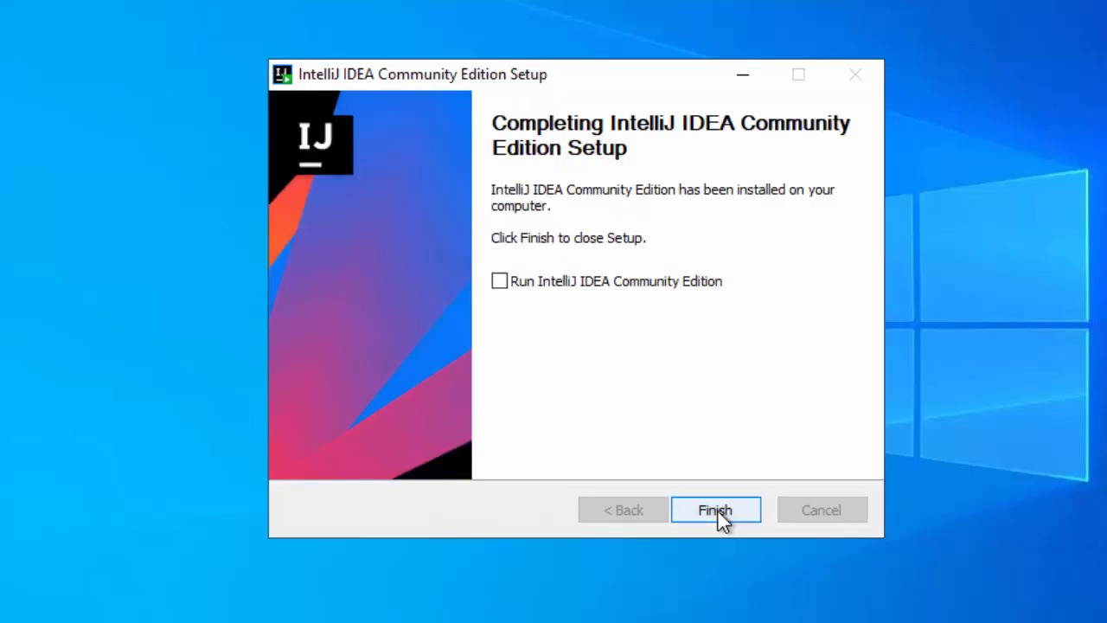
Finish the setup wizard and browse C:\All_Softwares in File Explorer
click(715, 509)
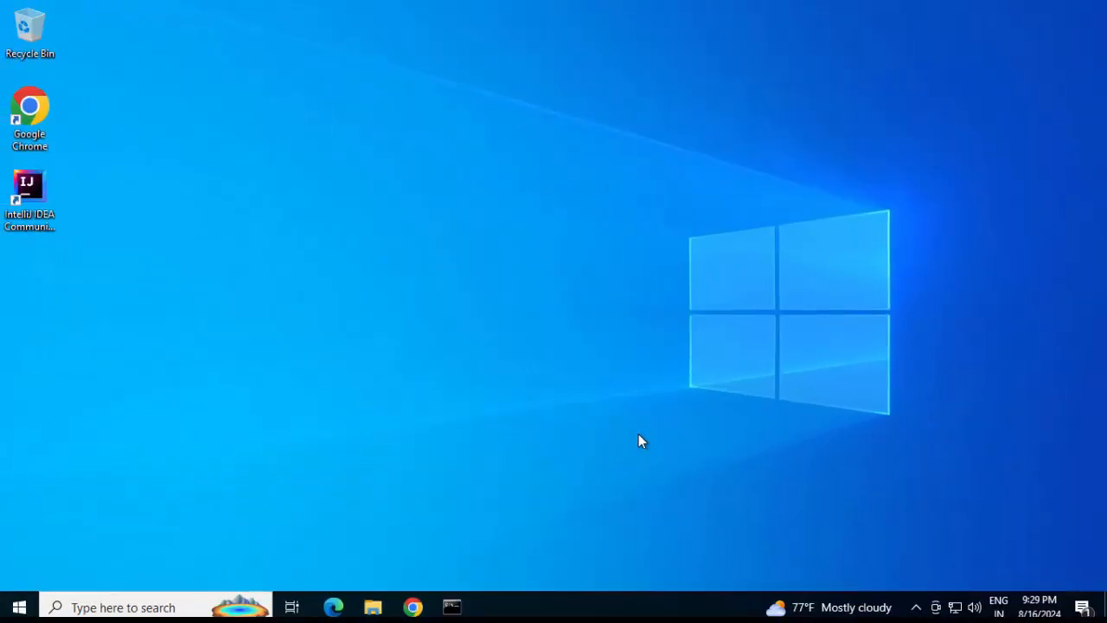
mouse_move(29, 190)
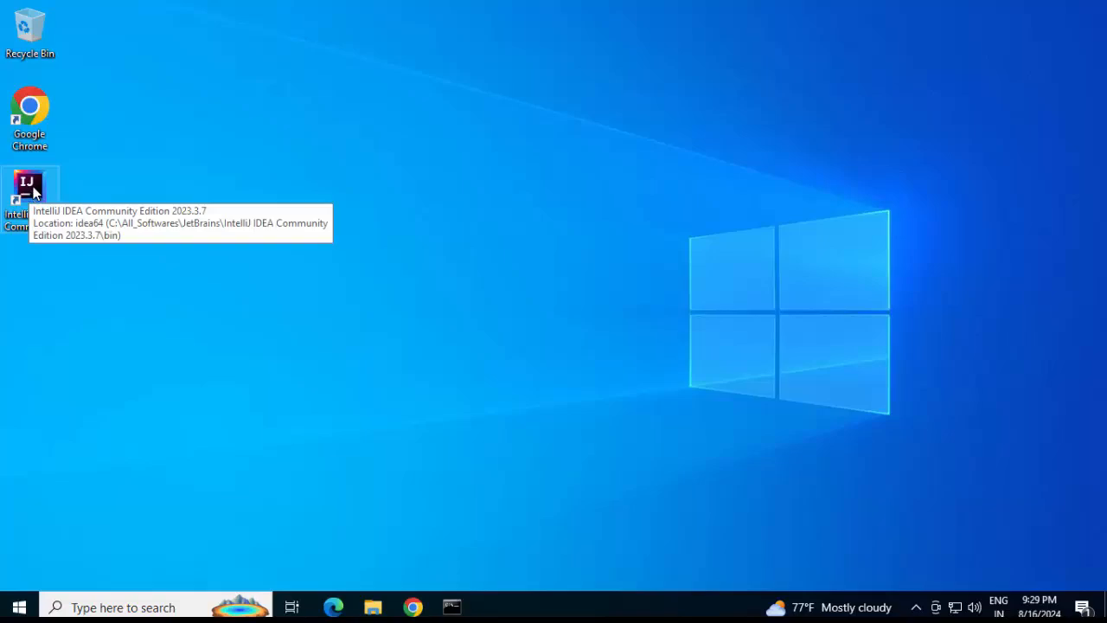
click(372, 606)
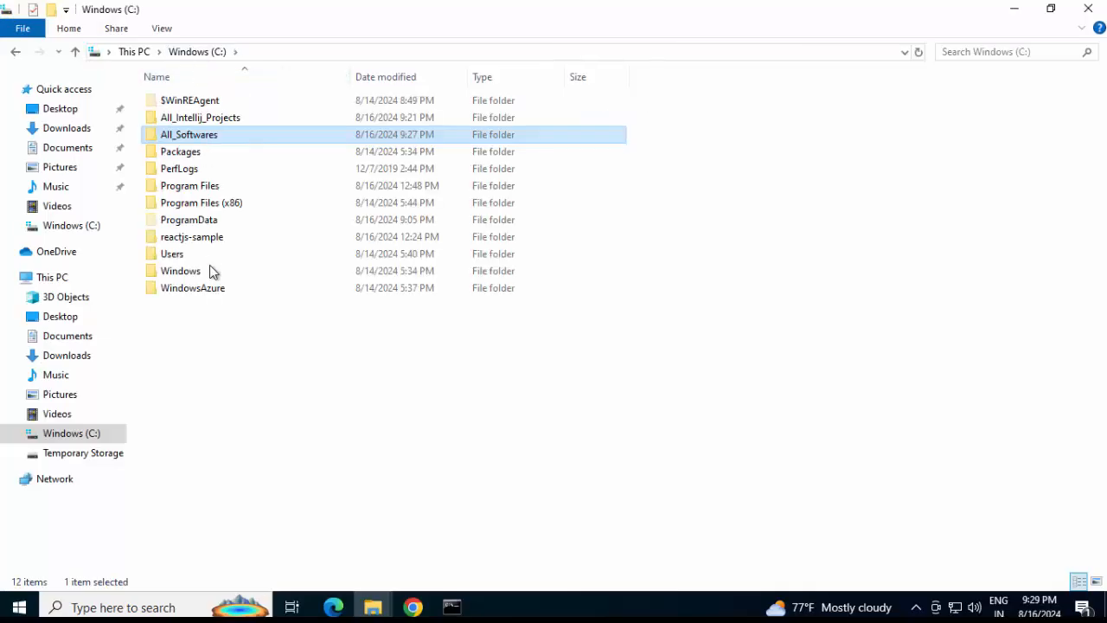
double_click(201, 118)
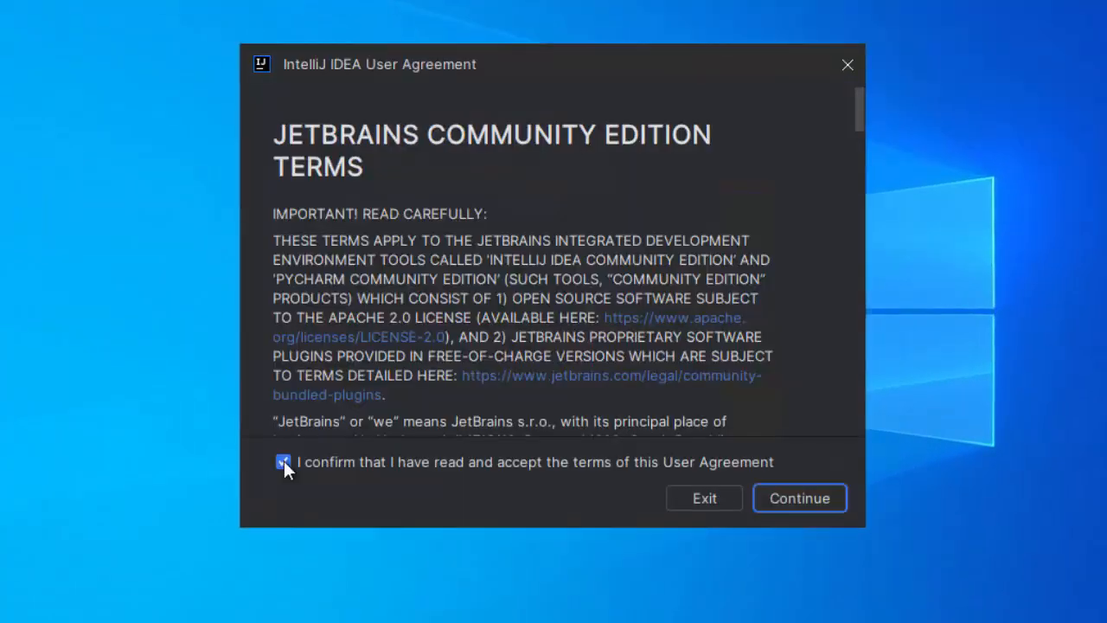
Accept the IntelliJ IDEA user agreement and decline sending usage statistics
click(800, 498)
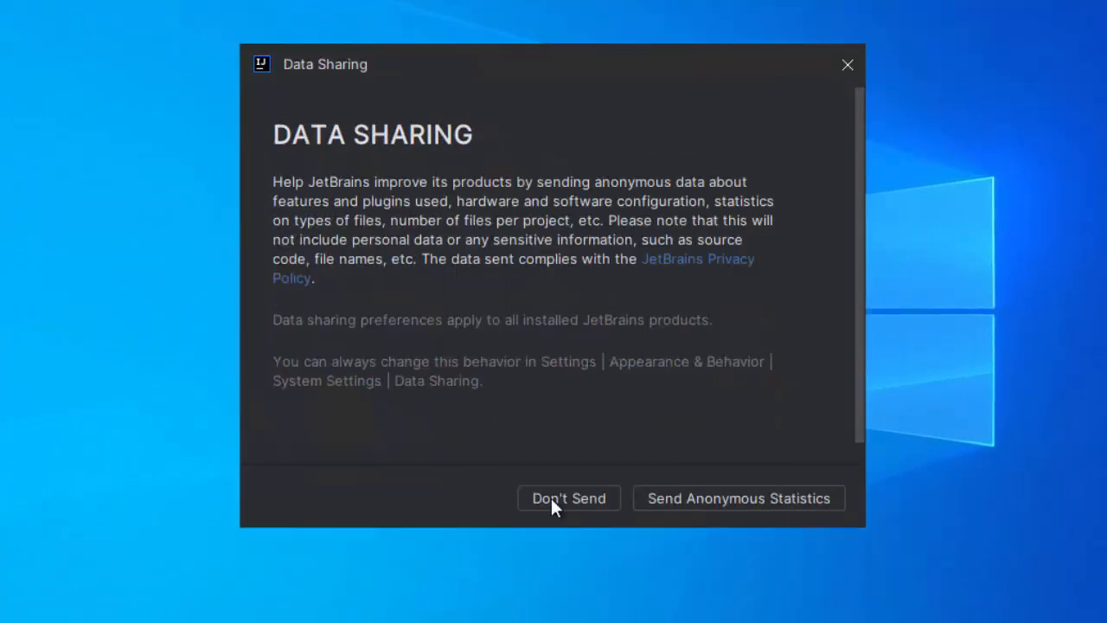
click(568, 498)
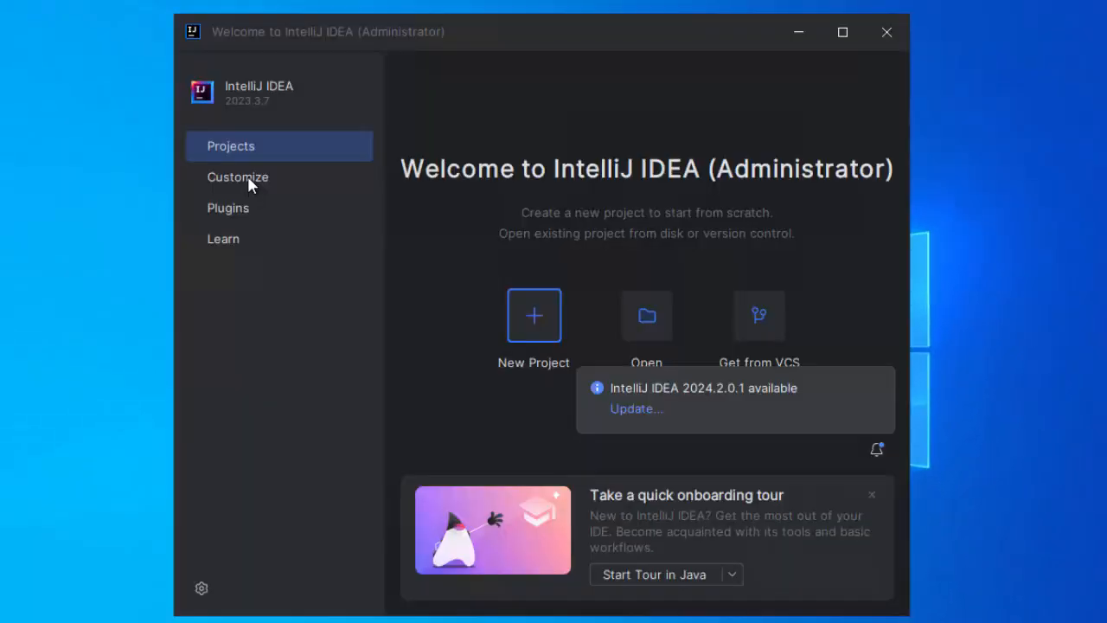
Switch the IDE colour theme to Light, maximize the window and start a New Project
click(237, 177)
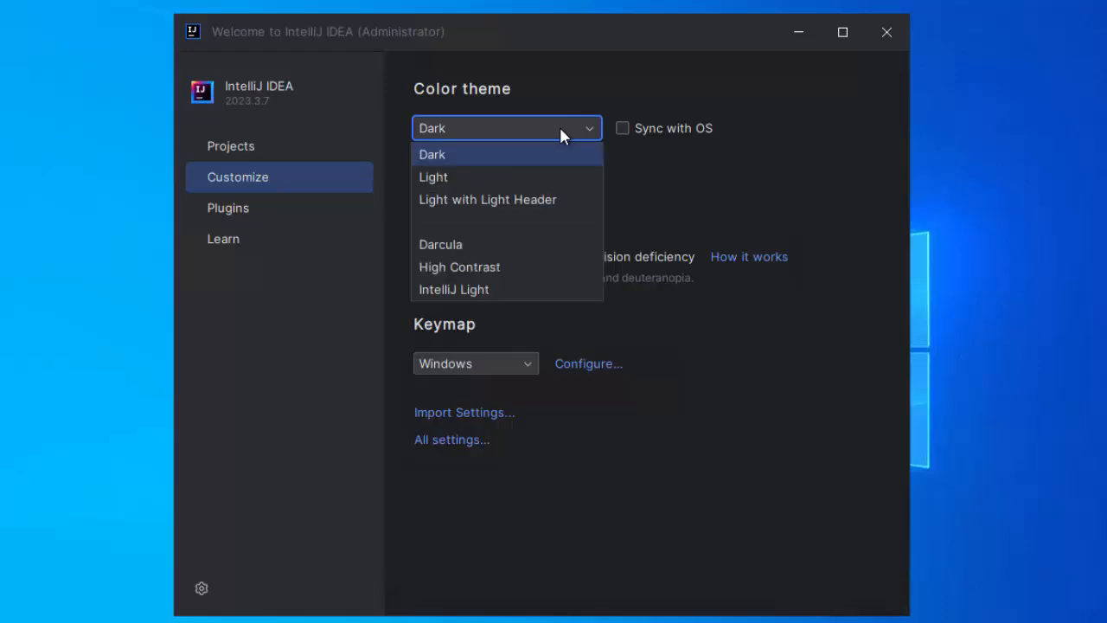
click(433, 177)
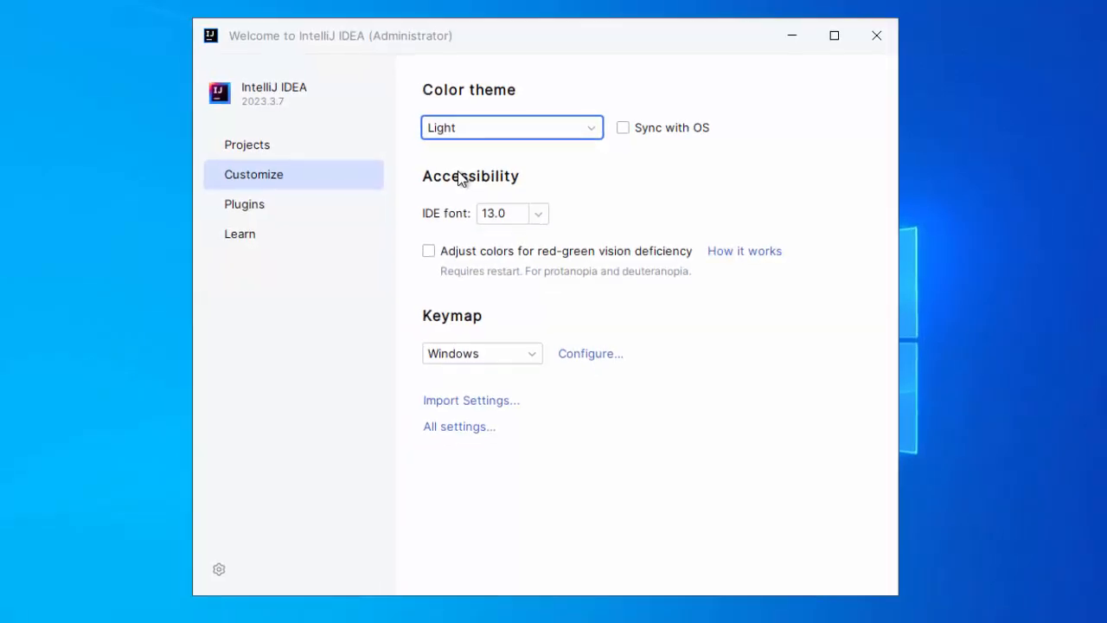
click(833, 34)
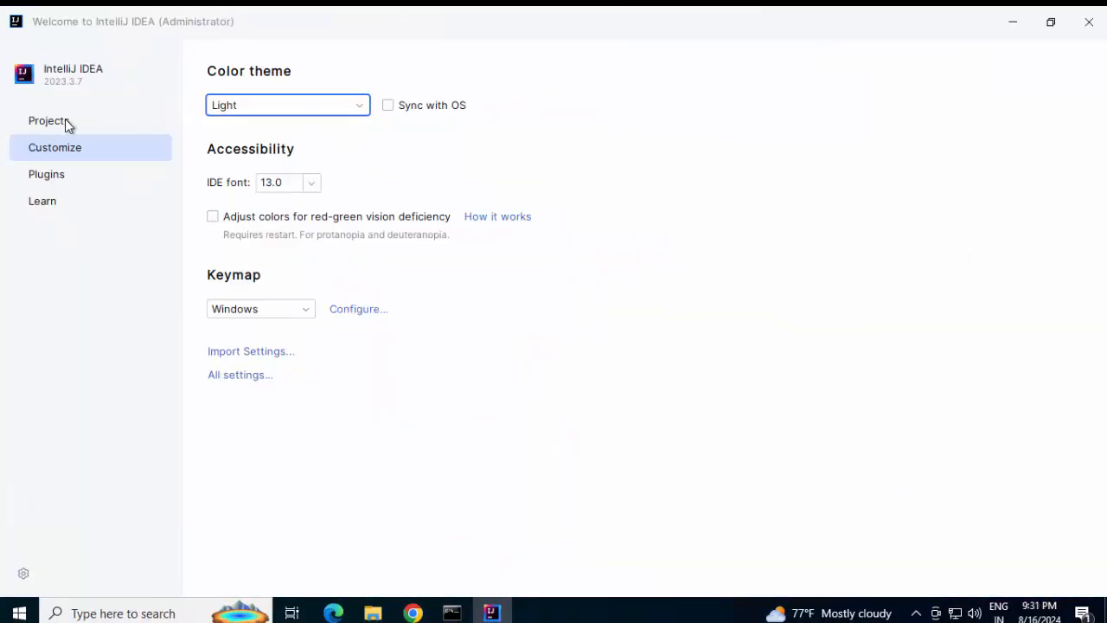
click(47, 121)
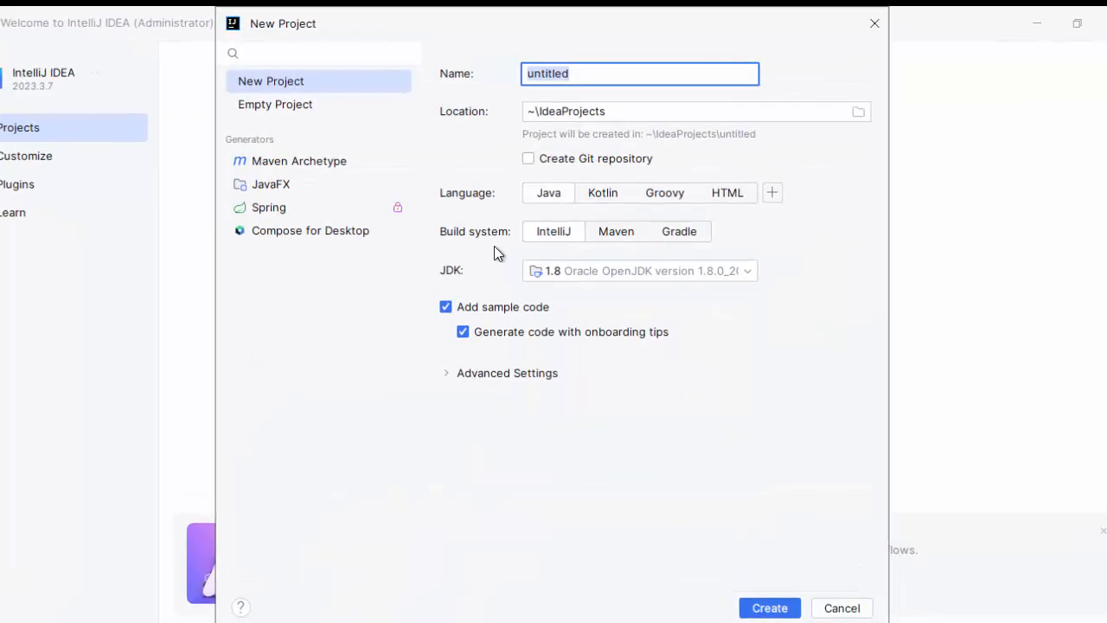
Configure a Maven Archetype project sample-maven-project in C:\All_Intellij_Projects using maven-archetype-quickstart 1.1
click(298, 161)
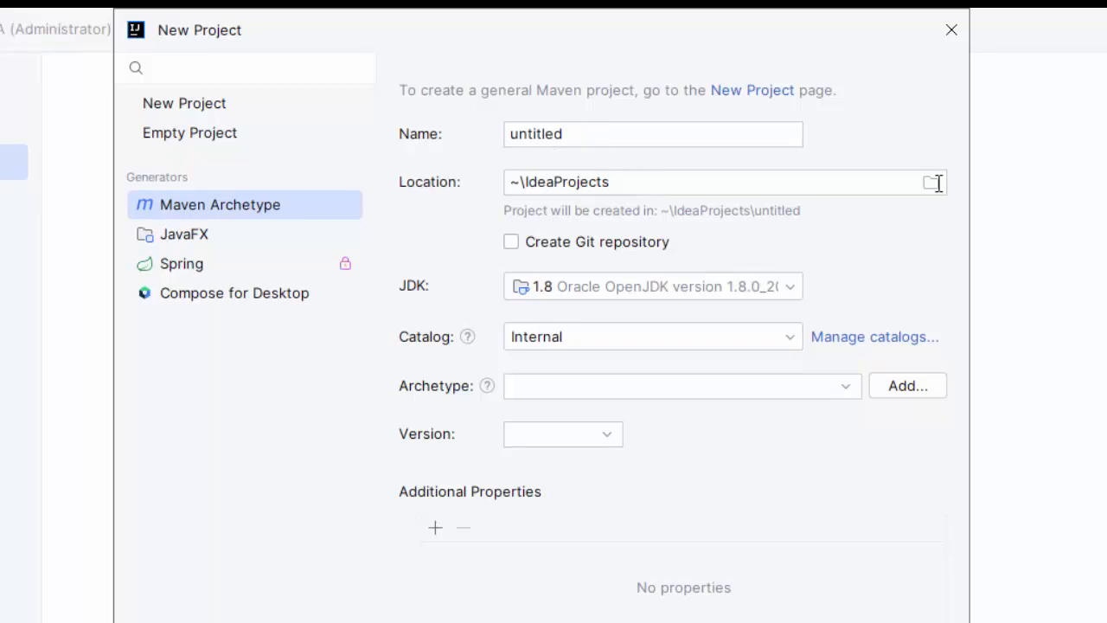
click(929, 182)
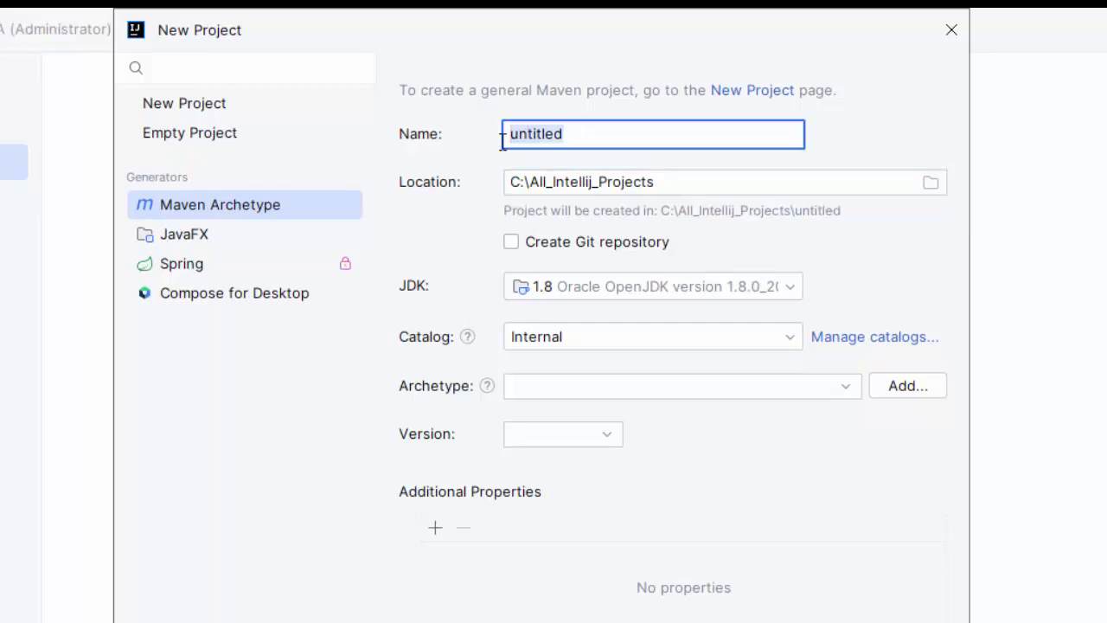
text(sample-maven-project)
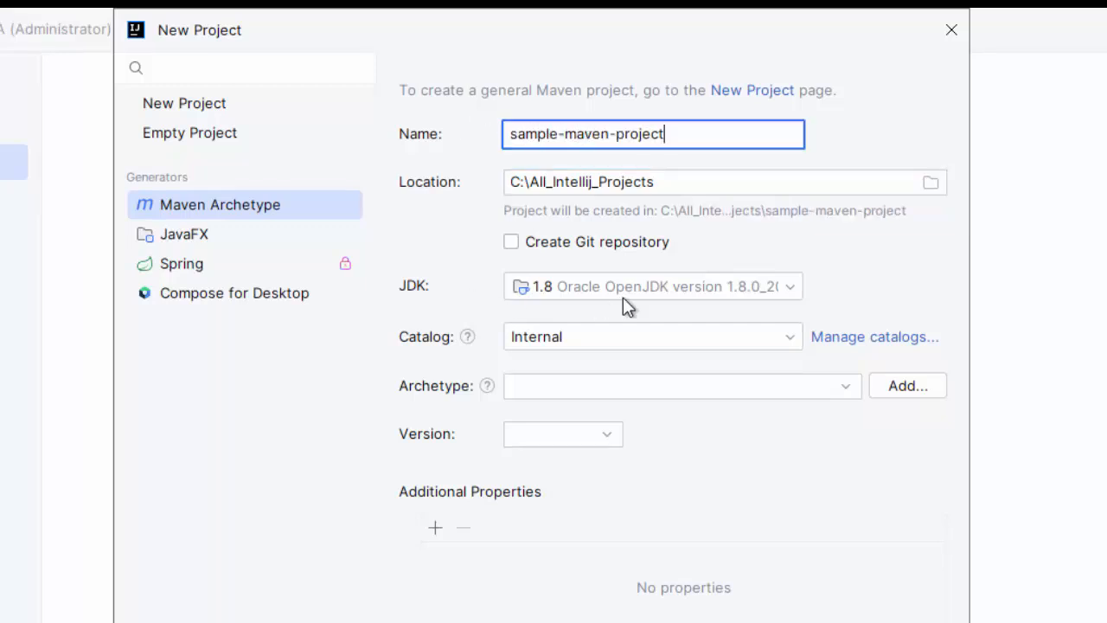
mouse_move(699, 310)
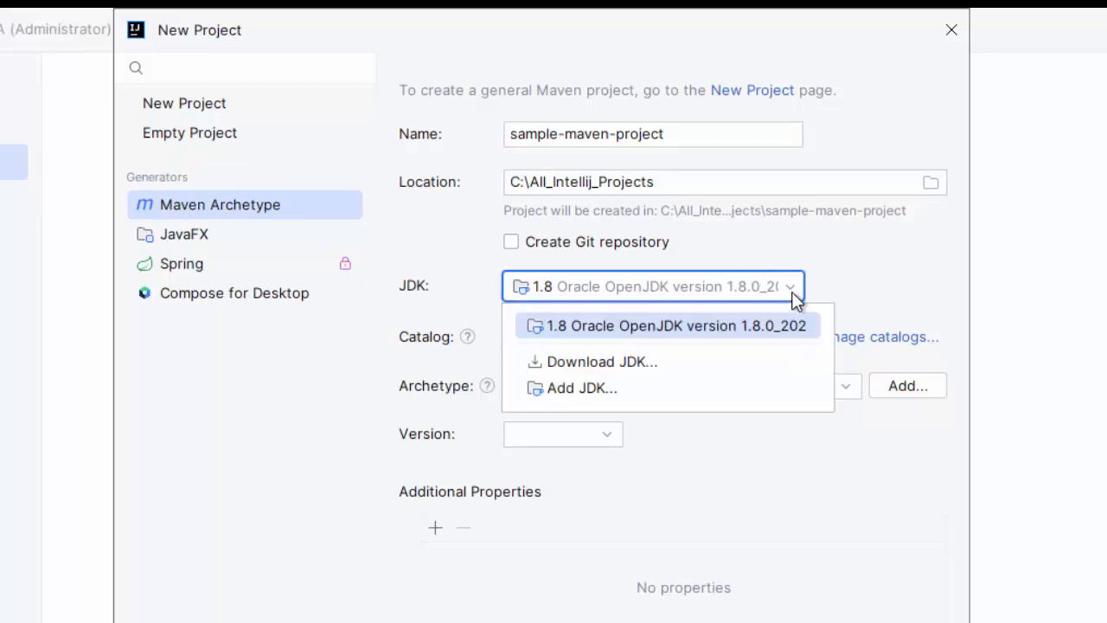
mouse_move(579, 388)
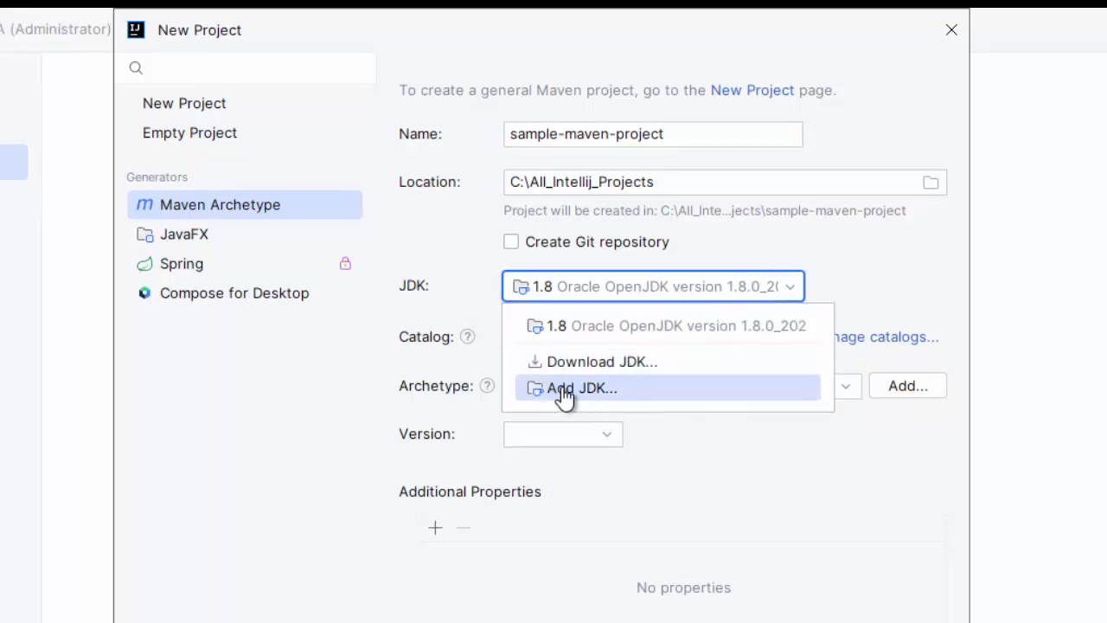
mouse_move(597, 396)
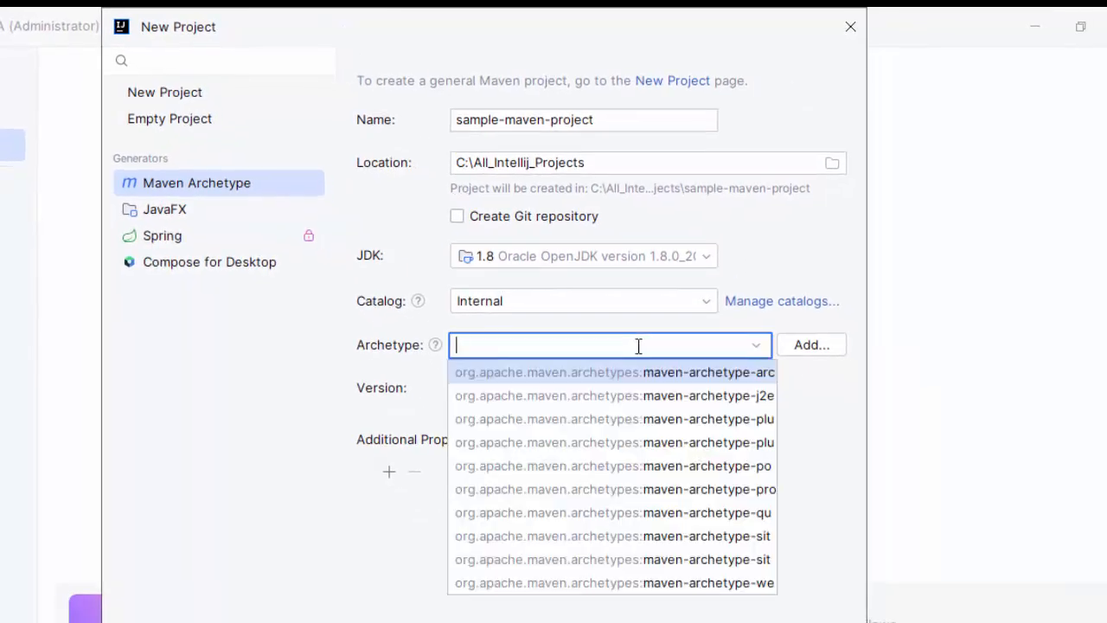
click(612, 372)
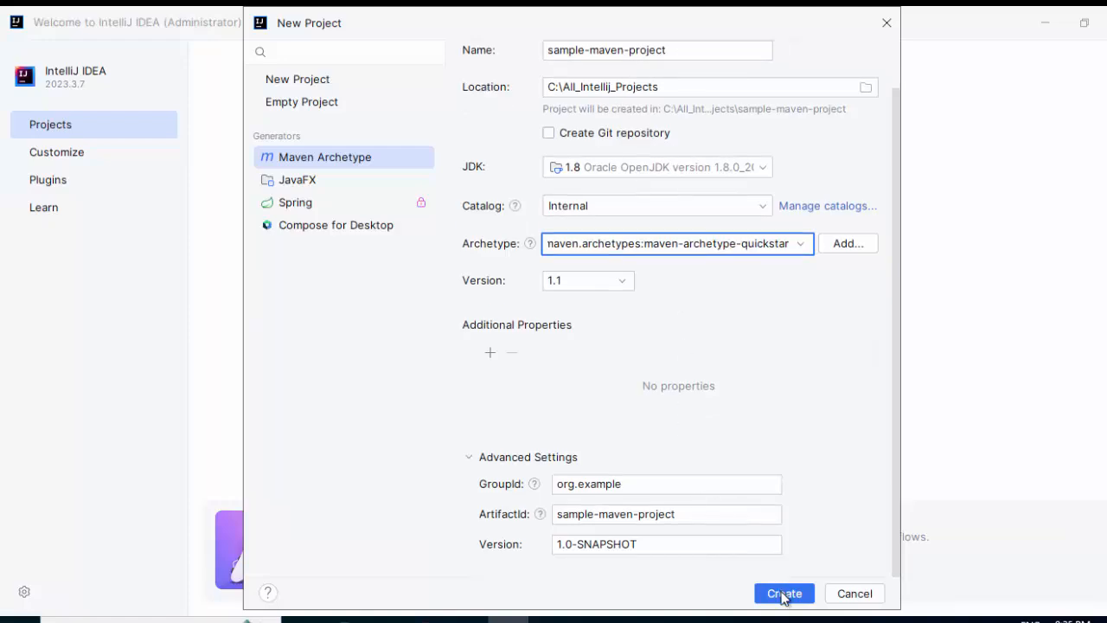
Create sample-maven-project and let the initial Maven sync run
click(782, 592)
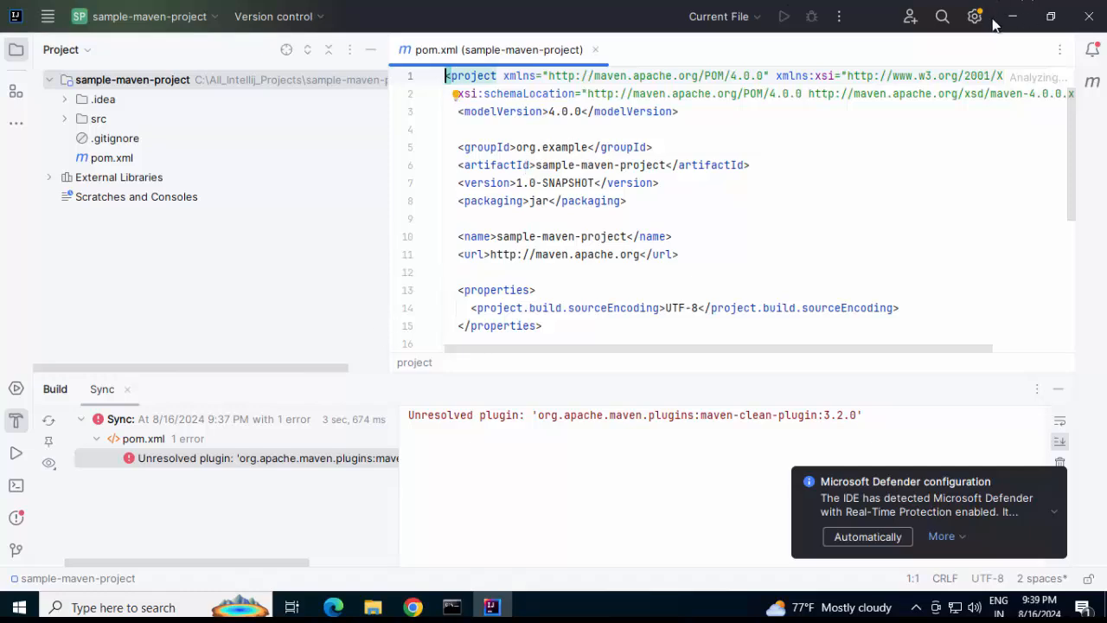
Switch the IDE to the Classic UI and restart it to apply the change
click(976, 18)
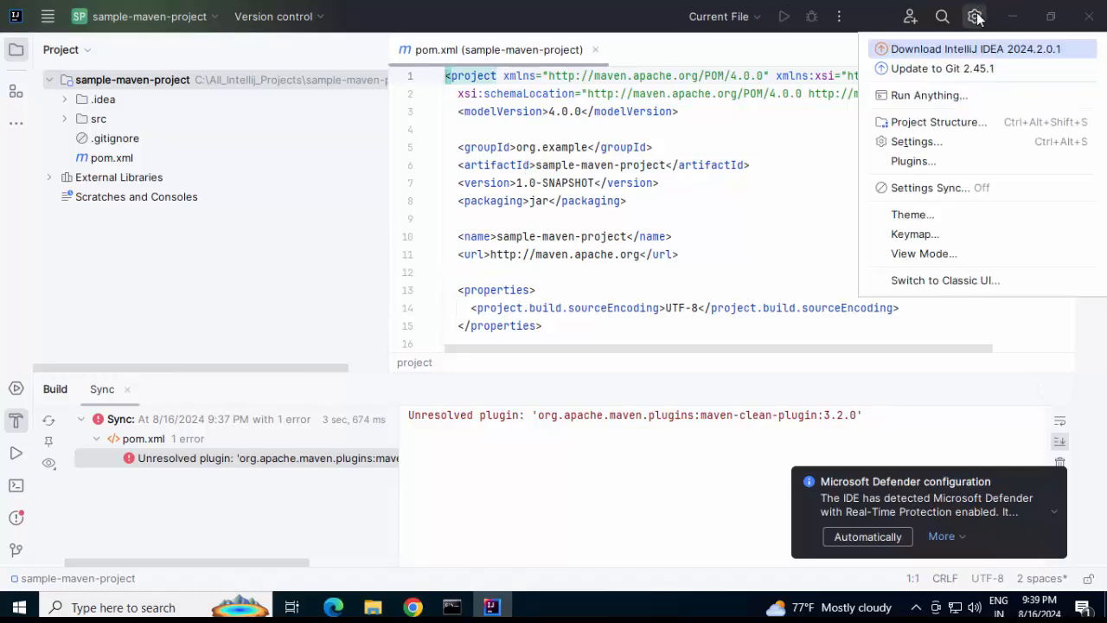
mouse_move(913, 215)
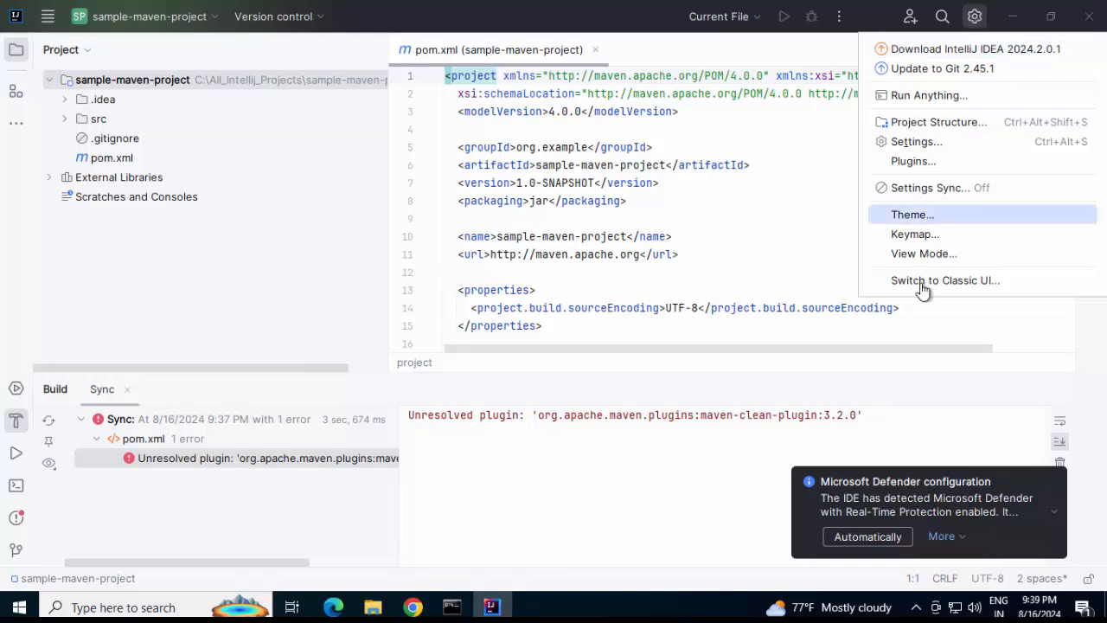
click(944, 281)
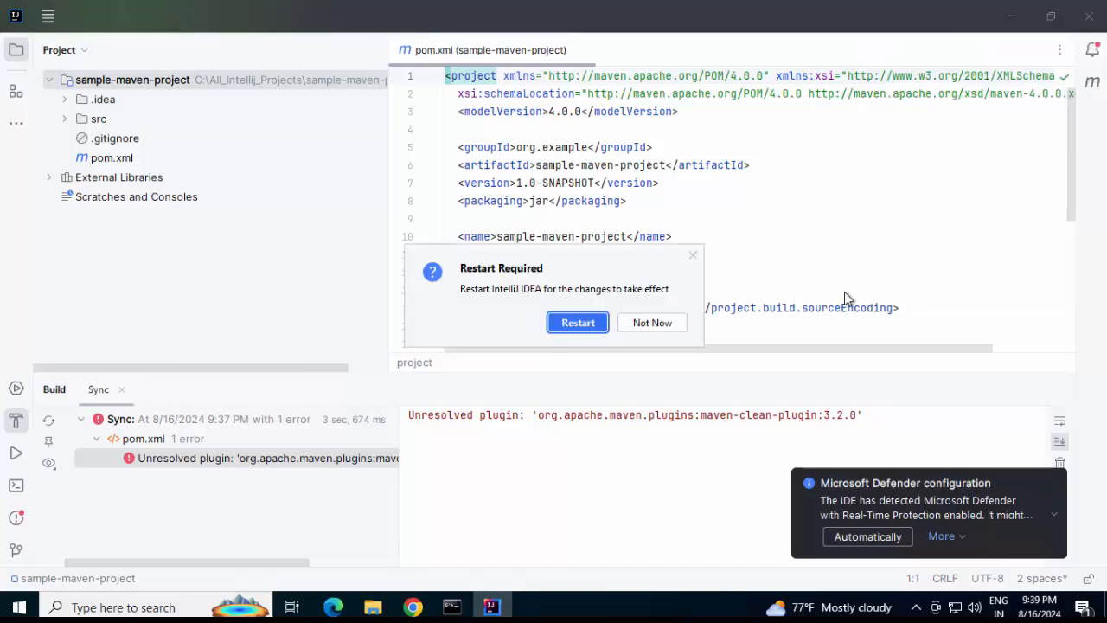
click(578, 322)
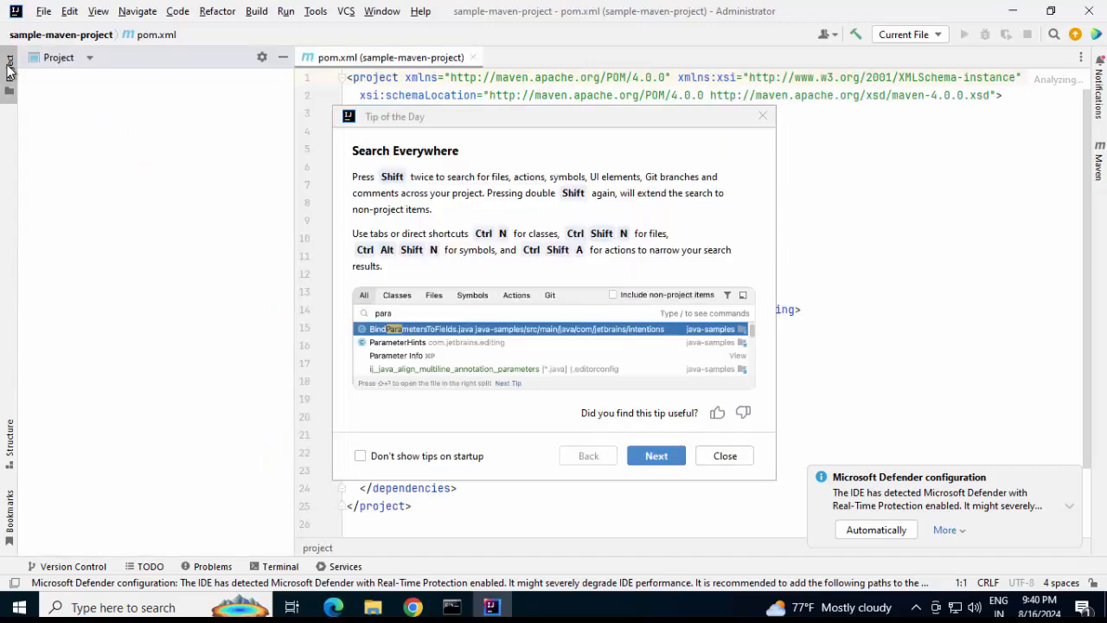
Disable tips on startup, dismiss the Tip of the Day and expand the Maven project's Lifecycle
click(360, 457)
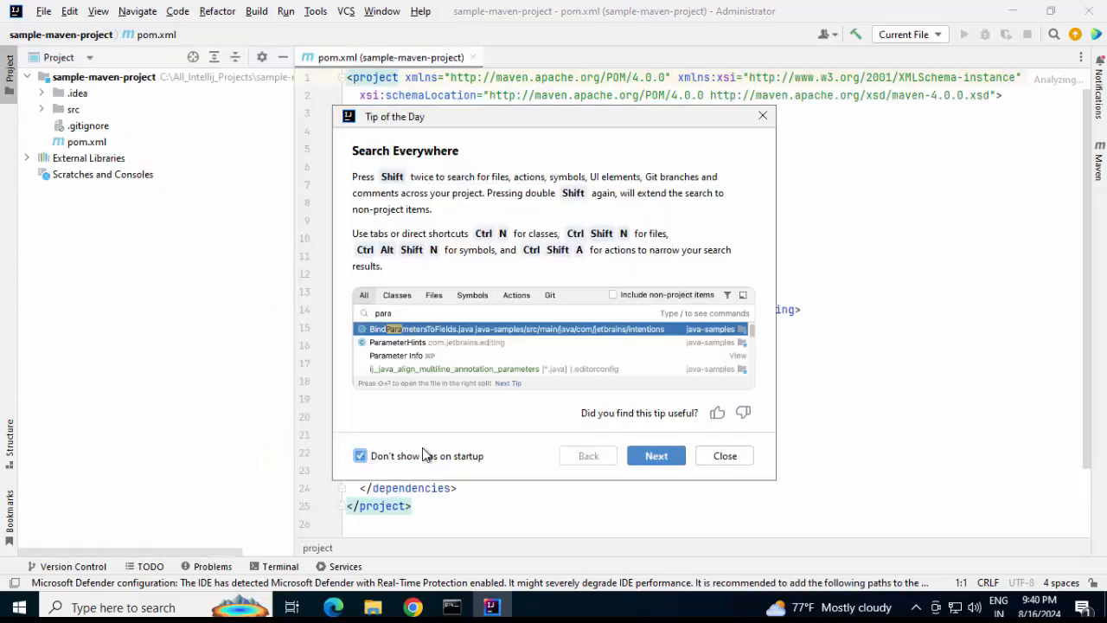
click(725, 457)
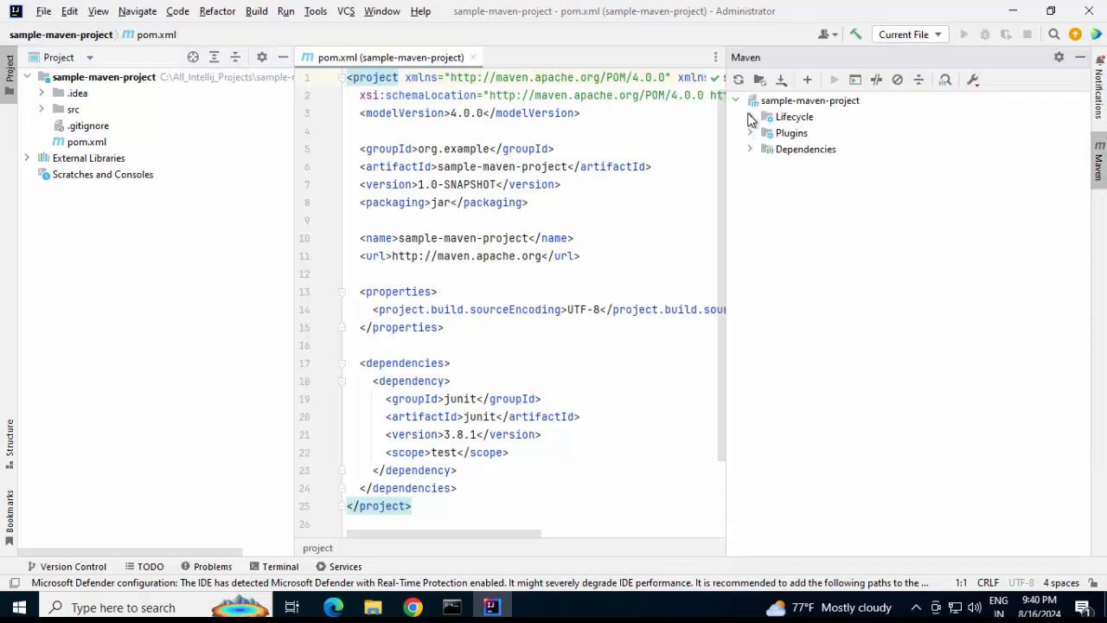
click(751, 116)
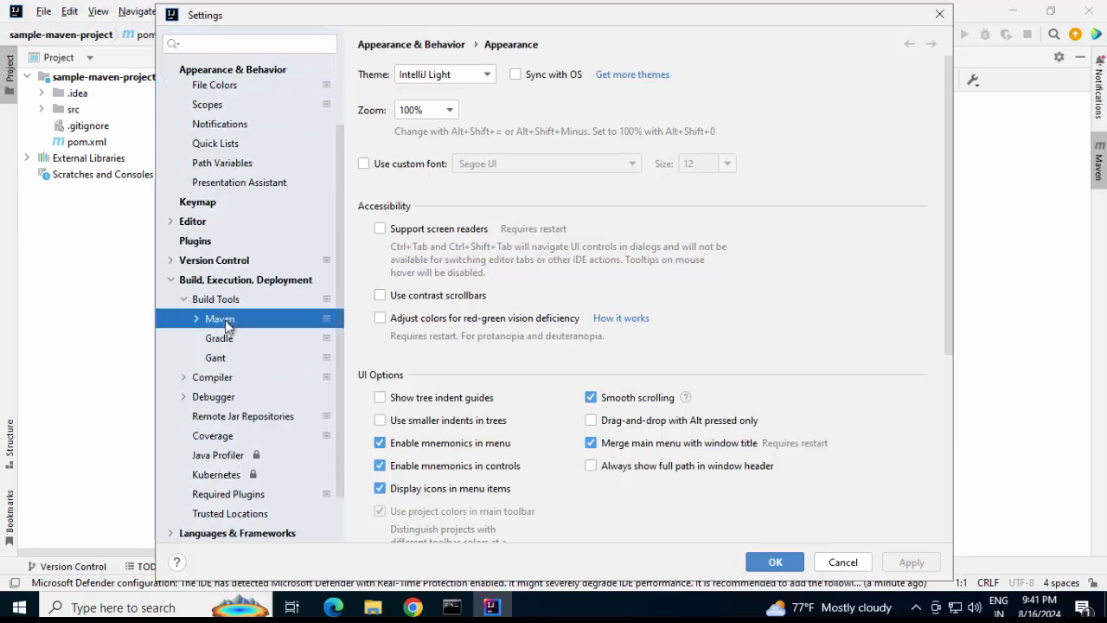
Point the Maven home path to C:\All_Softwares\apache-maven-3.9.8 in Build Tools settings and confirm
click(220, 319)
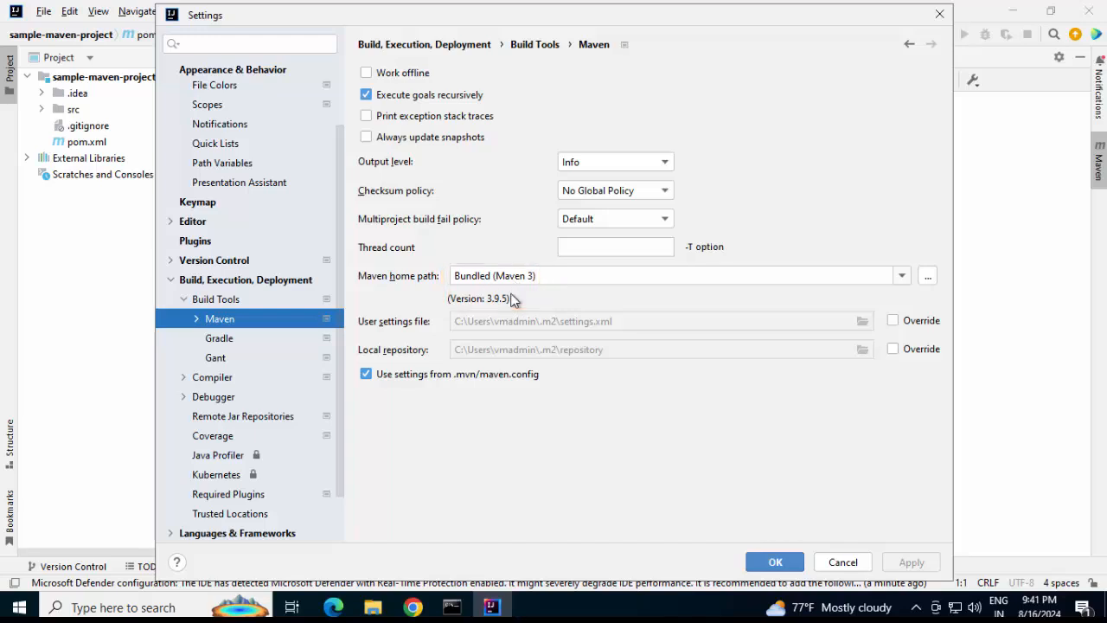
mouse_move(928, 287)
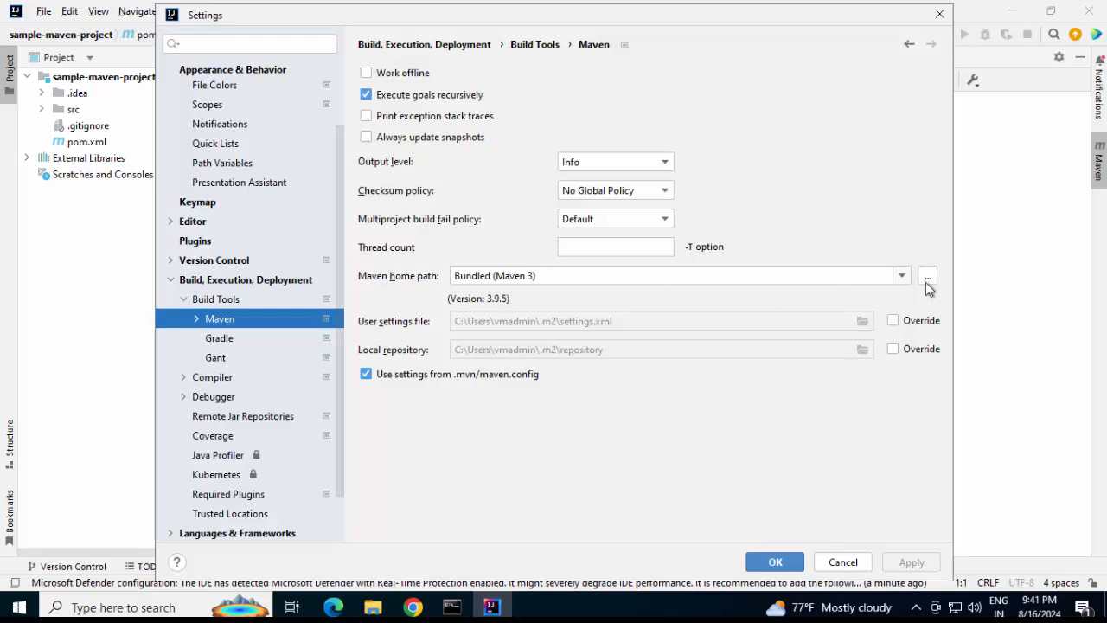
click(927, 276)
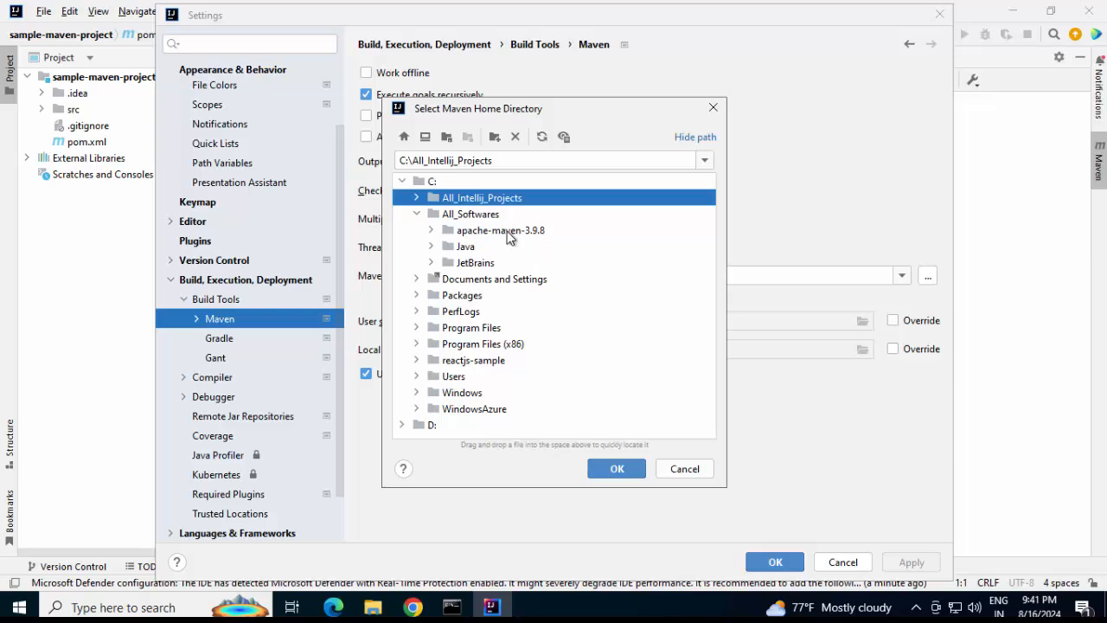
click(616, 467)
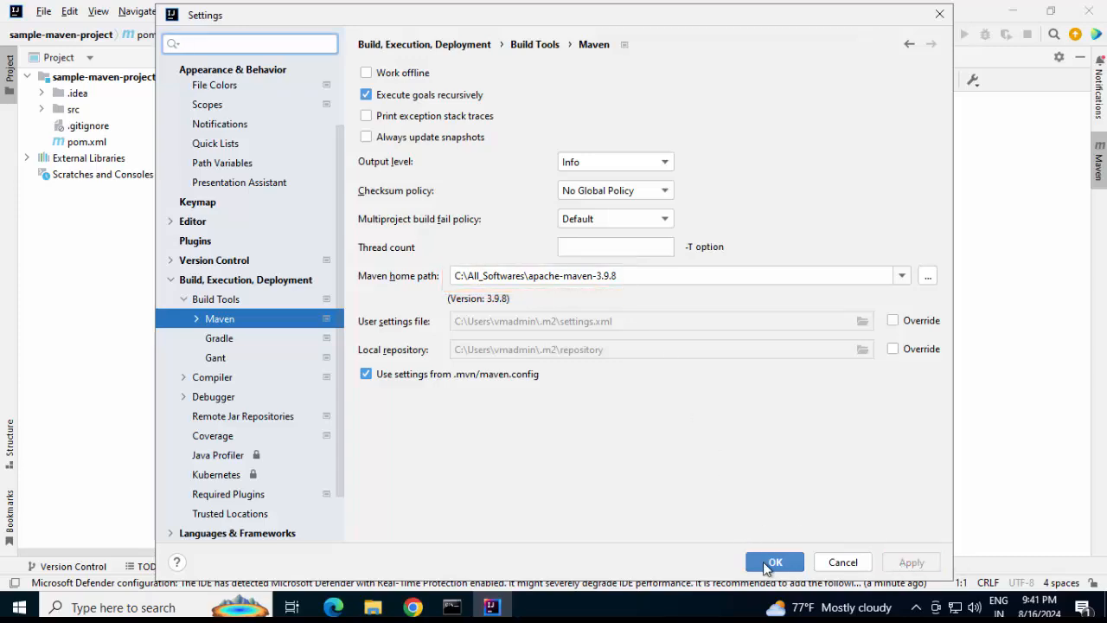
click(775, 560)
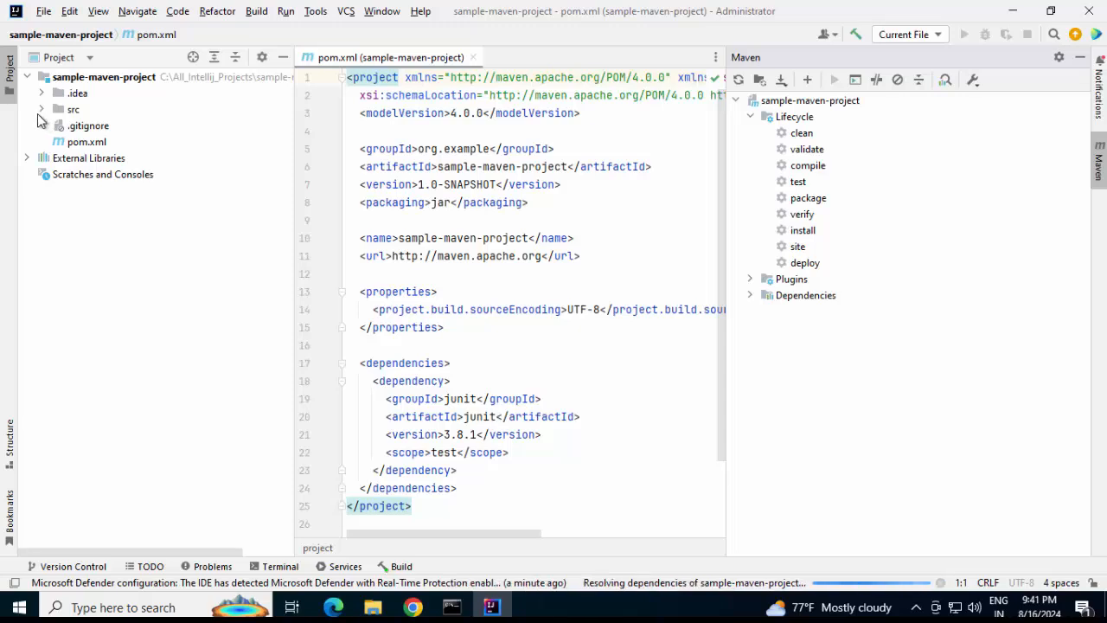
Expand src/main/java/org.example and open the App class in the editor
click(42, 109)
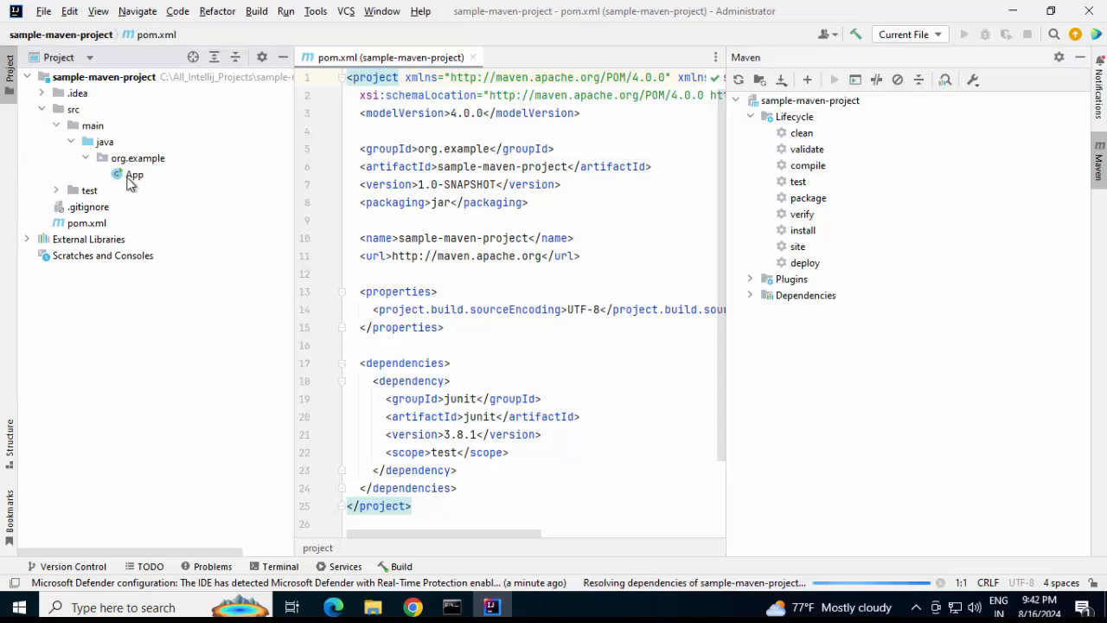
click(135, 173)
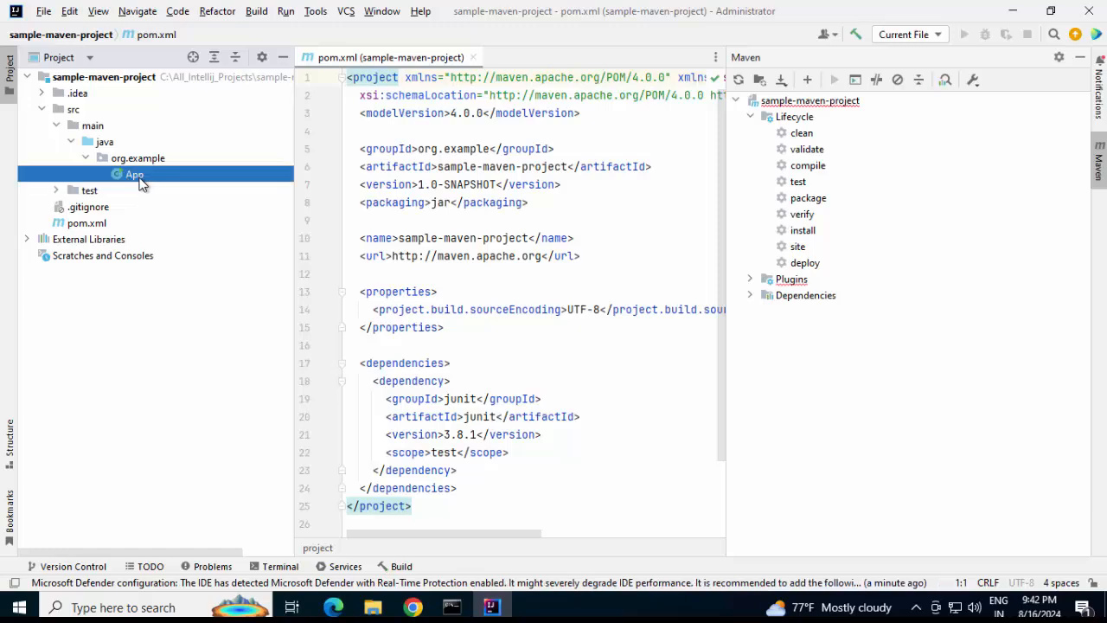
double_click(135, 173)
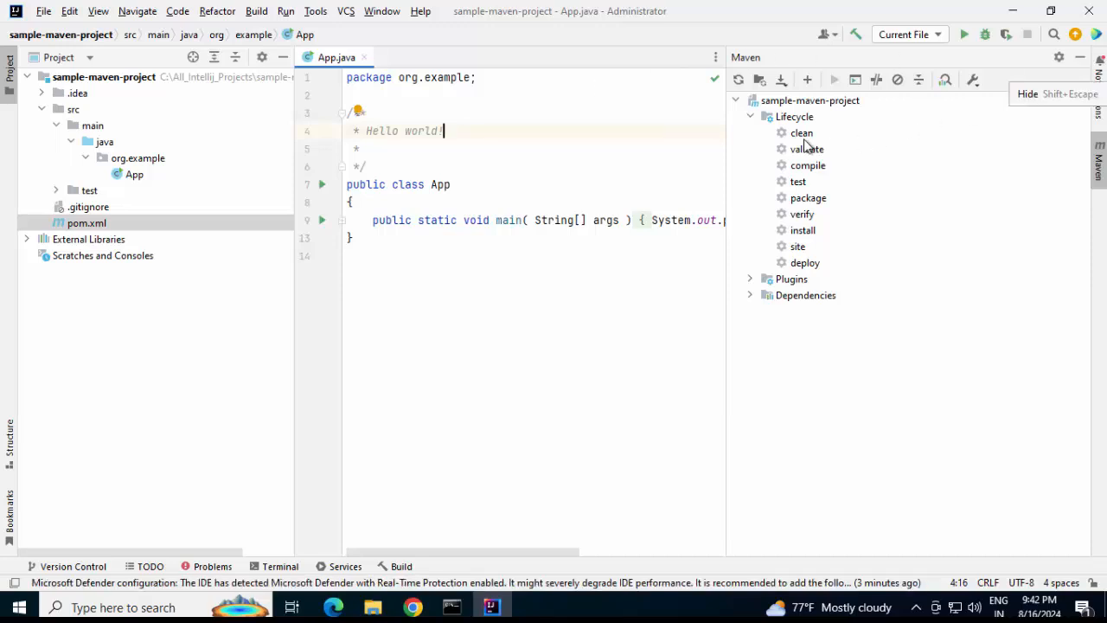
Run the Maven clean and install phases together, finishing with BUILD SUCCESS
click(801, 131)
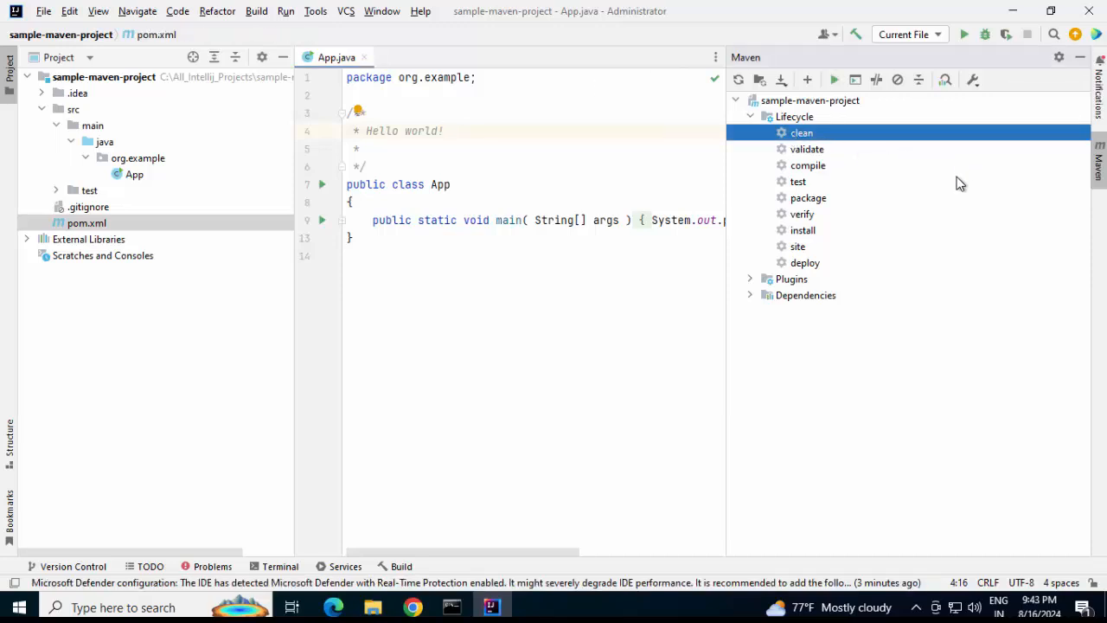
click(802, 228)
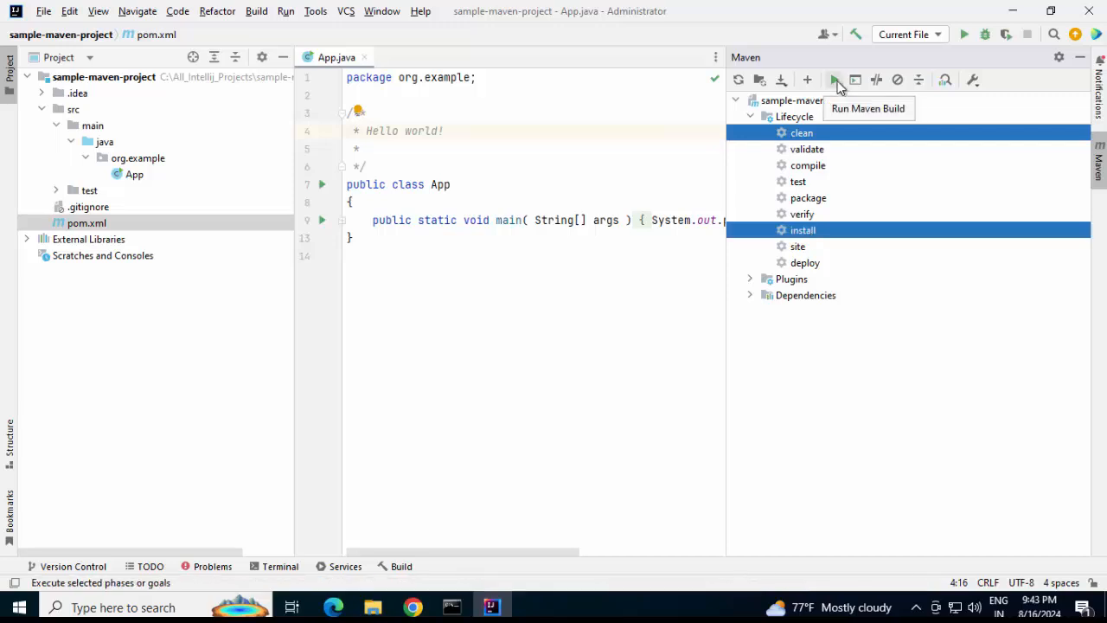
click(836, 80)
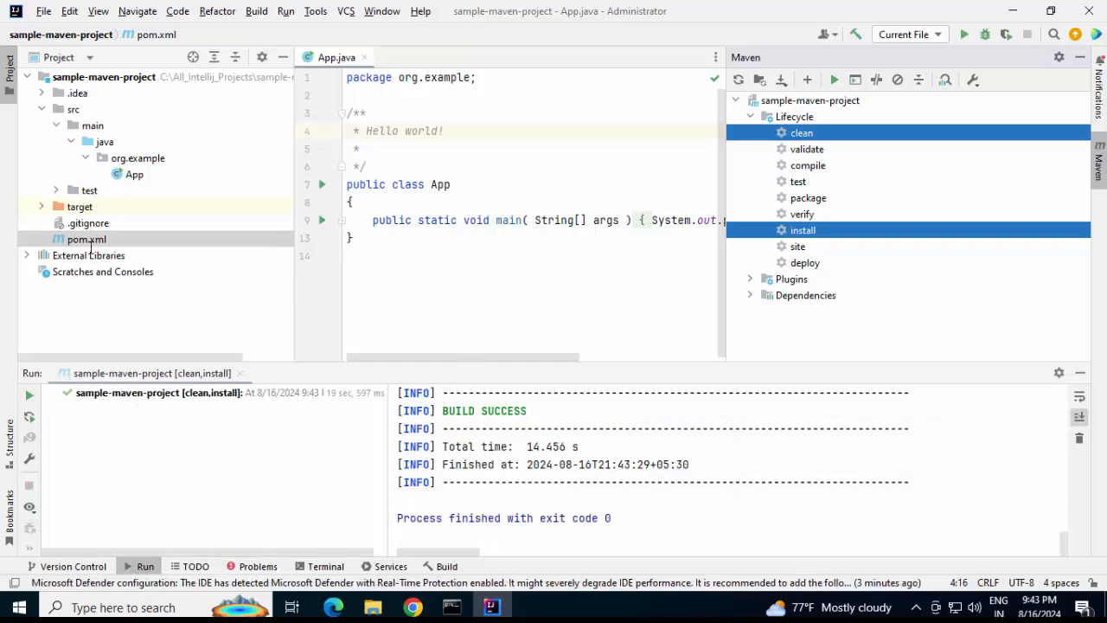
Expand the test sources and open the AppTest class
click(73, 188)
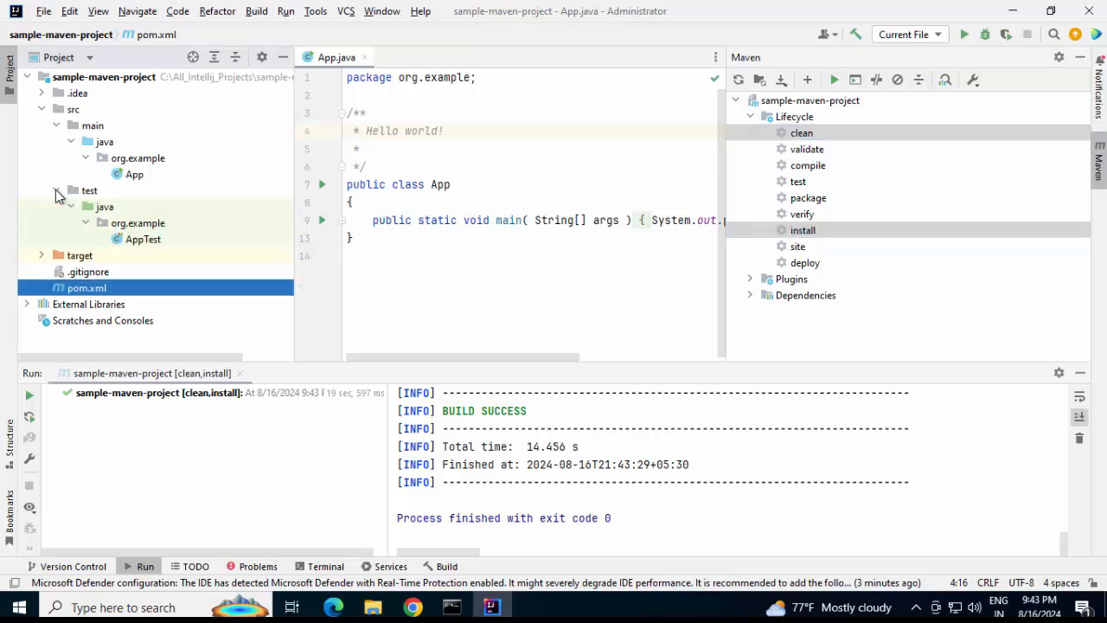
double_click(142, 239)
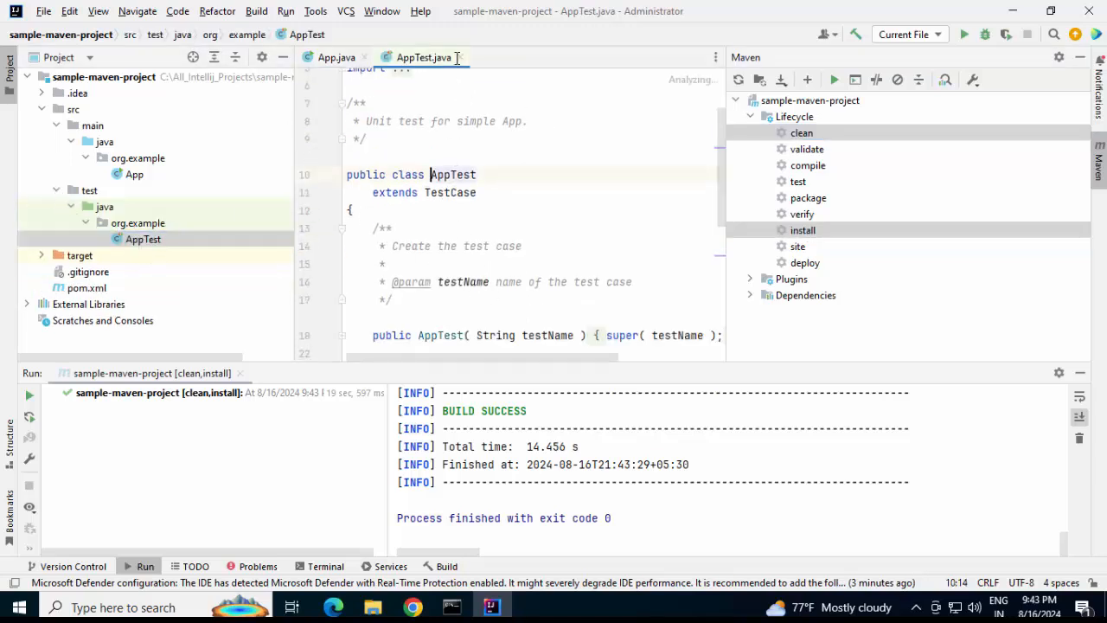
Close AppTest, run App allowing Java through the firewall, printing Hello World!
click(336, 57)
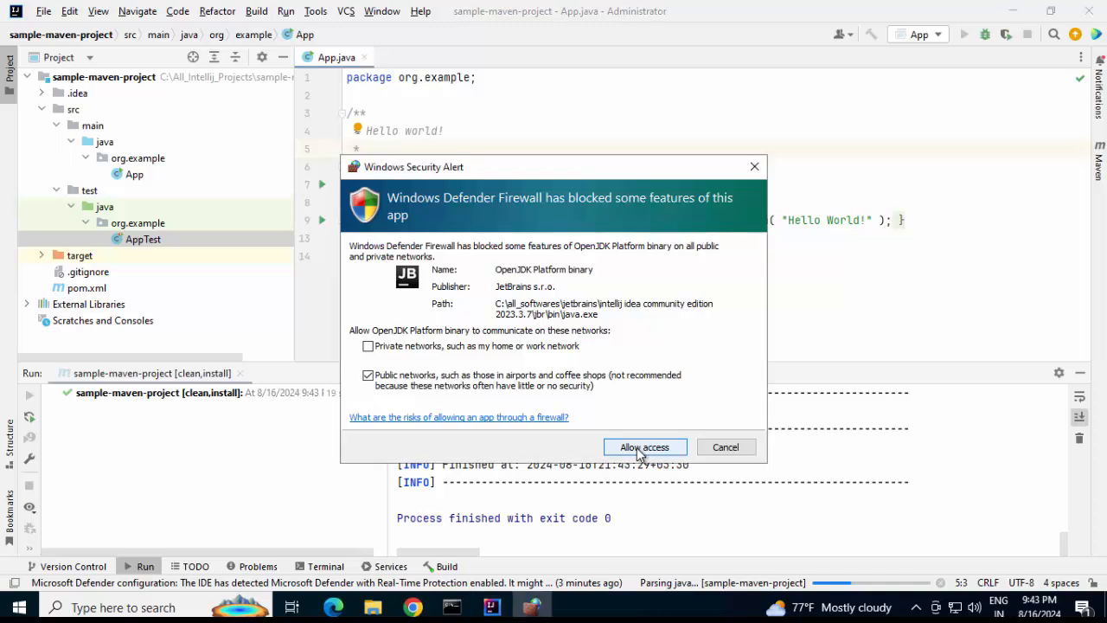
click(644, 446)
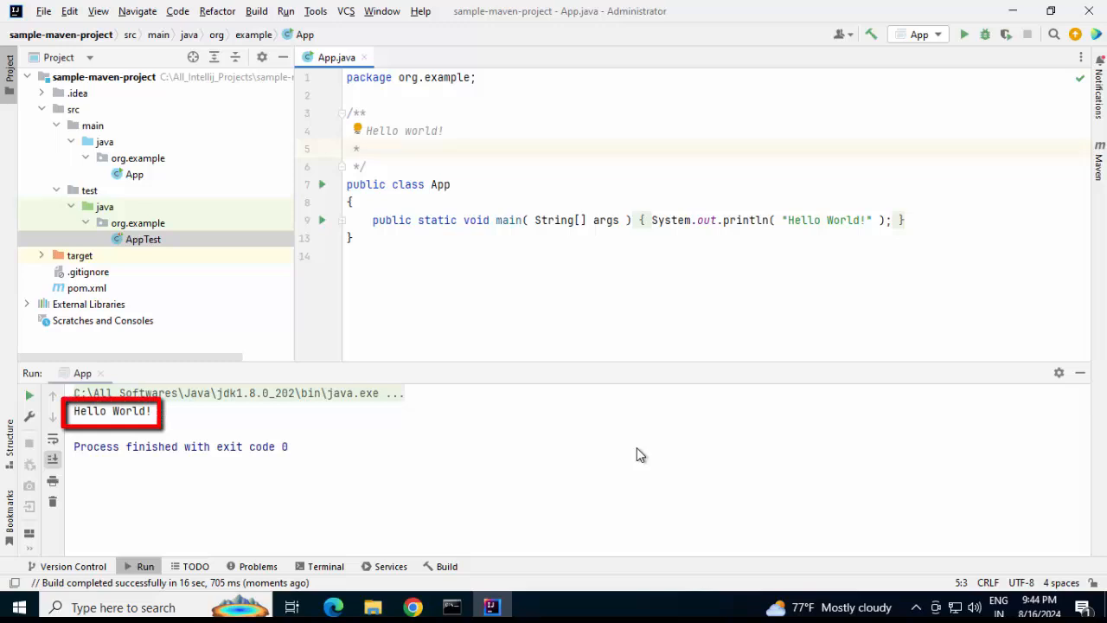
click(359, 149)
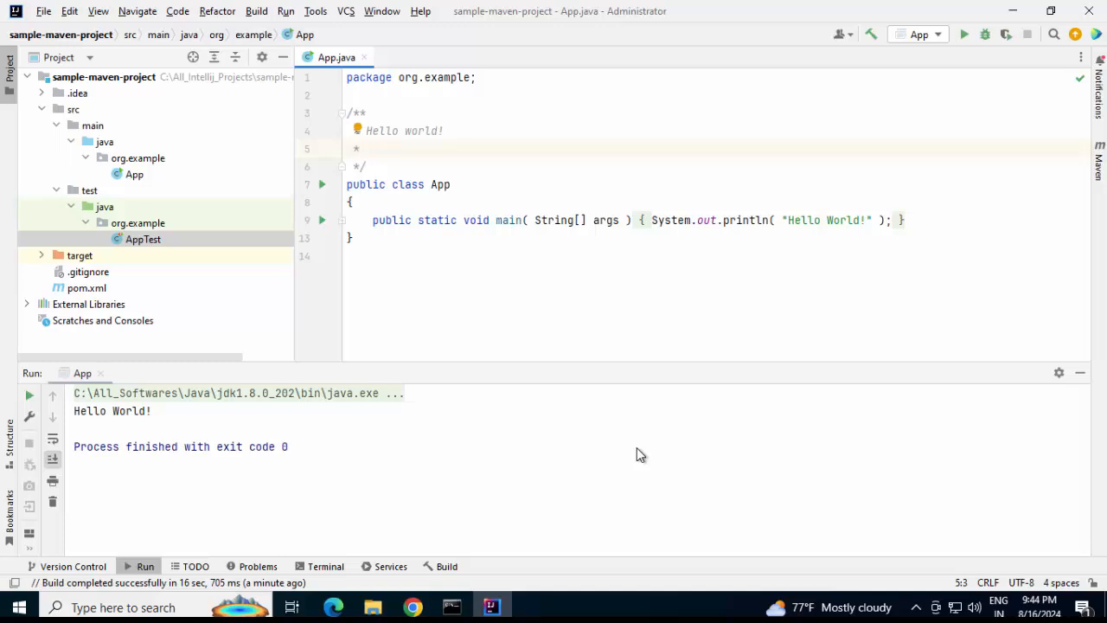
click(354, 149)
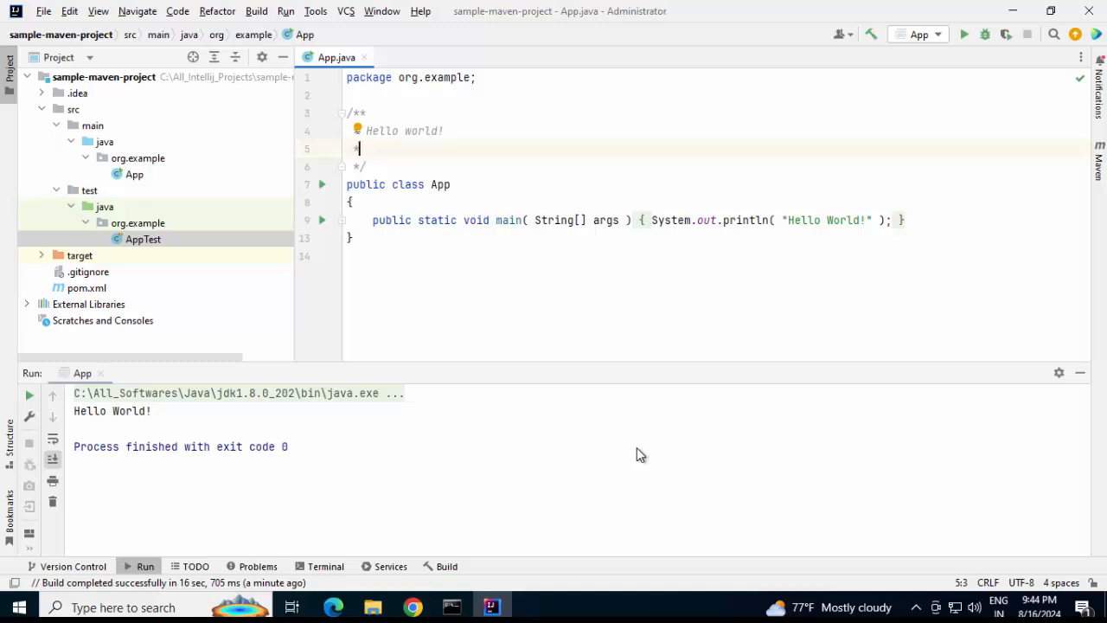